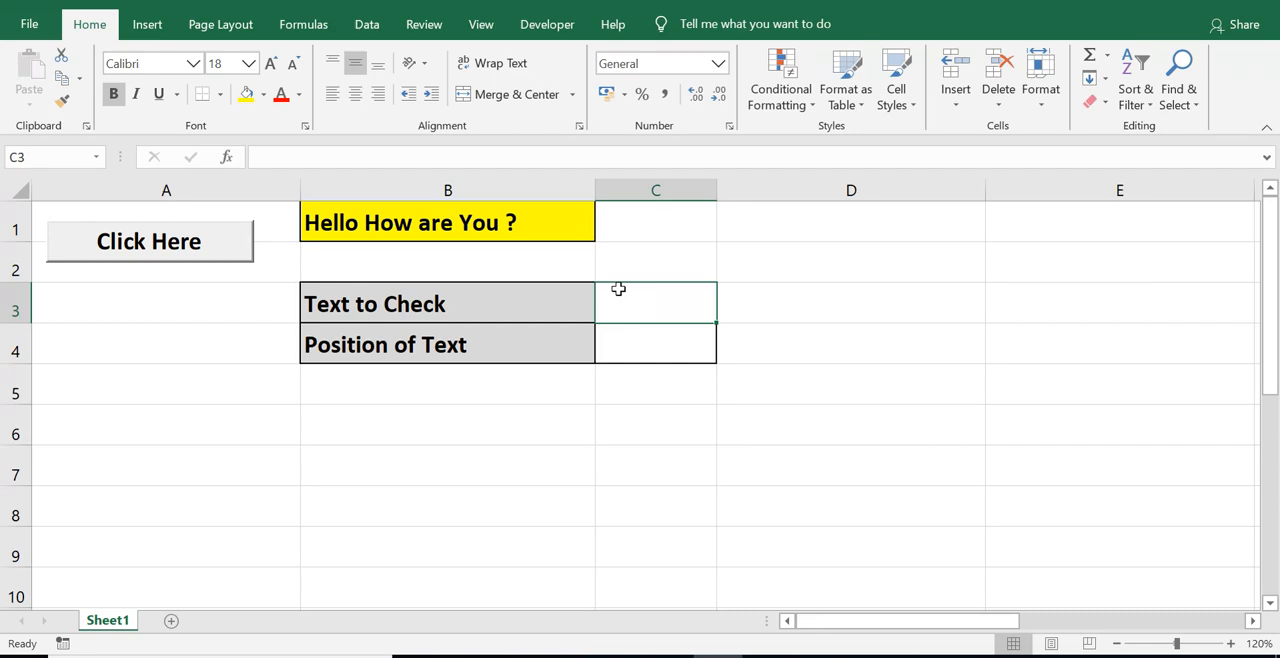
pyautogui.moveTo(664, 296)
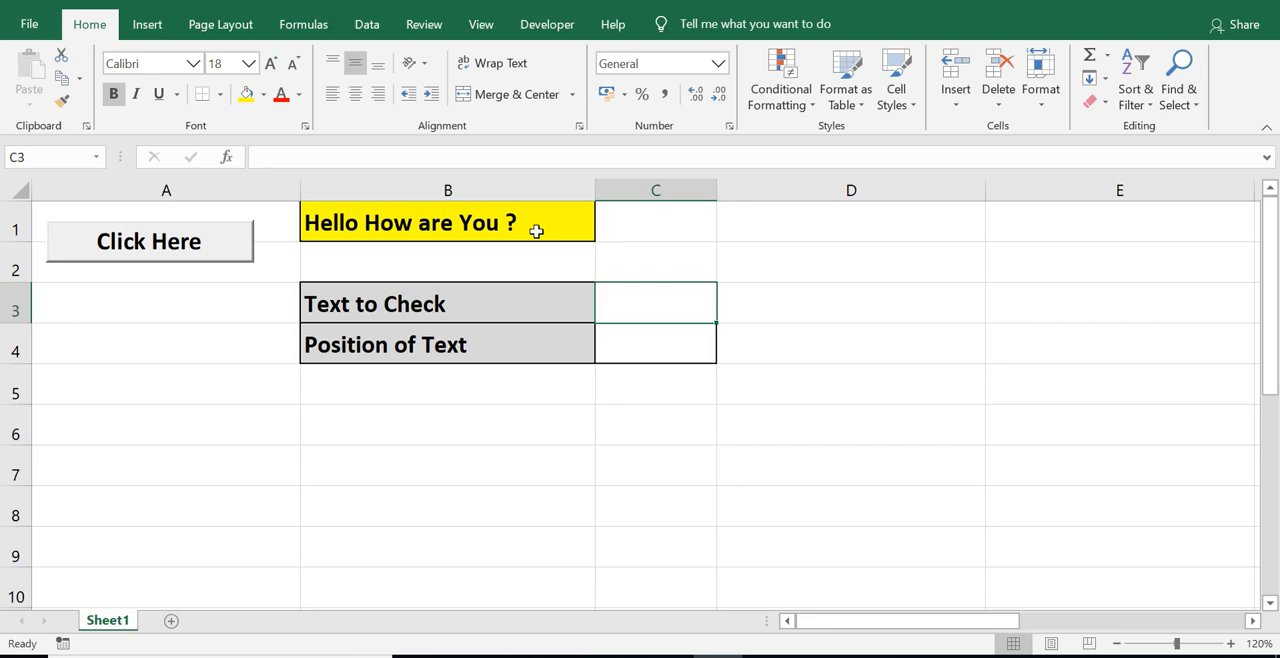
# - Review the sentence in B1 and result cell C4, then enter H as the text to check in C3
pyautogui.click(448, 222)
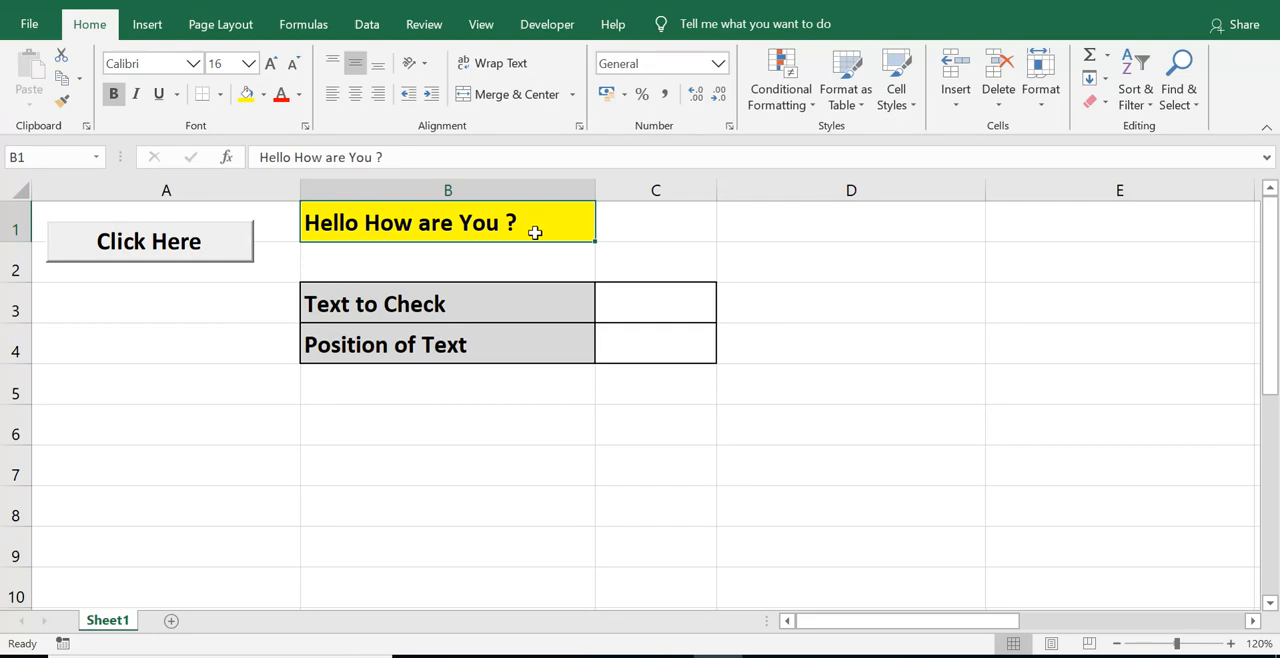
pyautogui.click(656, 304)
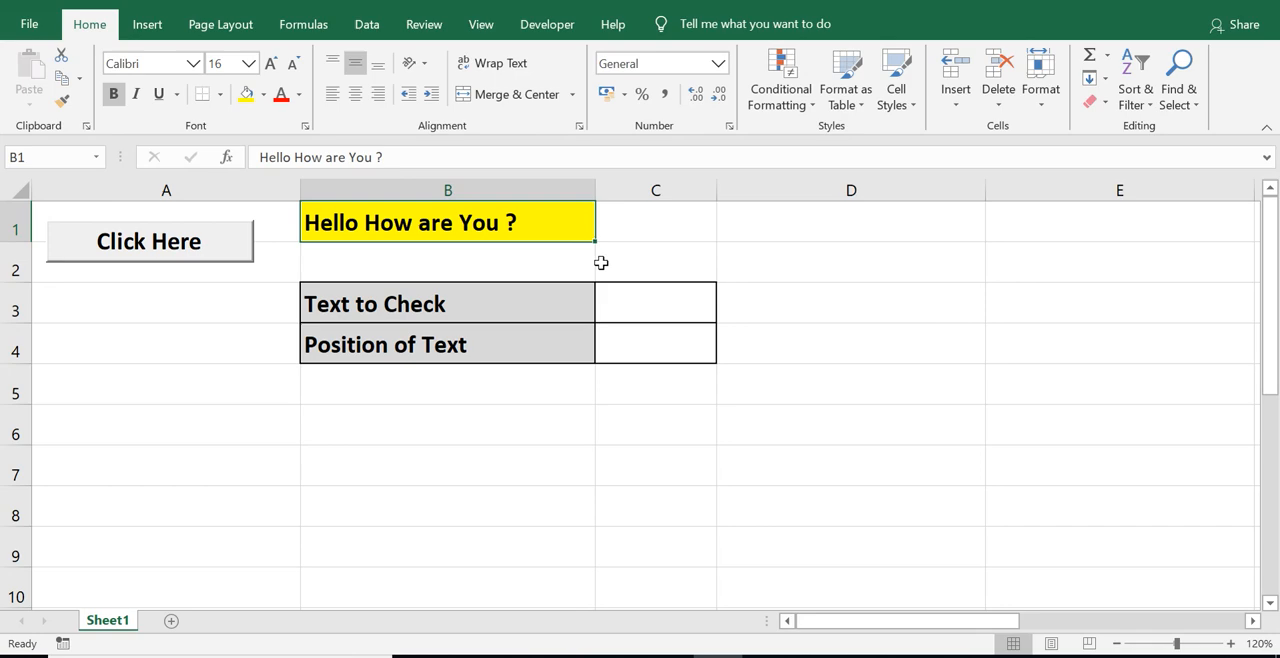
pyautogui.click(656, 344)
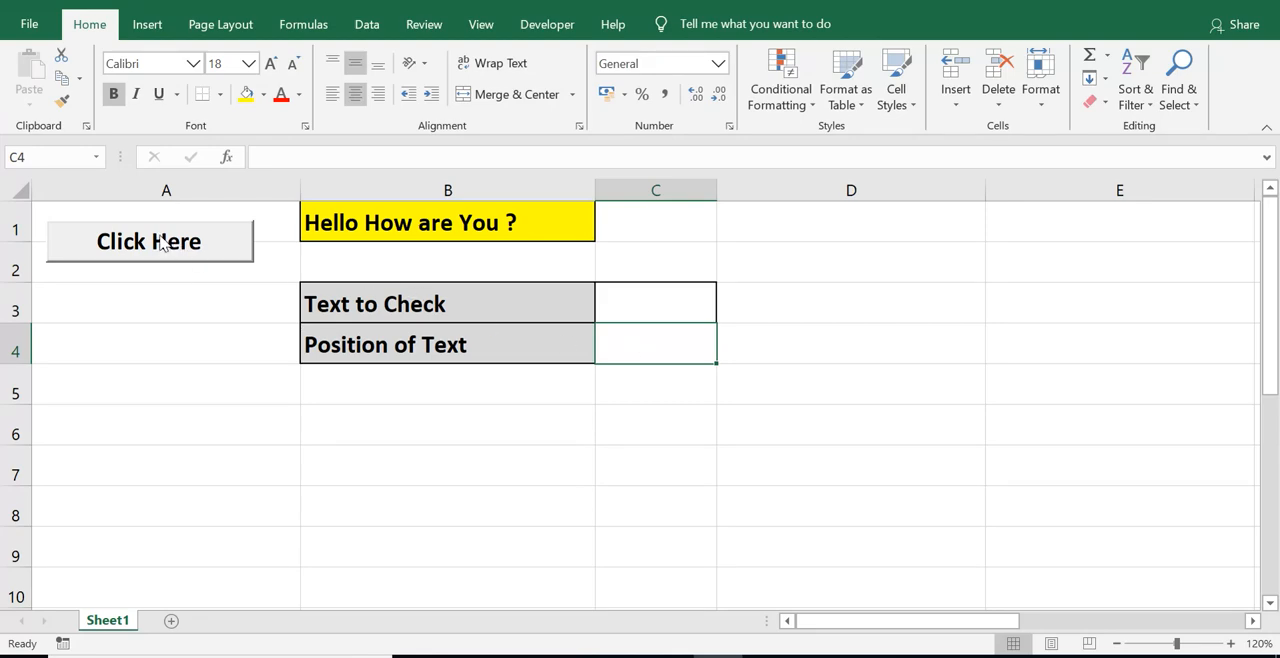
pyautogui.moveTo(208, 248)
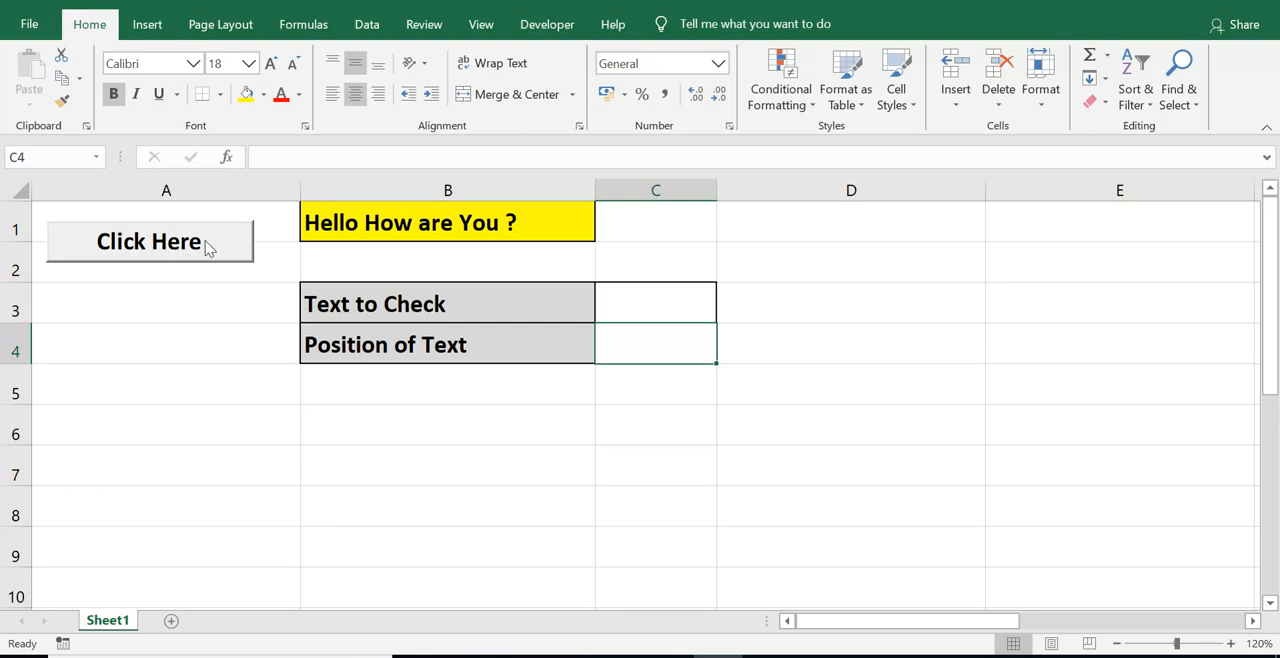
pyautogui.click(632, 304)
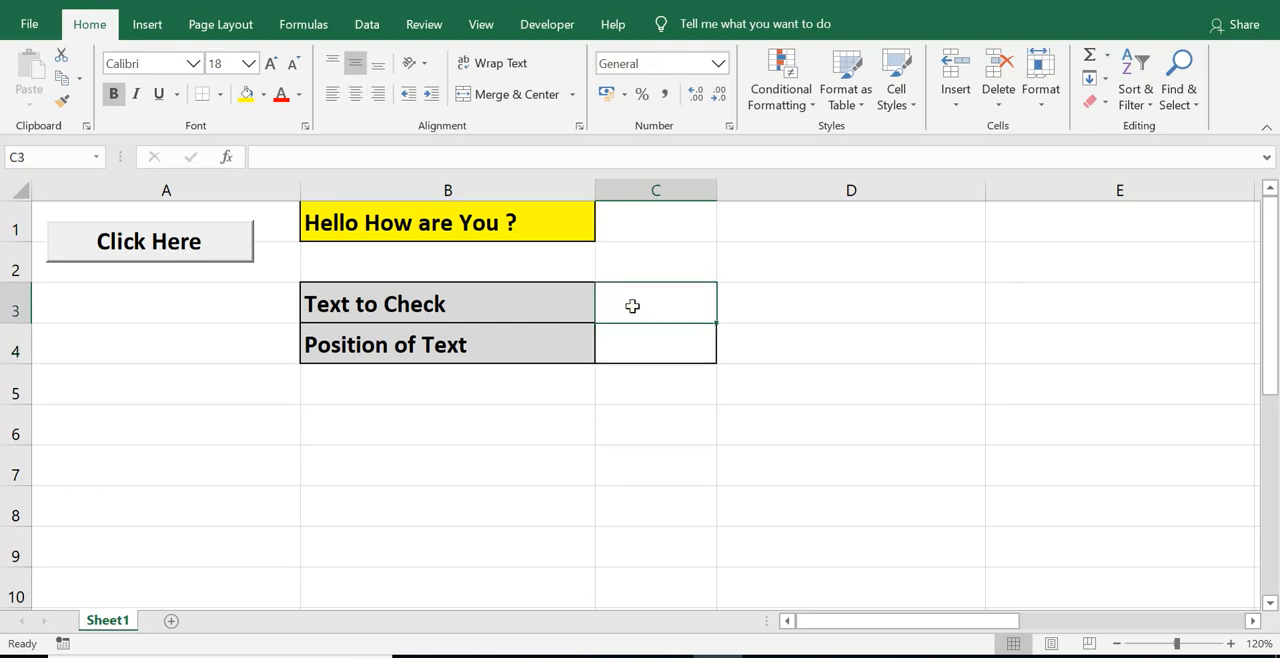
pyautogui.write('H')
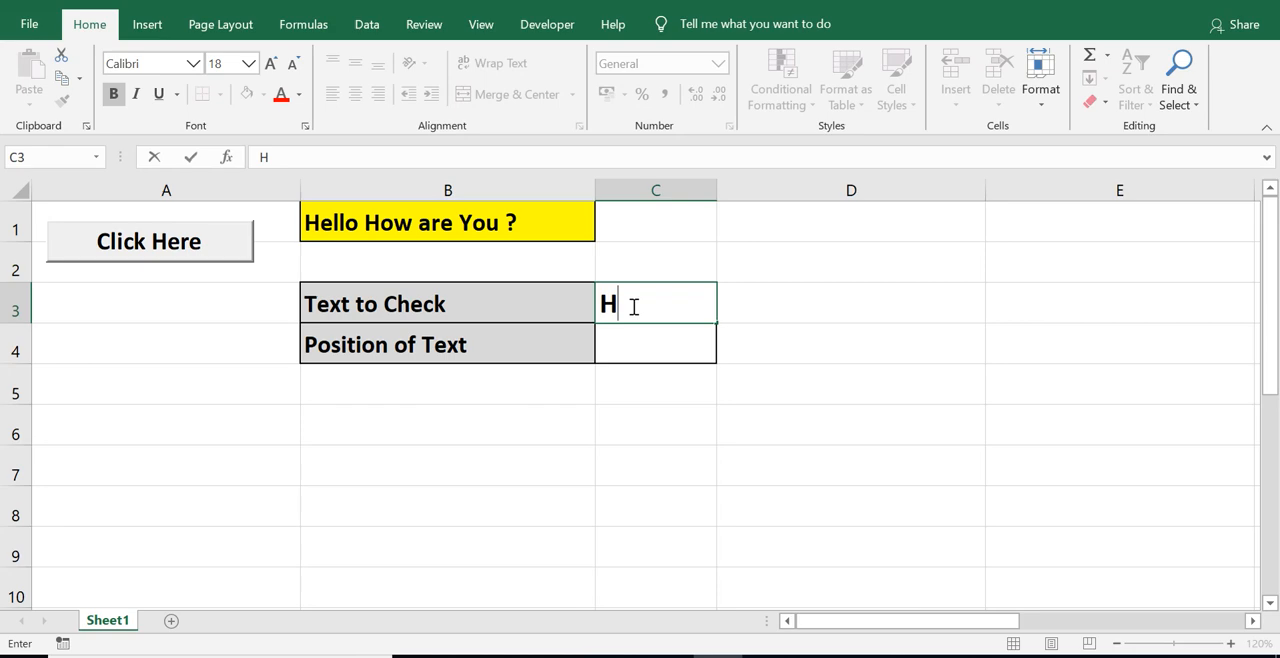
pyautogui.moveTo(776, 320)
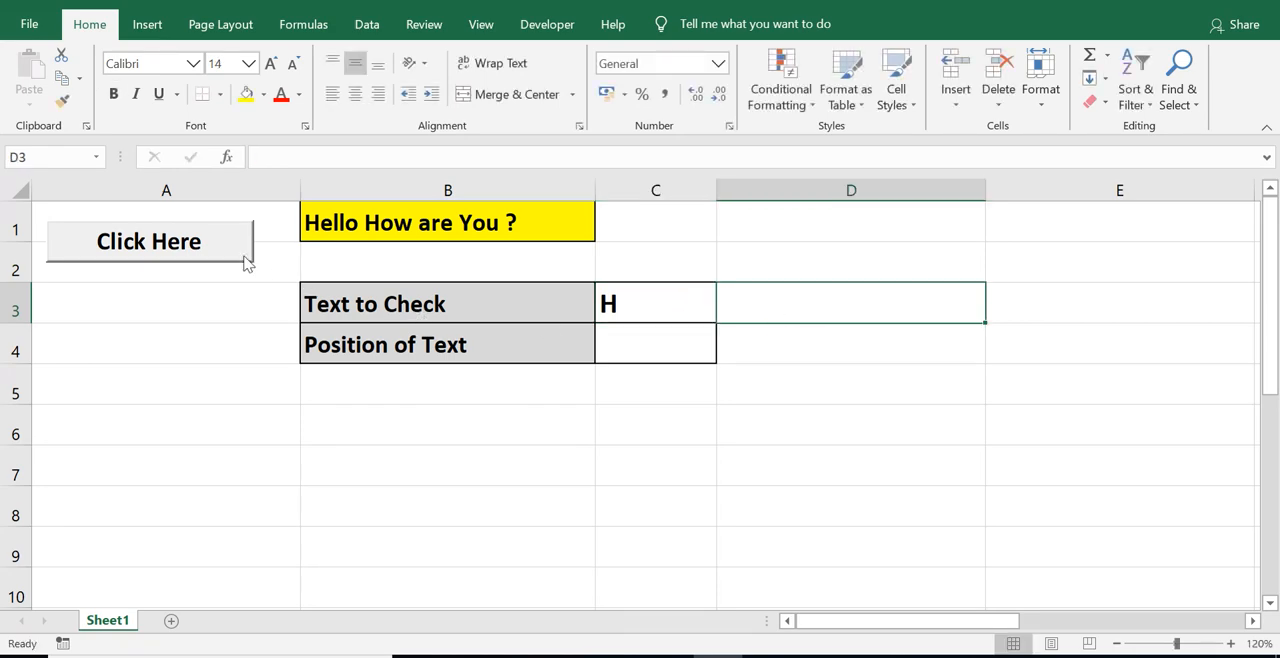
# - Run the Click Here macro on H, acknowledging position 1, and return to C3
pyautogui.click(148, 244)
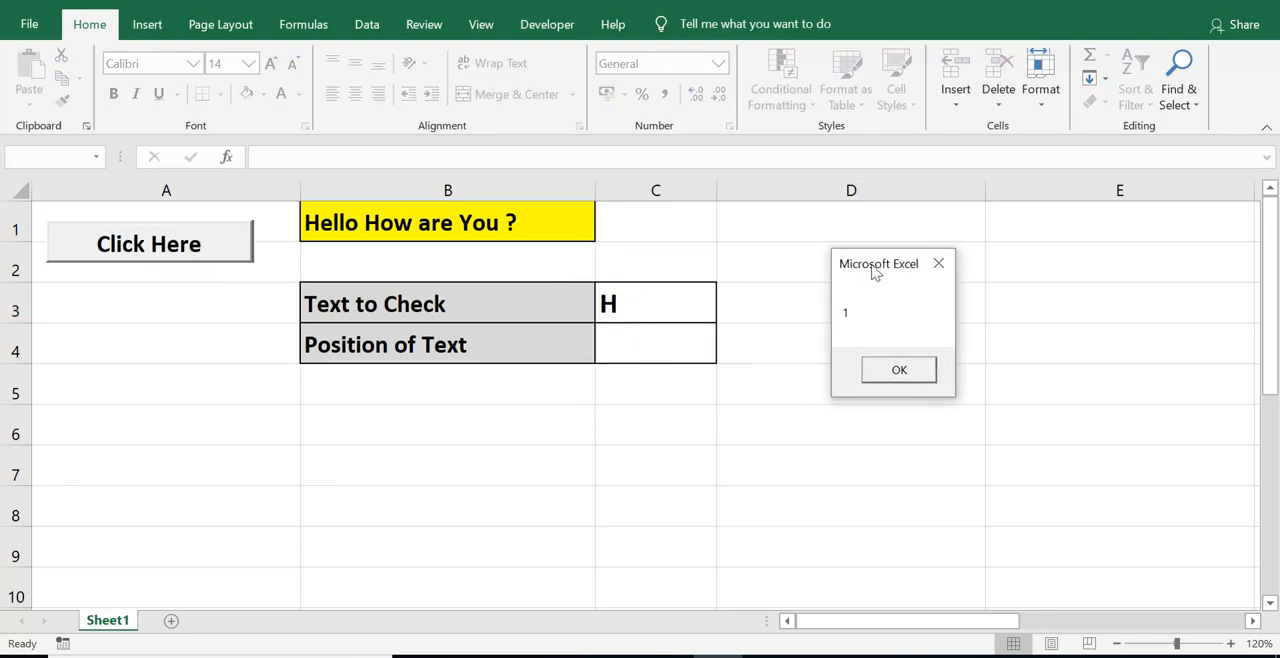
pyautogui.moveTo(908, 400)
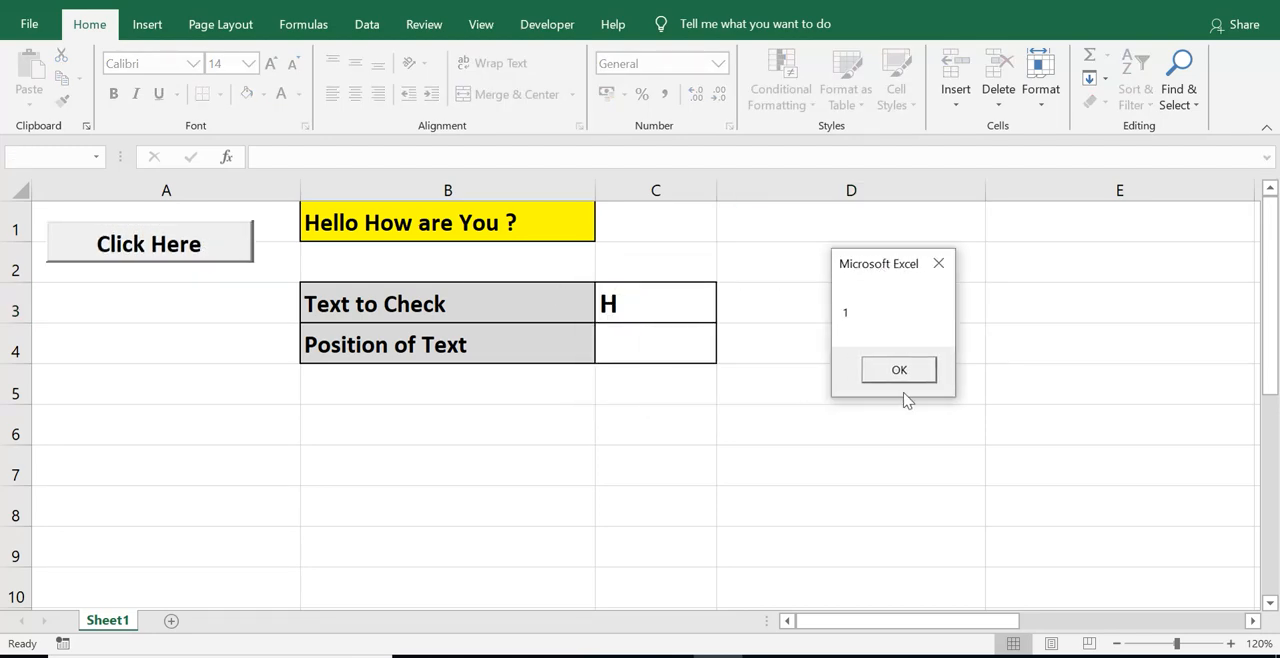
pyautogui.click(898, 368)
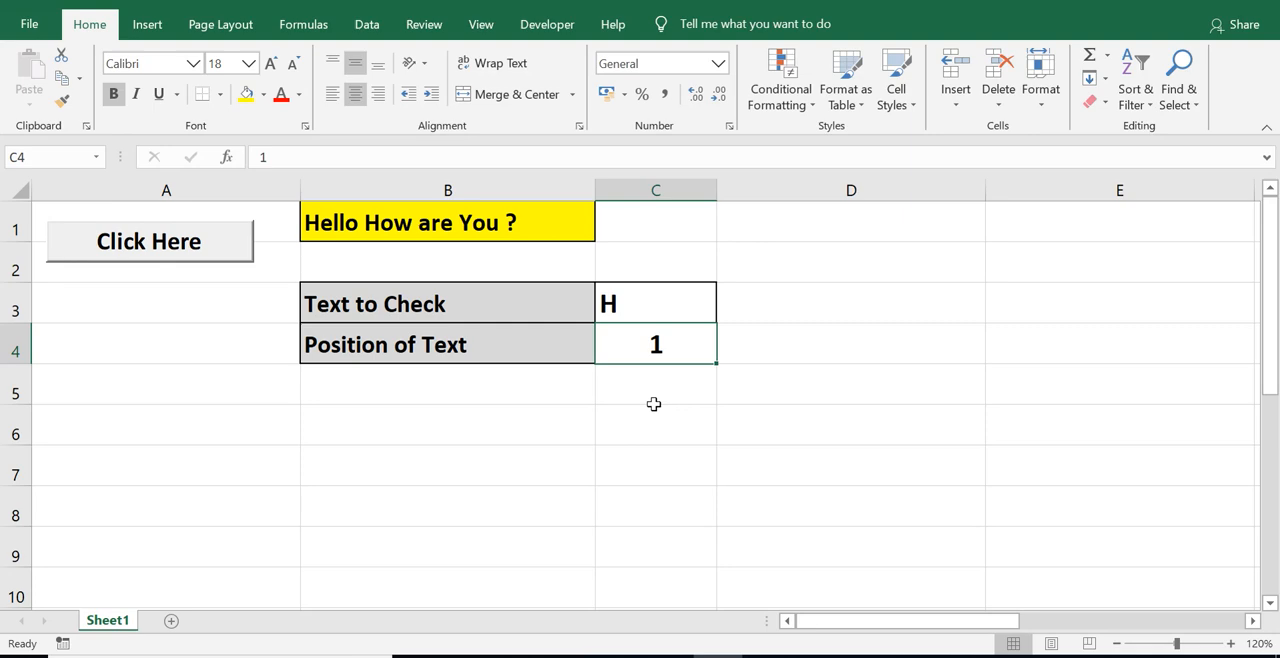
pyautogui.moveTo(604, 348)
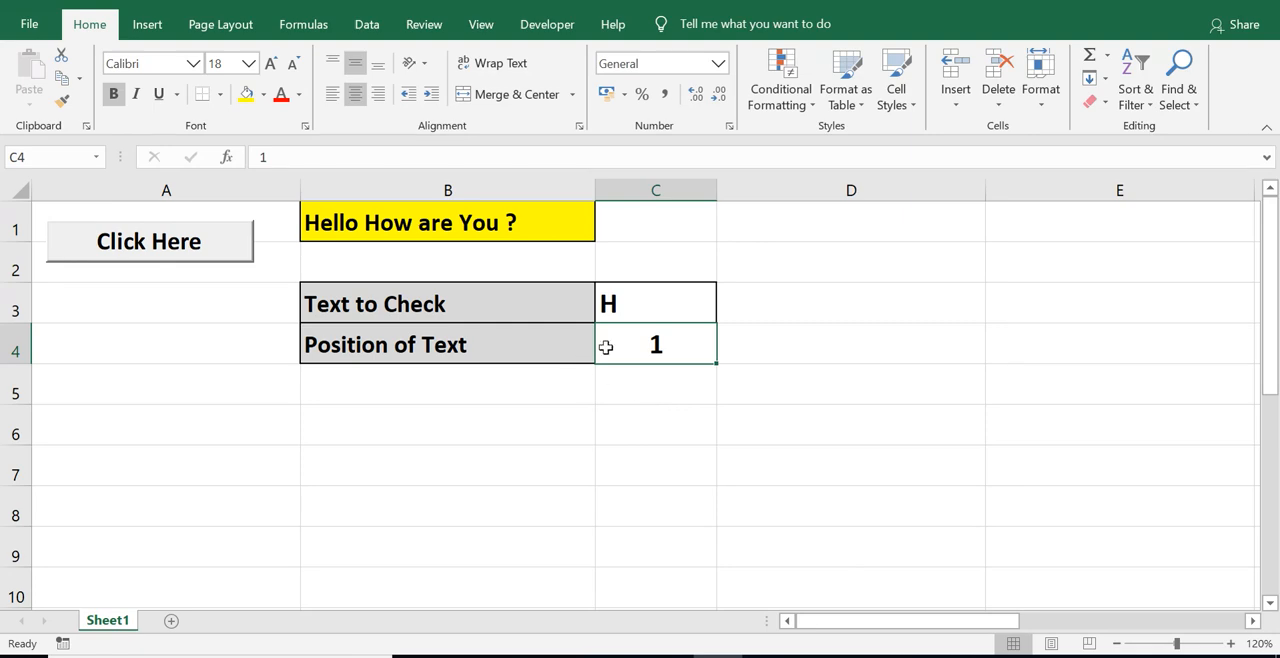
pyautogui.moveTo(644, 312)
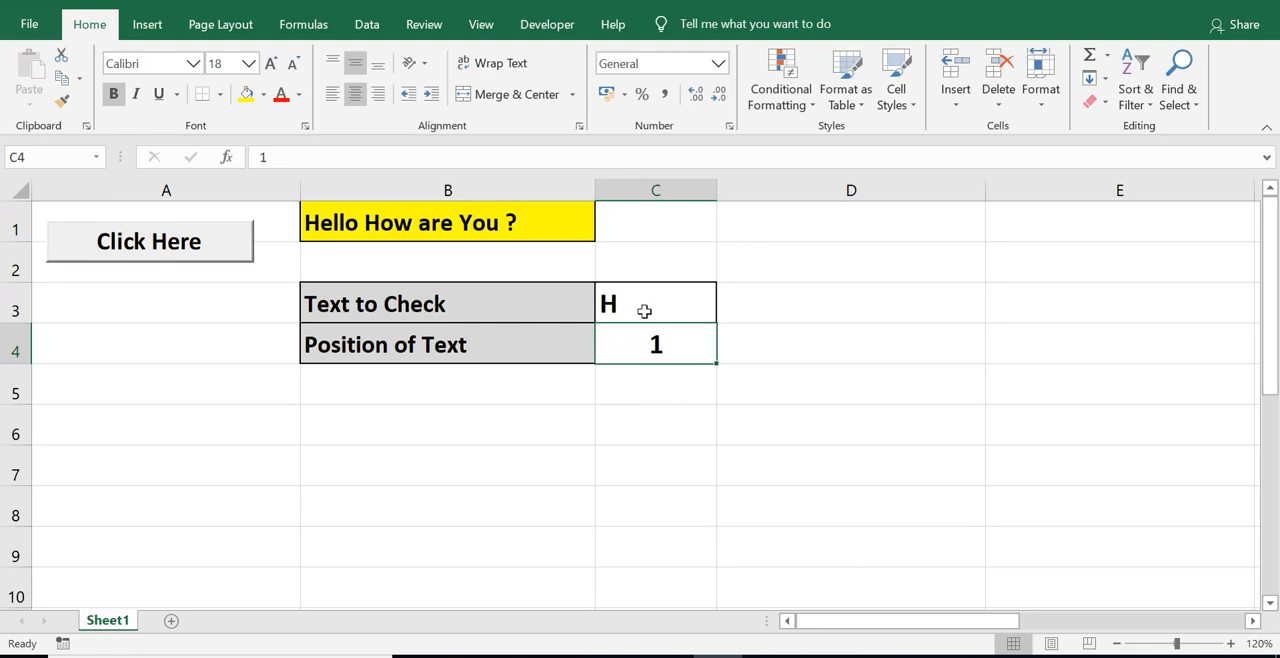
pyautogui.click(656, 304)
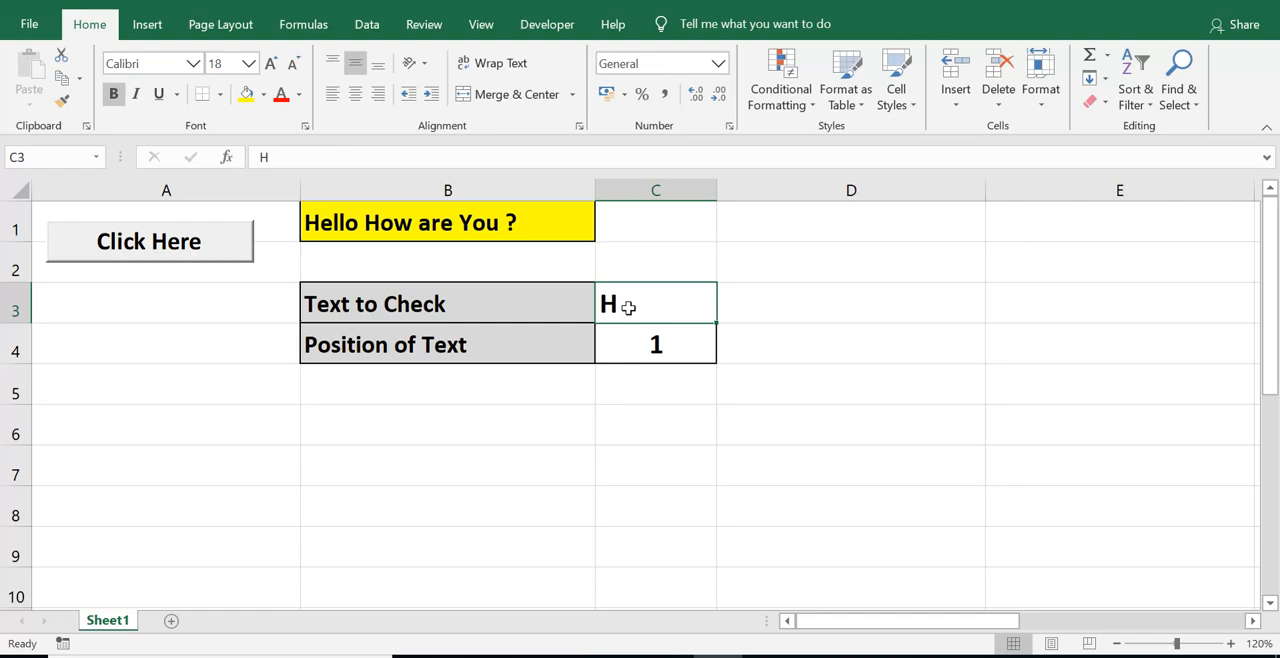
# - Change the text to check to Hello and run the macro, acknowledging position 1
pyautogui.write('ell')
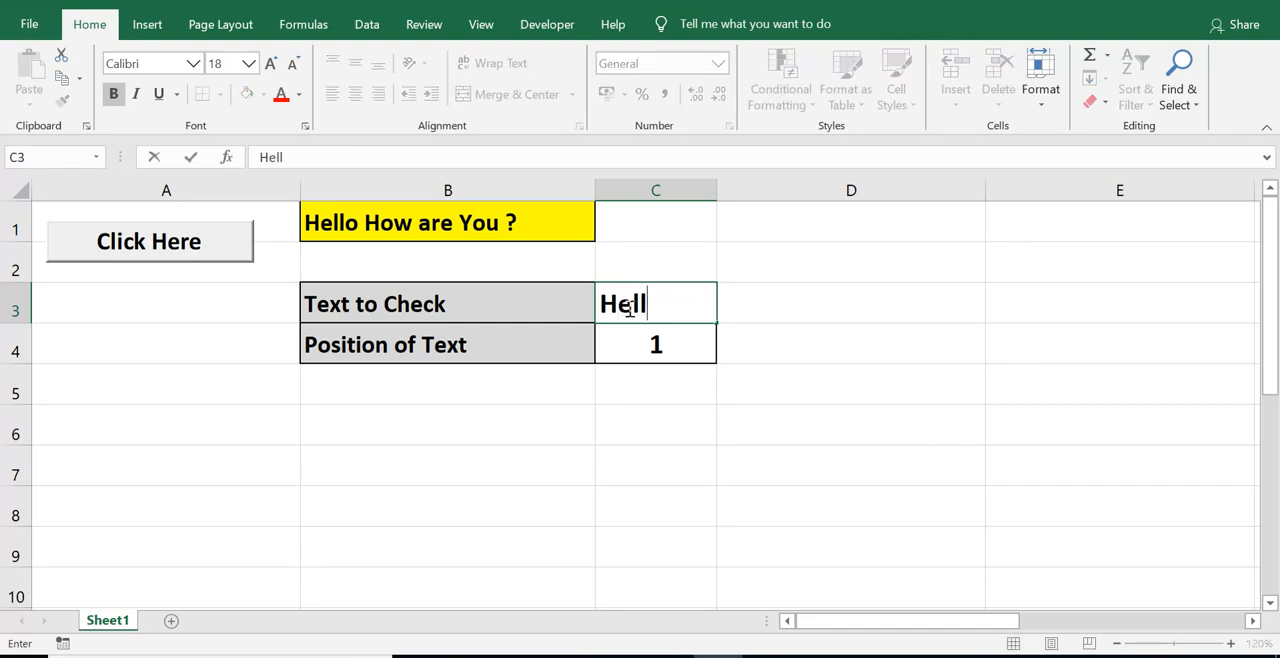
pyautogui.press('enter')
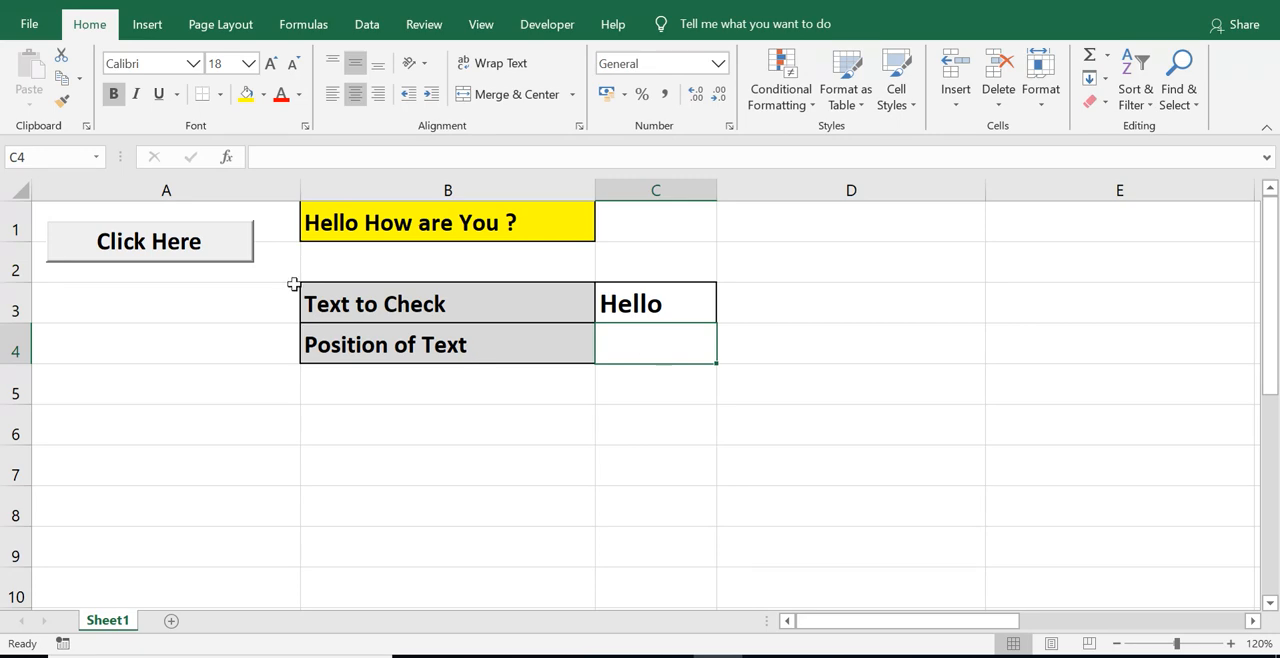
pyautogui.click(148, 240)
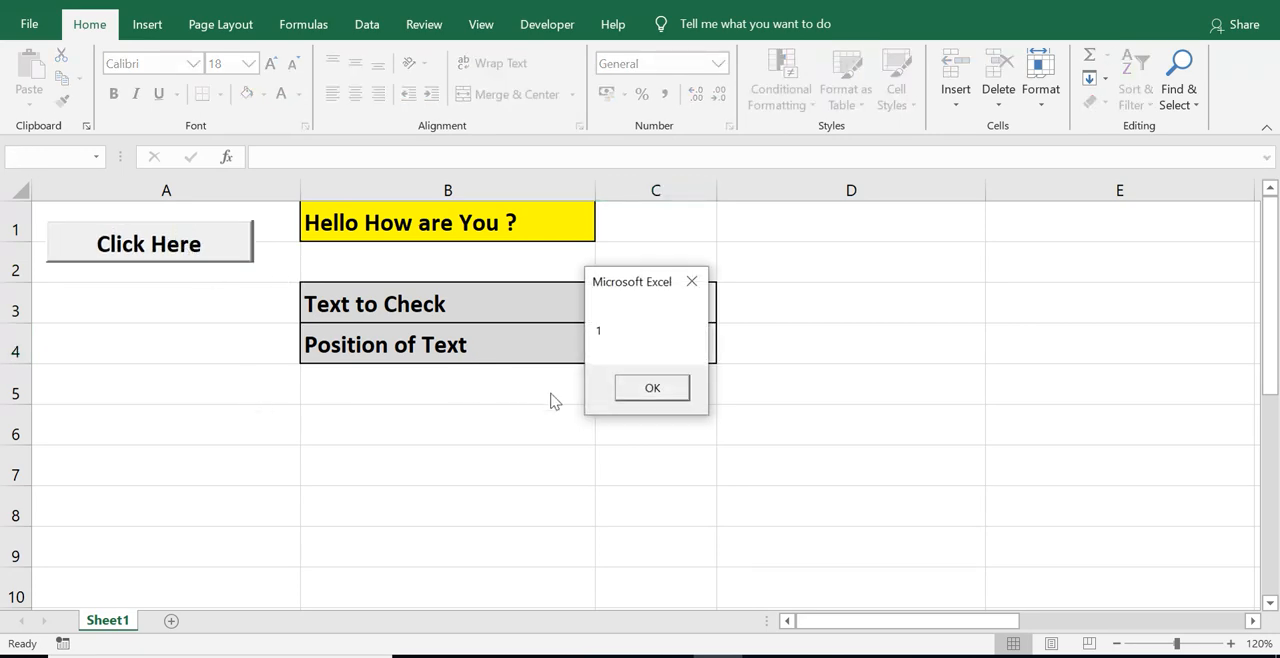
pyautogui.click(652, 388)
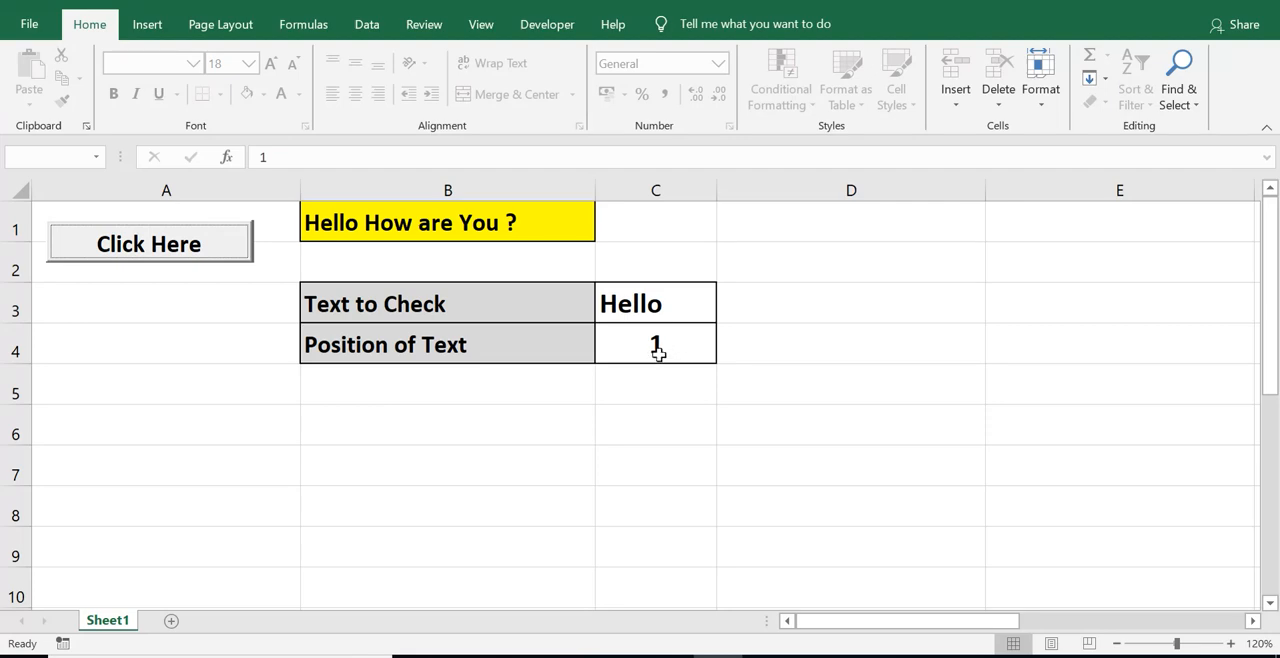
# - Change the text to How, run the macro showing position 7, then select C4 to clear it
pyautogui.click(656, 304)
pyautogui.write('How')
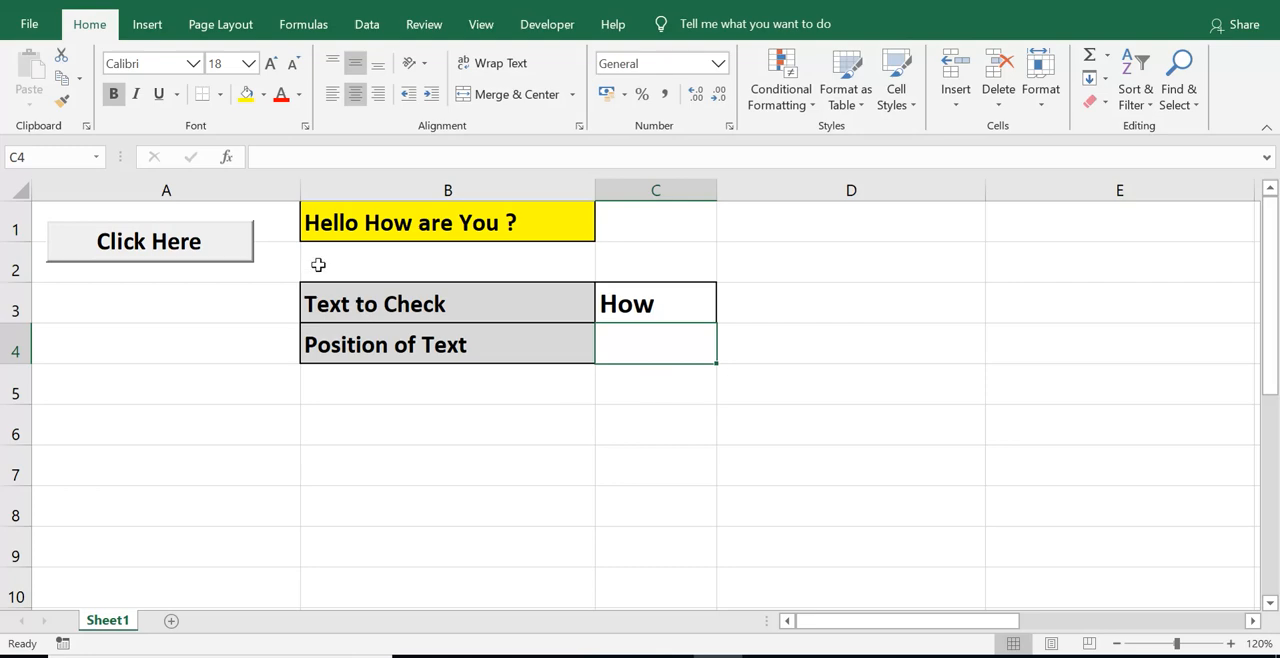
pyautogui.click(148, 240)
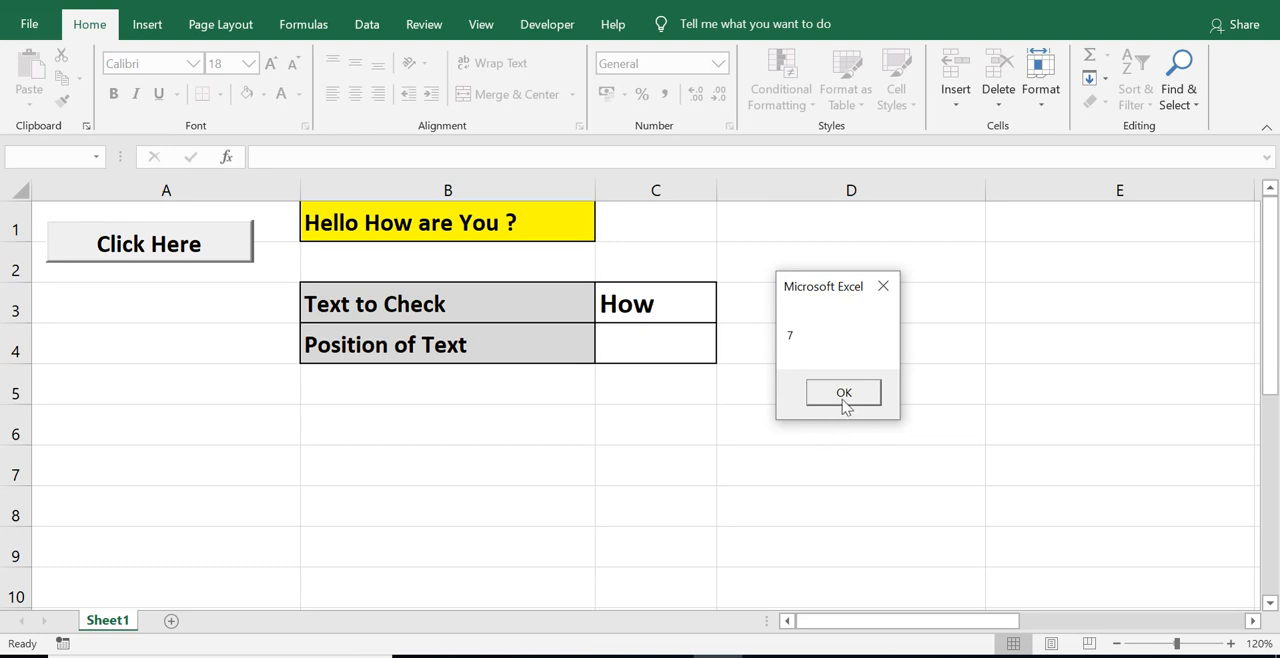
pyautogui.click(844, 392)
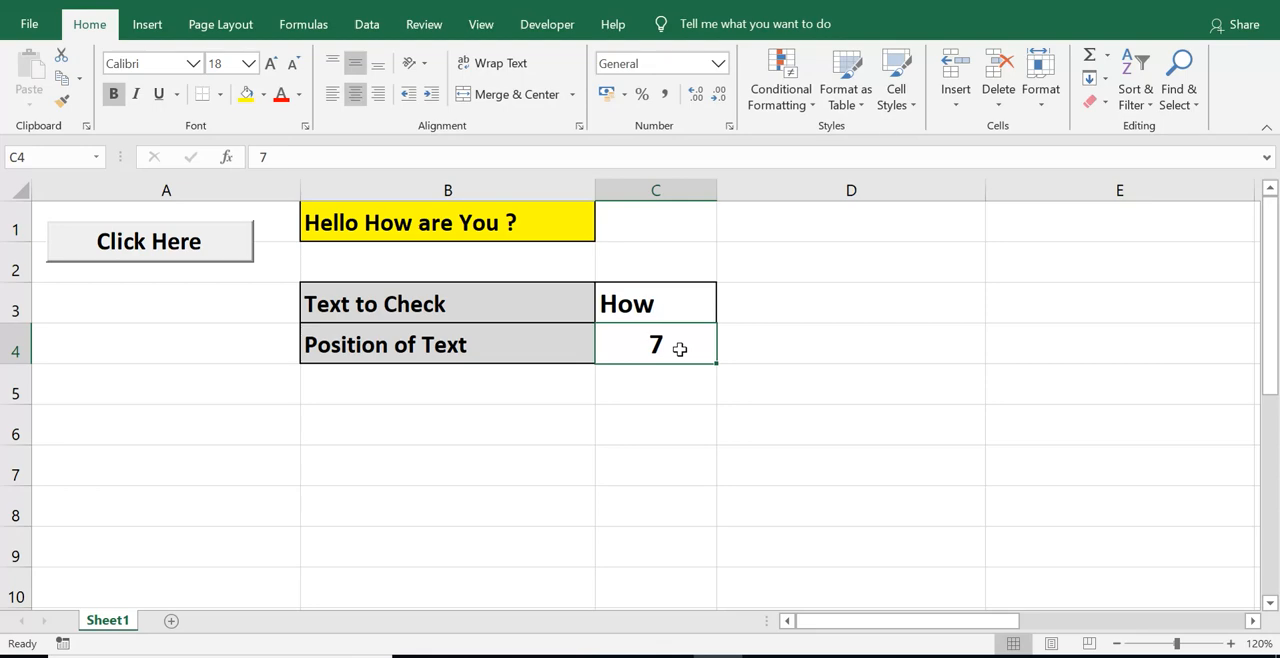
pyautogui.click(656, 304)
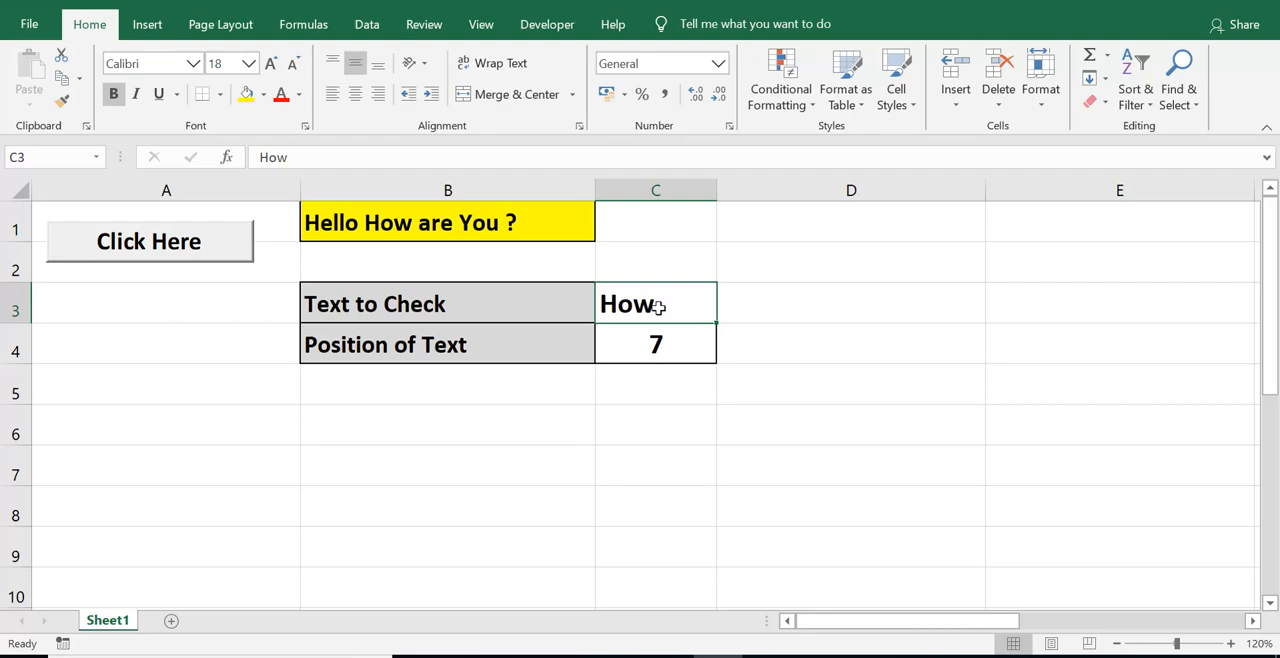
pyautogui.moveTo(596, 336)
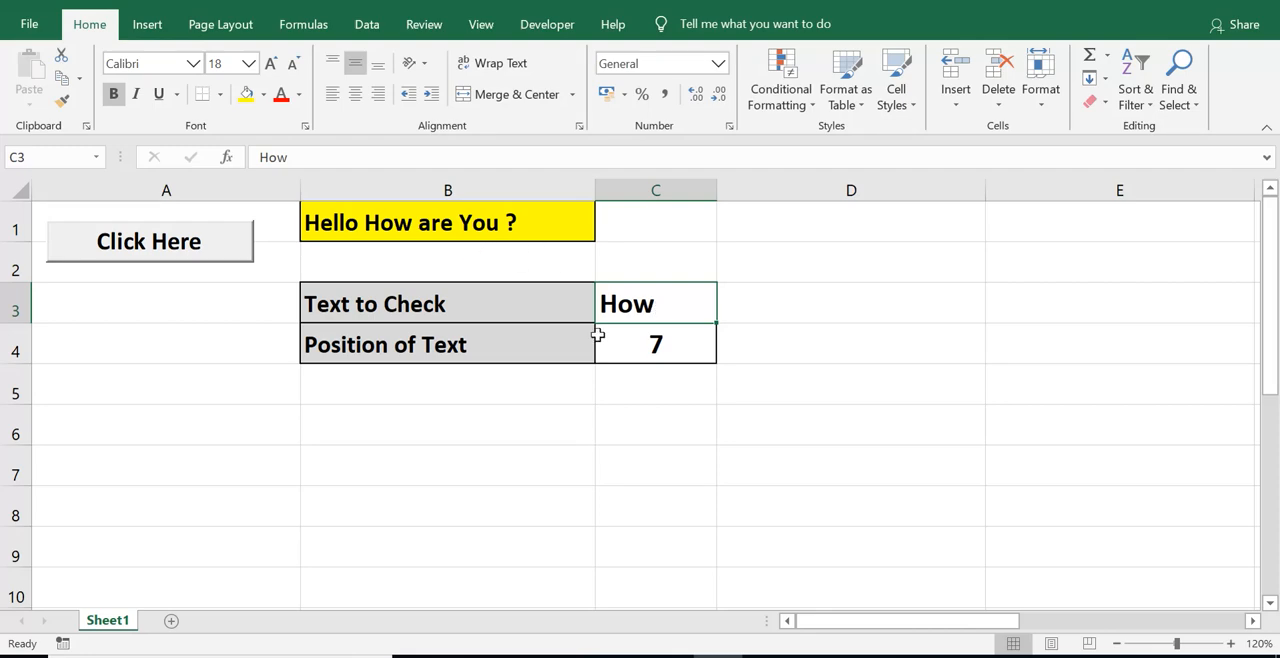
pyautogui.click(656, 344)
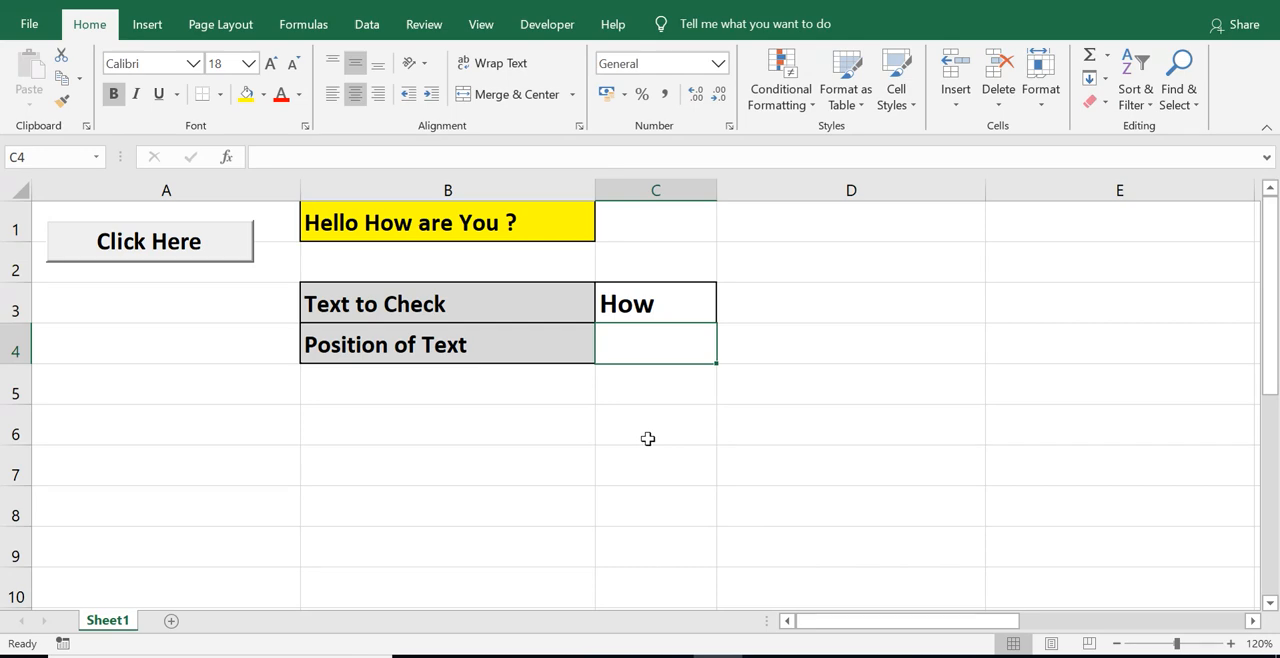
# - Replace How in C3 with Sunday and move to the Position of Text result cell
pyautogui.click(656, 304)
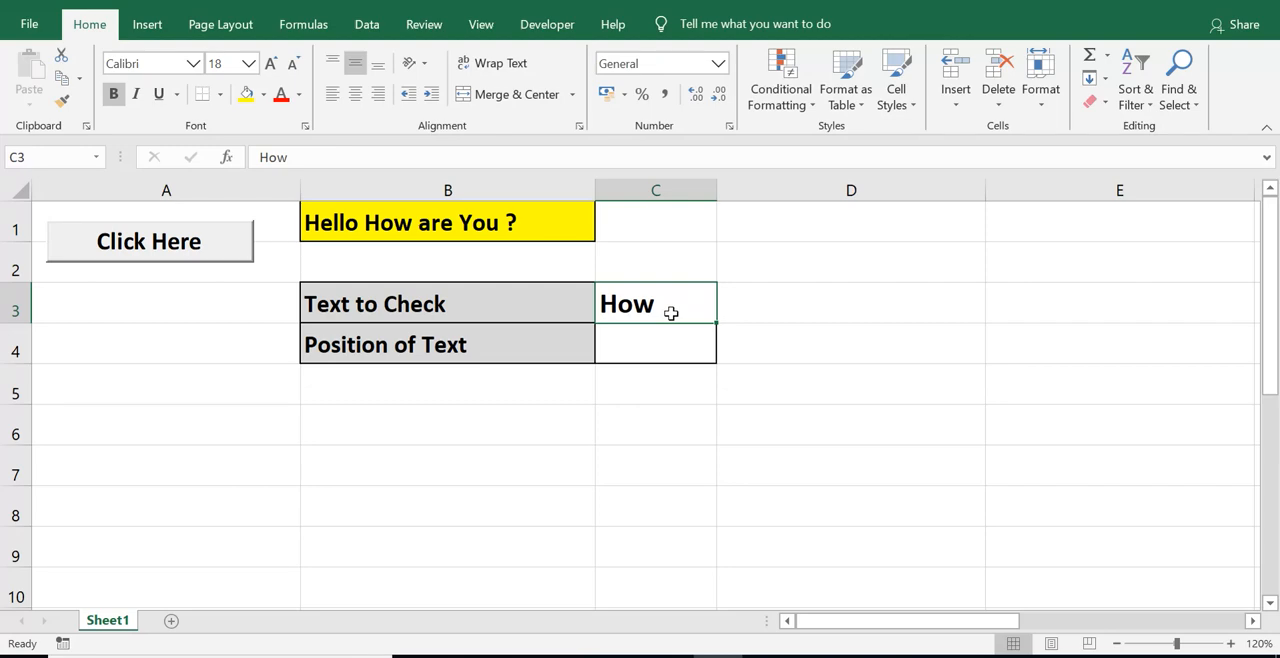
pyautogui.click(448, 222)
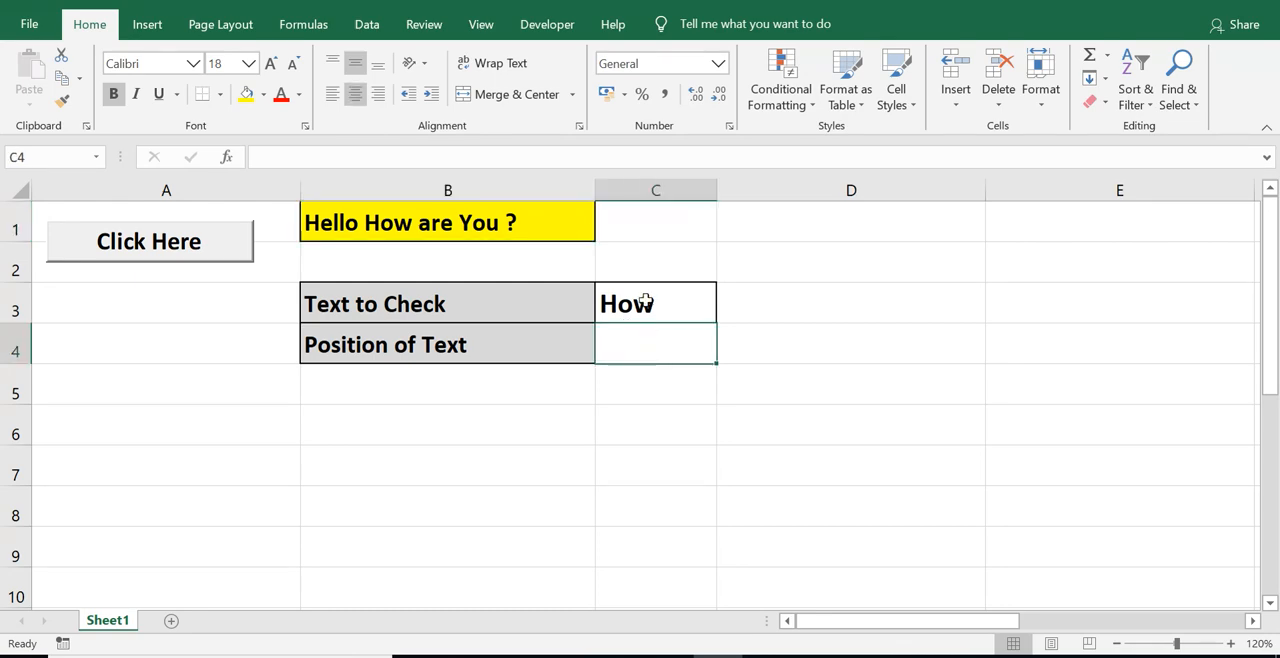
pyautogui.click(656, 304)
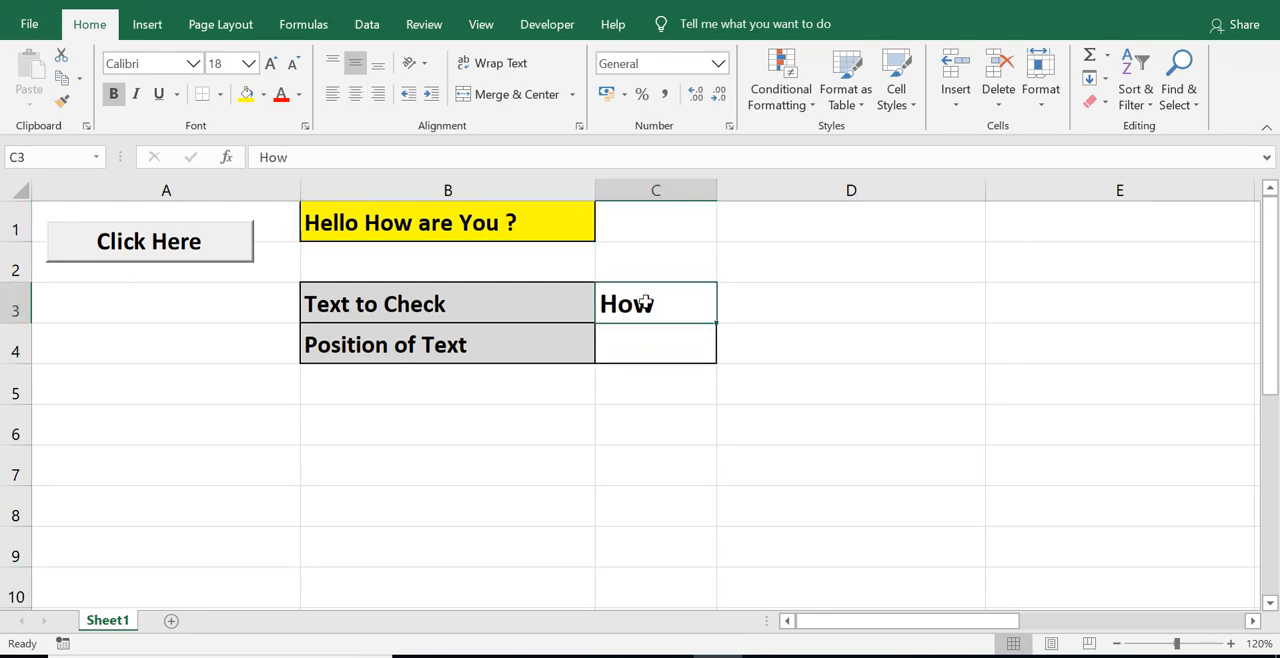
pyautogui.write('Sunday')
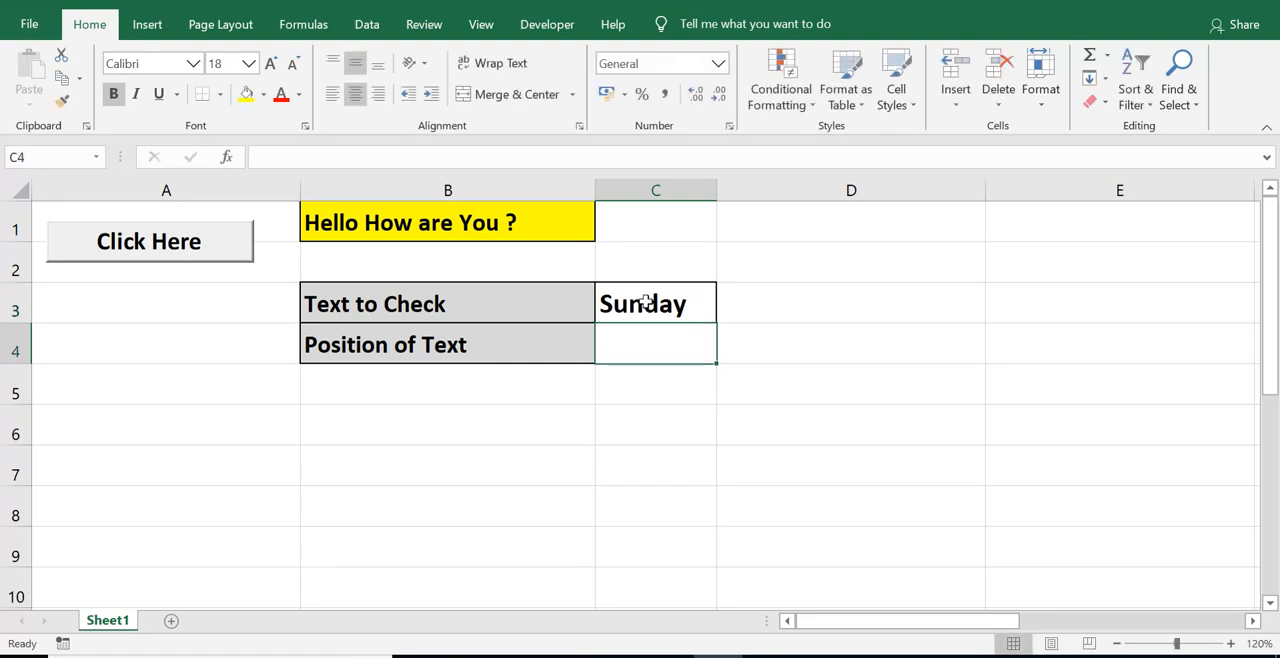
pyautogui.click(656, 304)
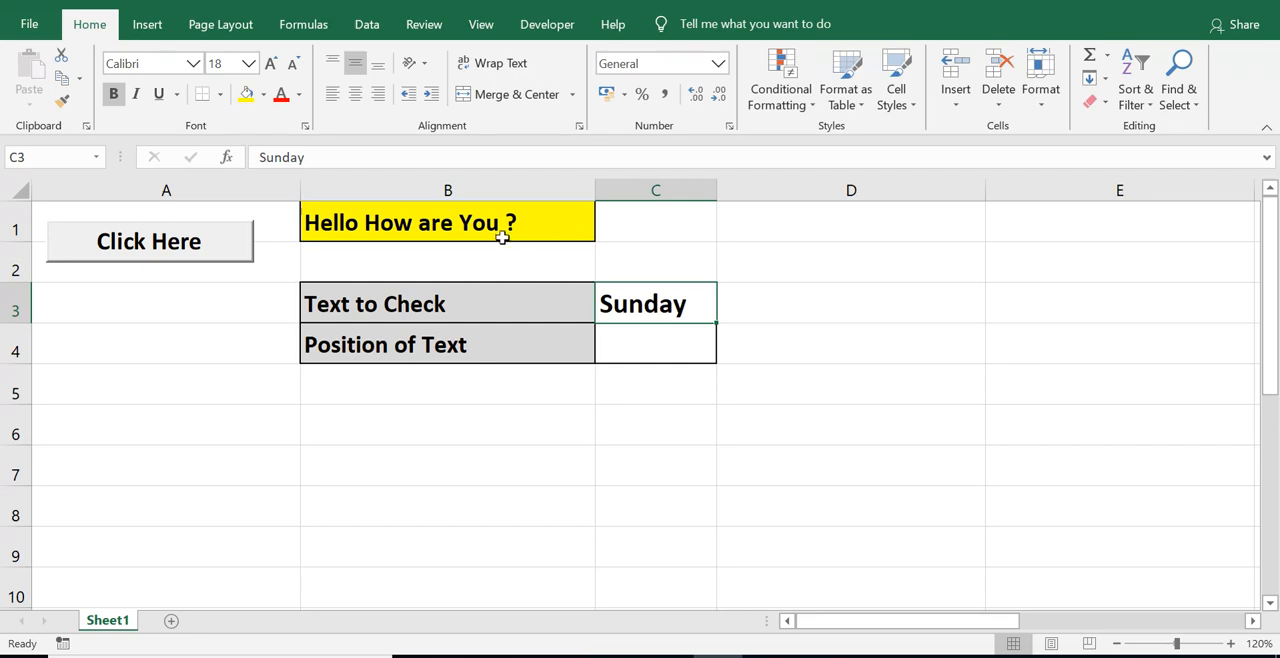
pyautogui.click(448, 222)
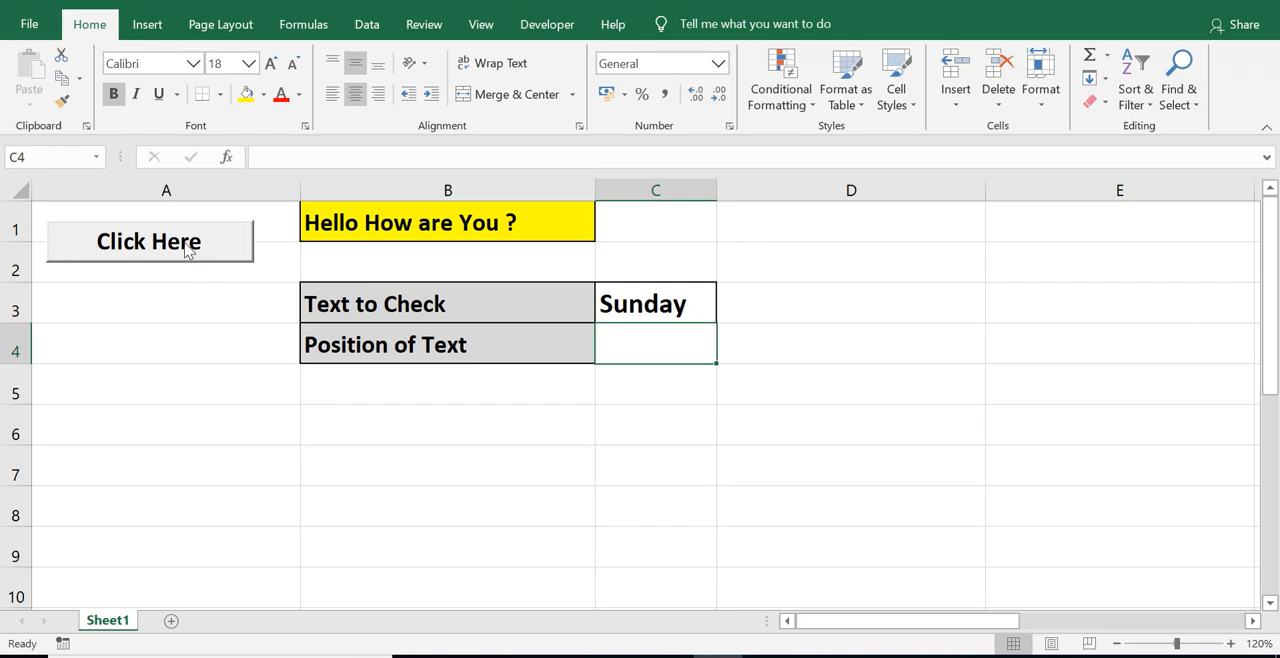
# - Run the InStr macro on Sunday so C4 shows 0, acknowledging the message
pyautogui.click(148, 240)
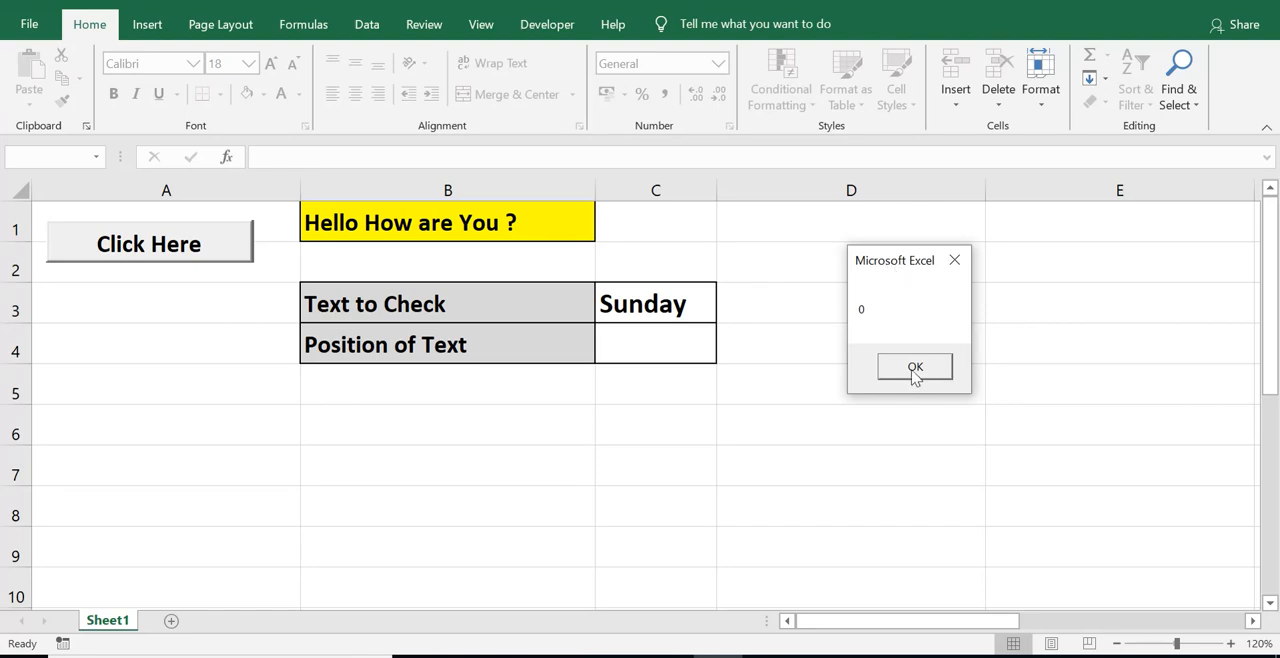
pyautogui.click(914, 368)
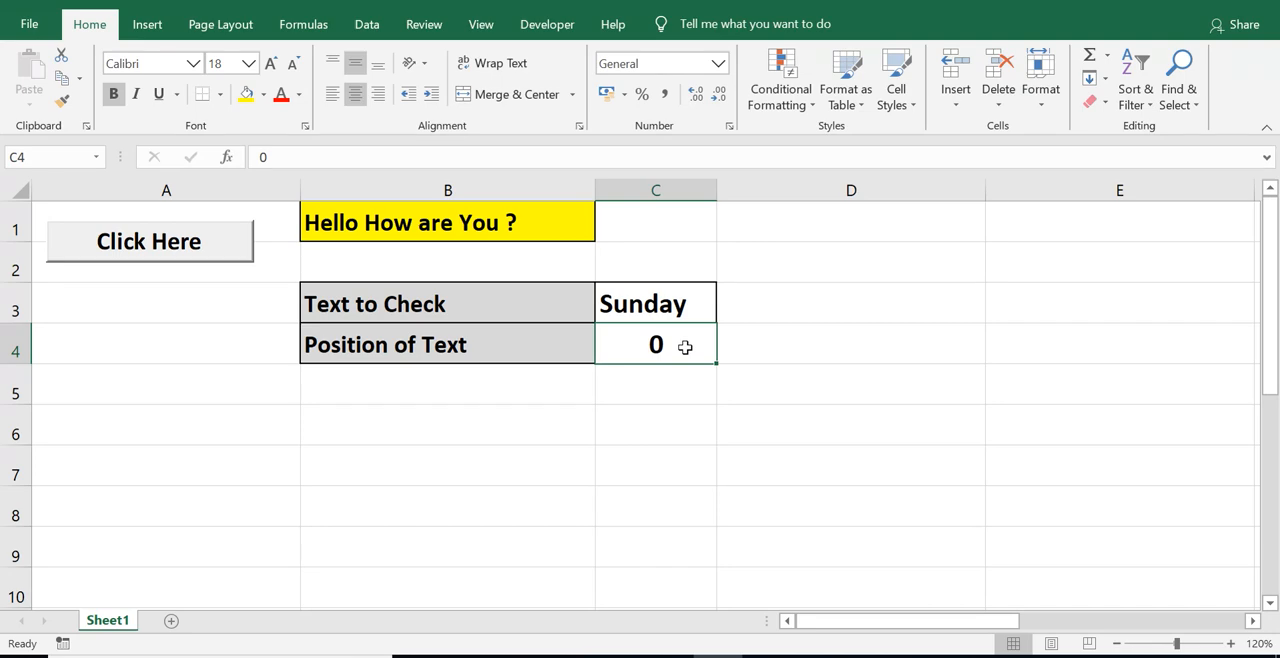
pyautogui.click(852, 344)
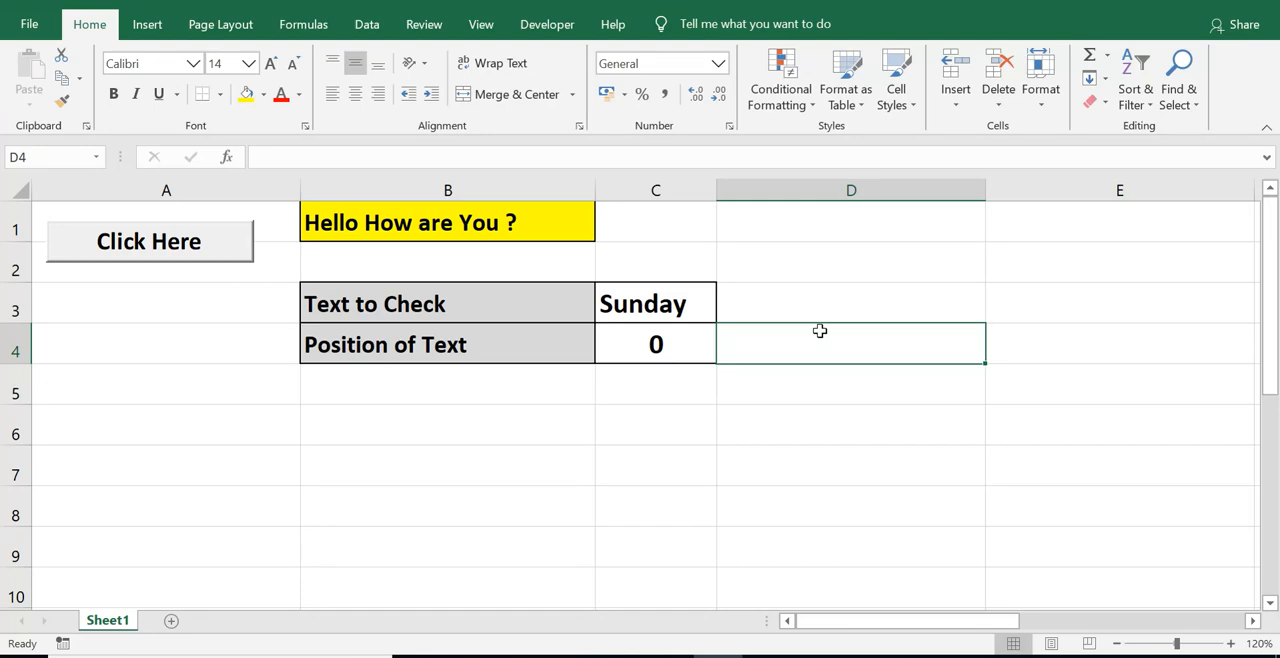
pyautogui.moveTo(520, 310)
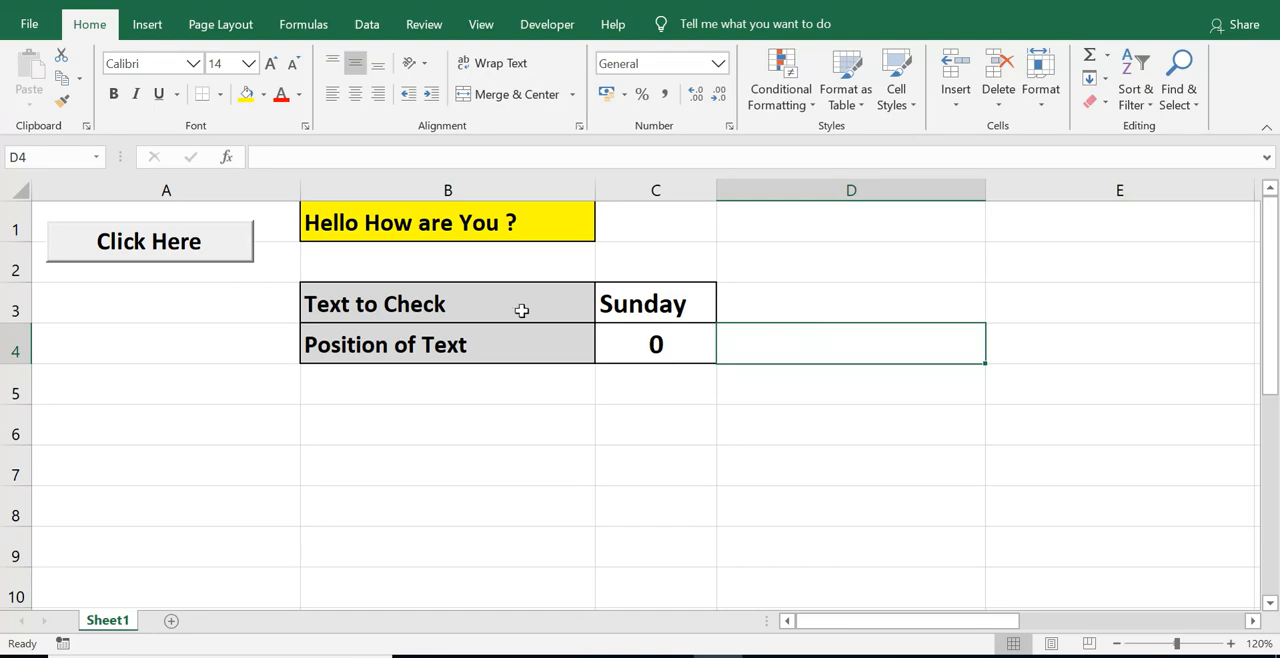
pyautogui.moveTo(548, 24)
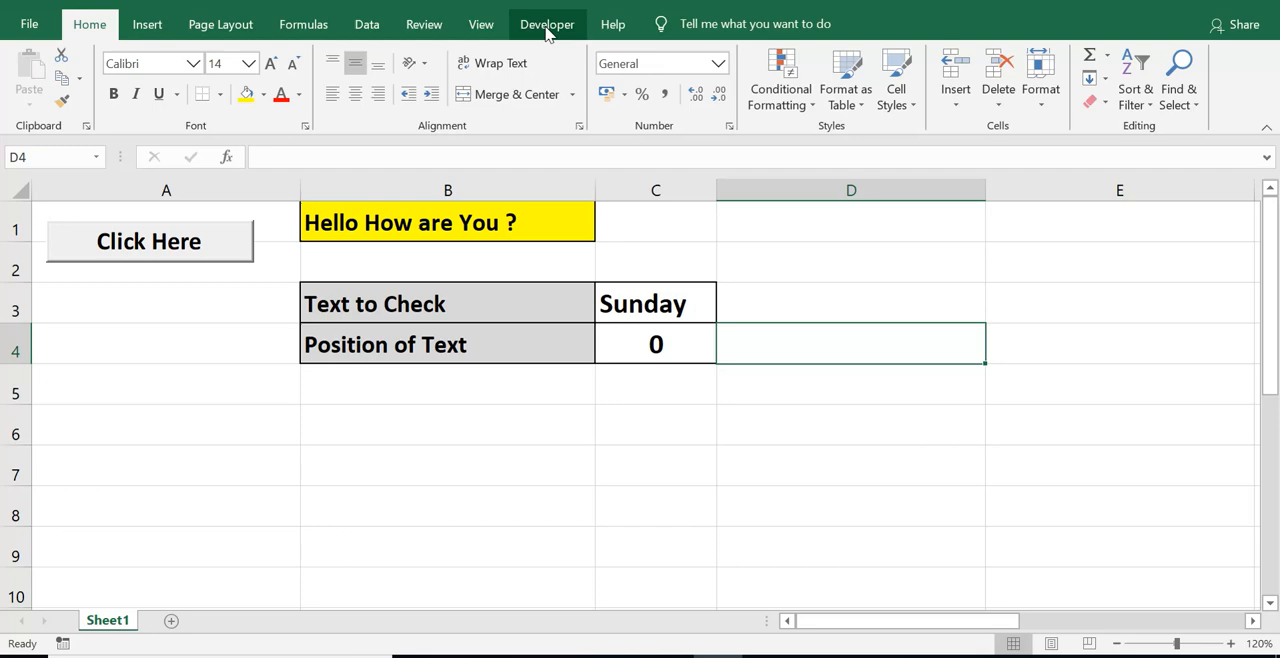
# - Show the Developer tab and view the VBA code behind the Click Here button
pyautogui.click(548, 24)
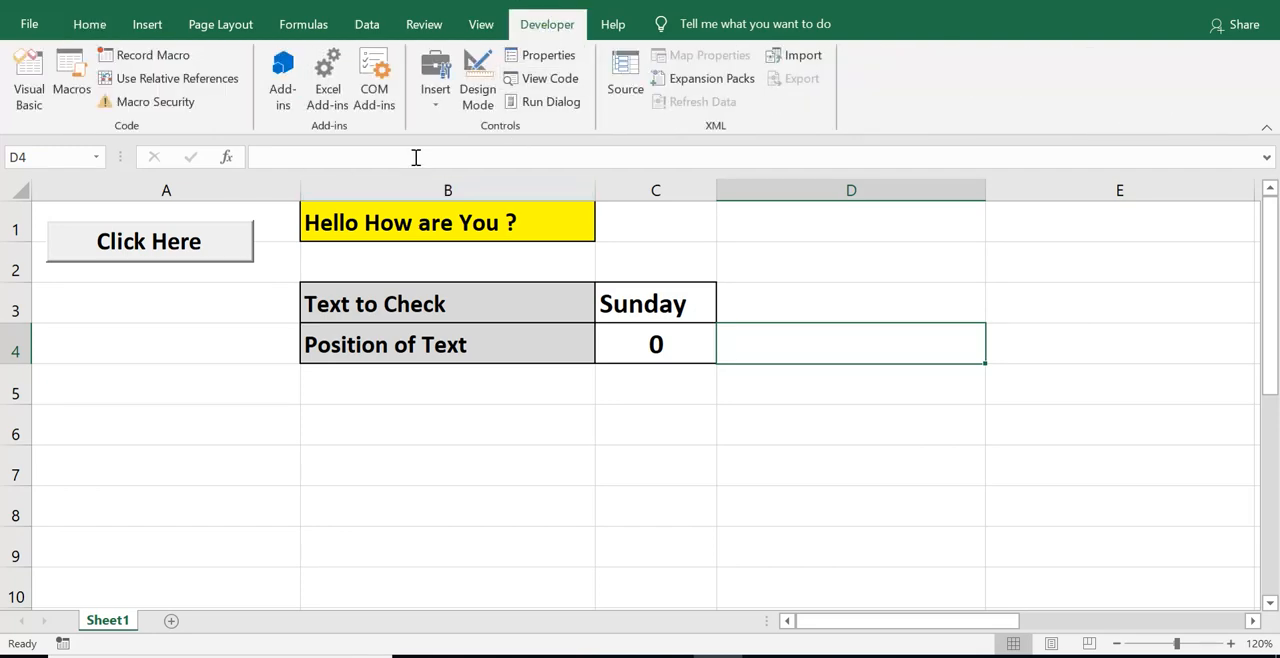
pyautogui.click(476, 76)
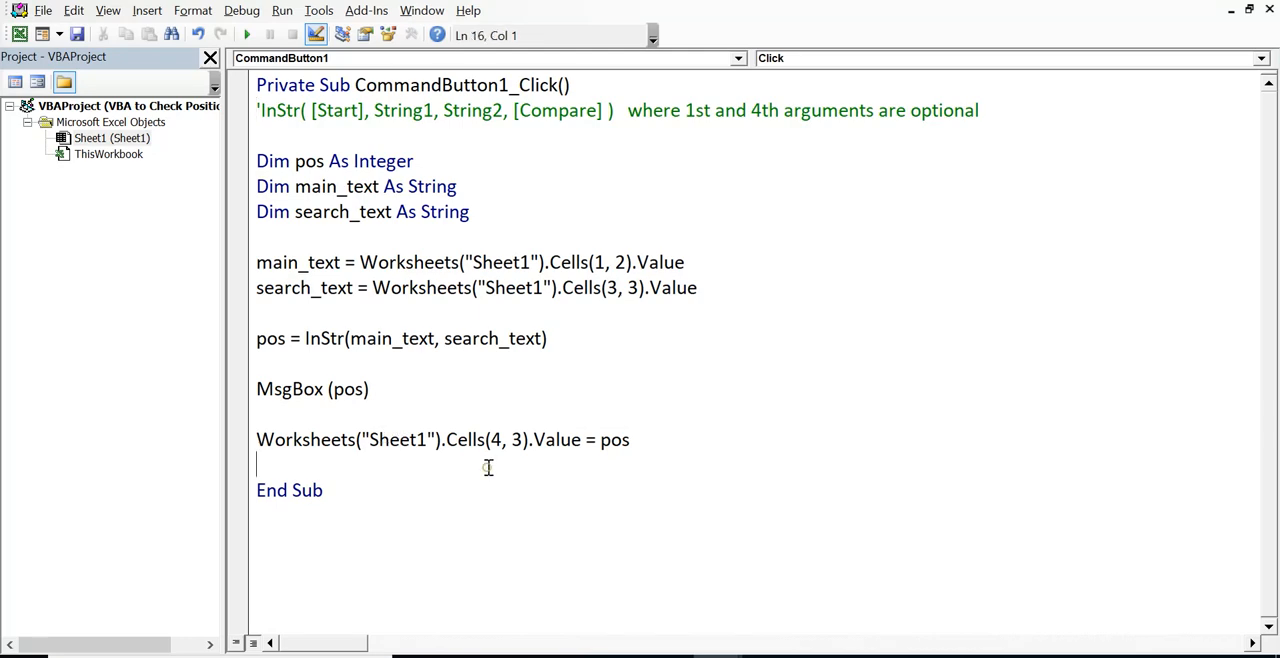
# - Delete the macro's code lines, keeping only the InStr syntax comment
pyautogui.click(632, 440)
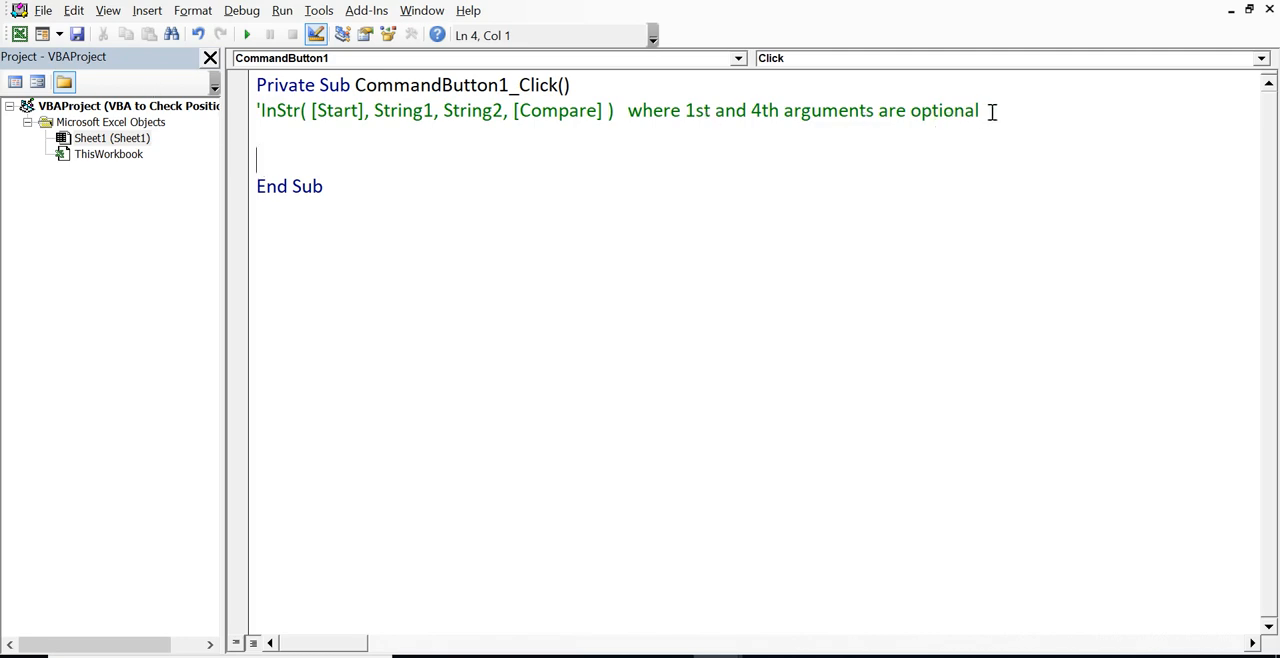
pyautogui.moveTo(376, 110); pyautogui.dragTo(980, 110)
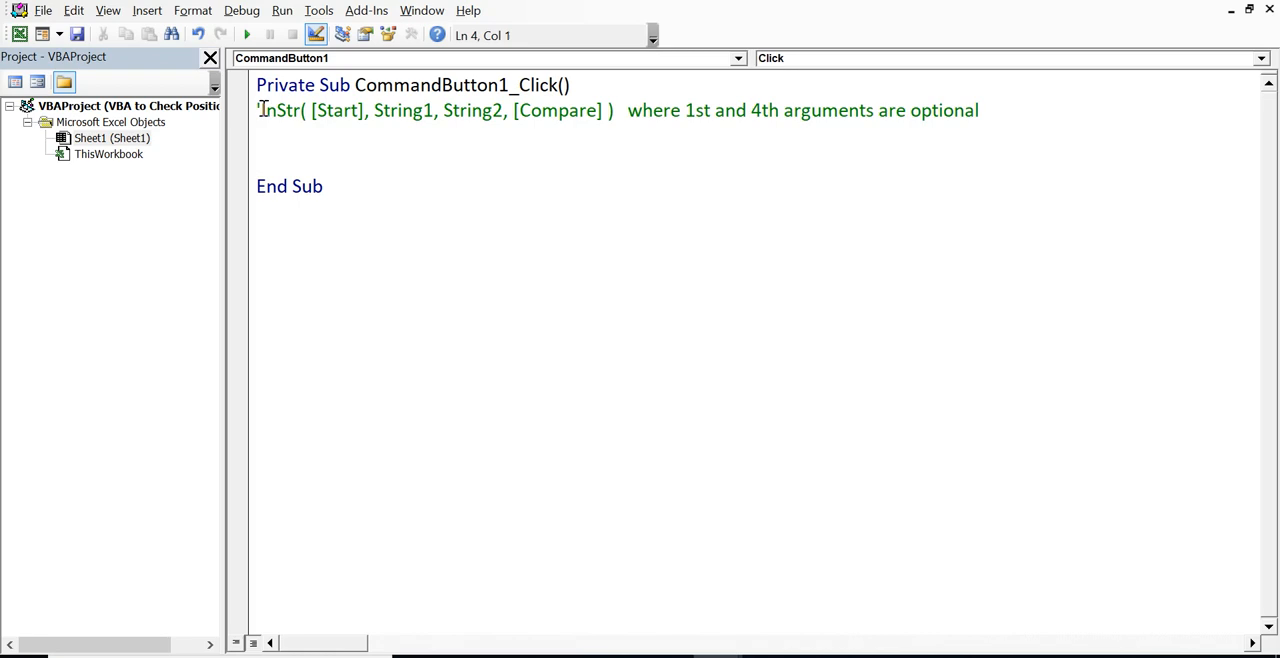
# - Highlight InStr and its Start, String1, String2 and Compare arguments in turn
pyautogui.doubleClick(280, 110)
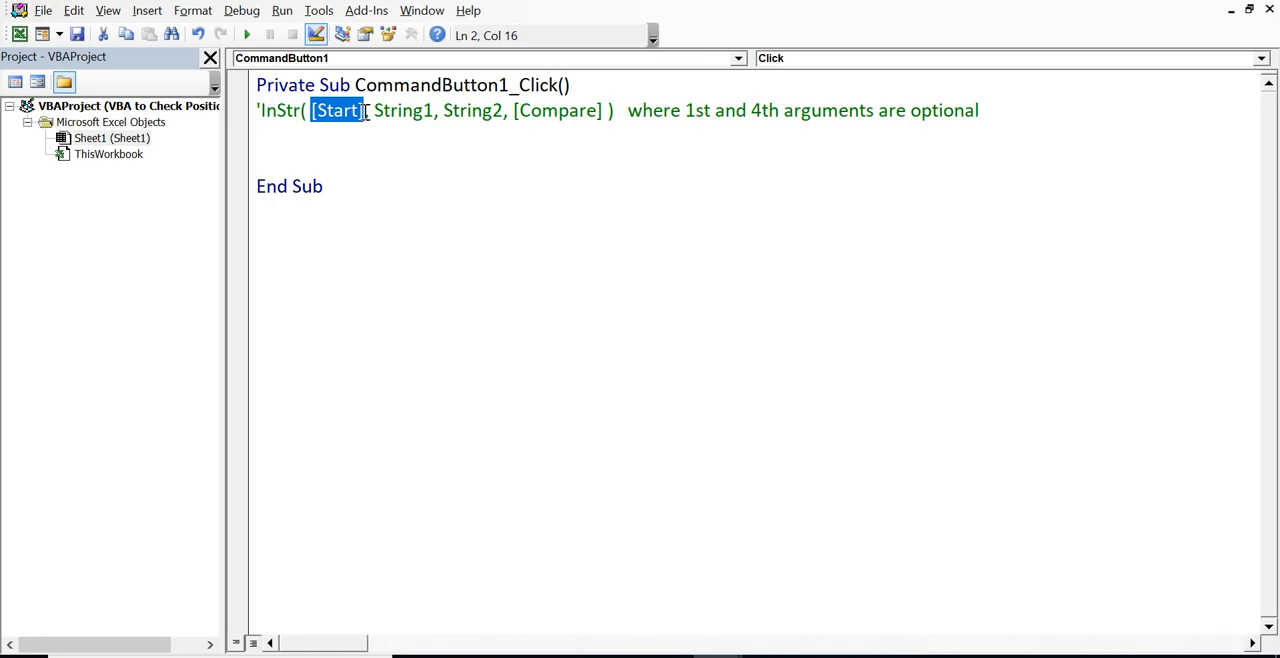
pyautogui.doubleClick(400, 110)
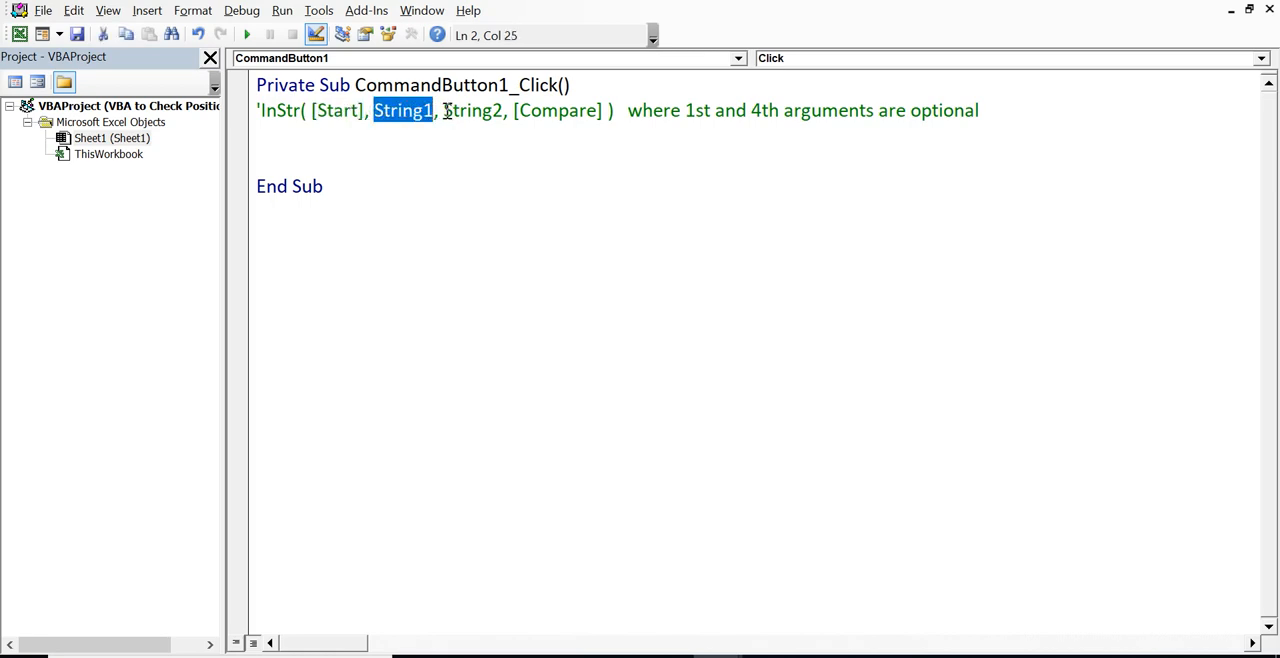
pyautogui.doubleClick(472, 110)
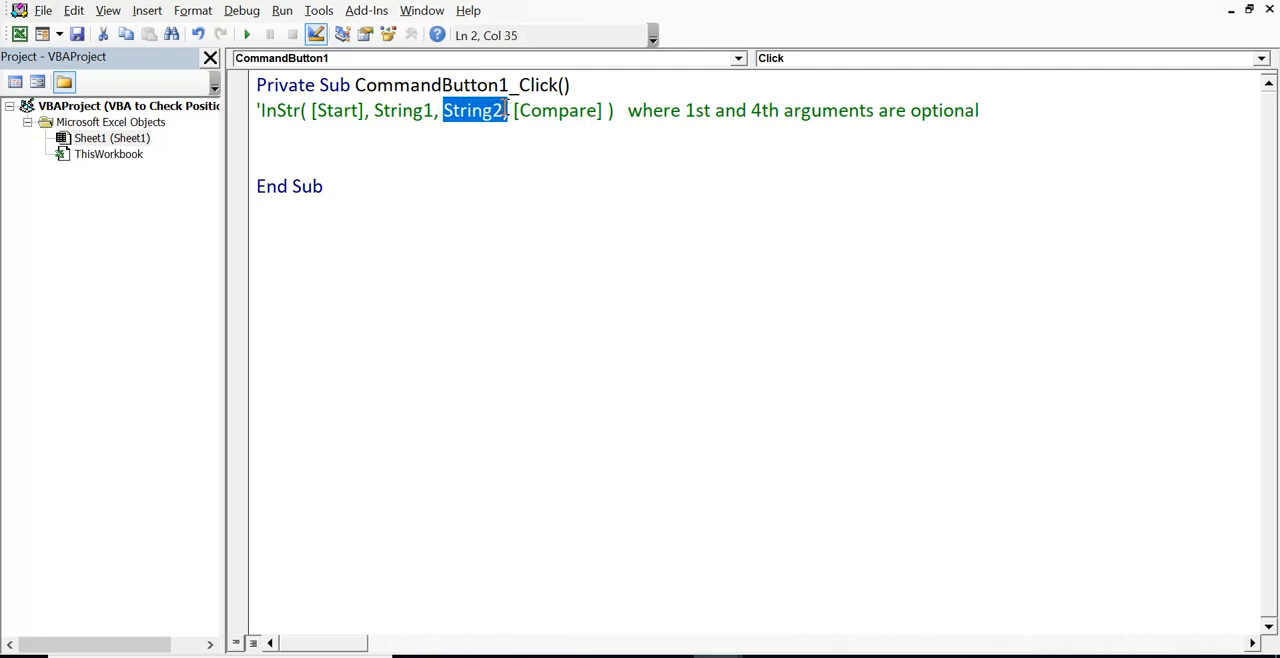
pyautogui.click(512, 110)
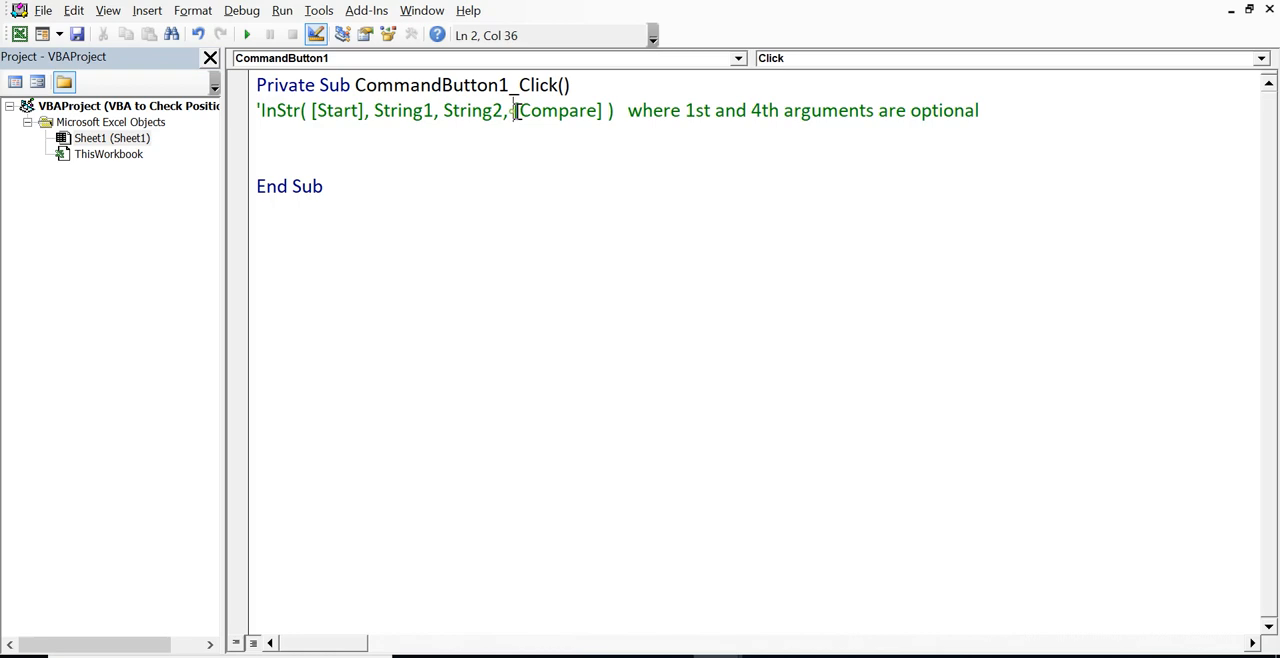
pyautogui.doubleClick(558, 110)
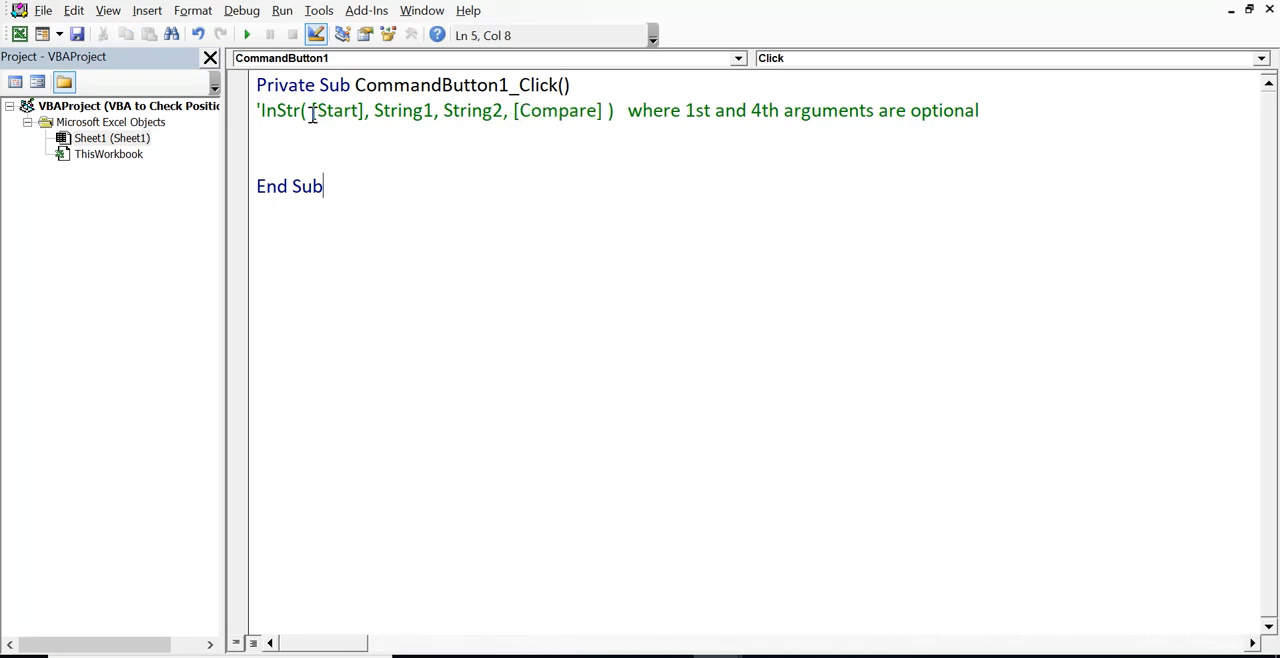
pyautogui.doubleClick(336, 110)
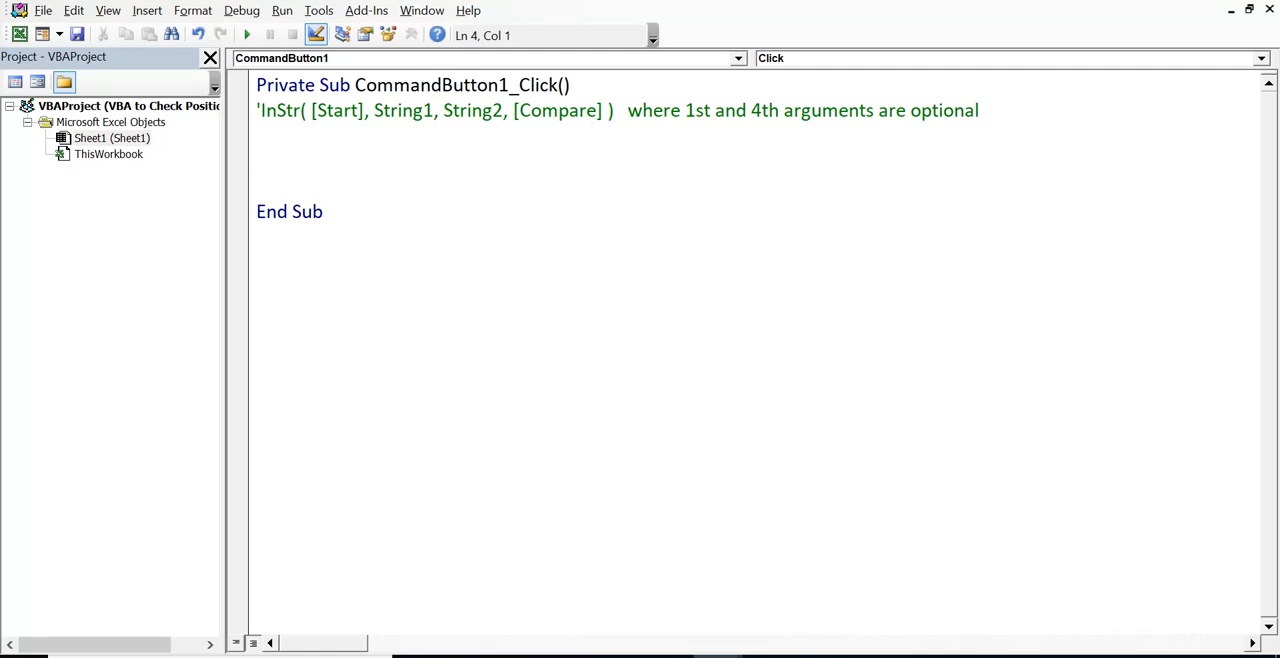
# - Declare pos as an Integer in the button's click procedure
pyautogui.write('dim pos as')
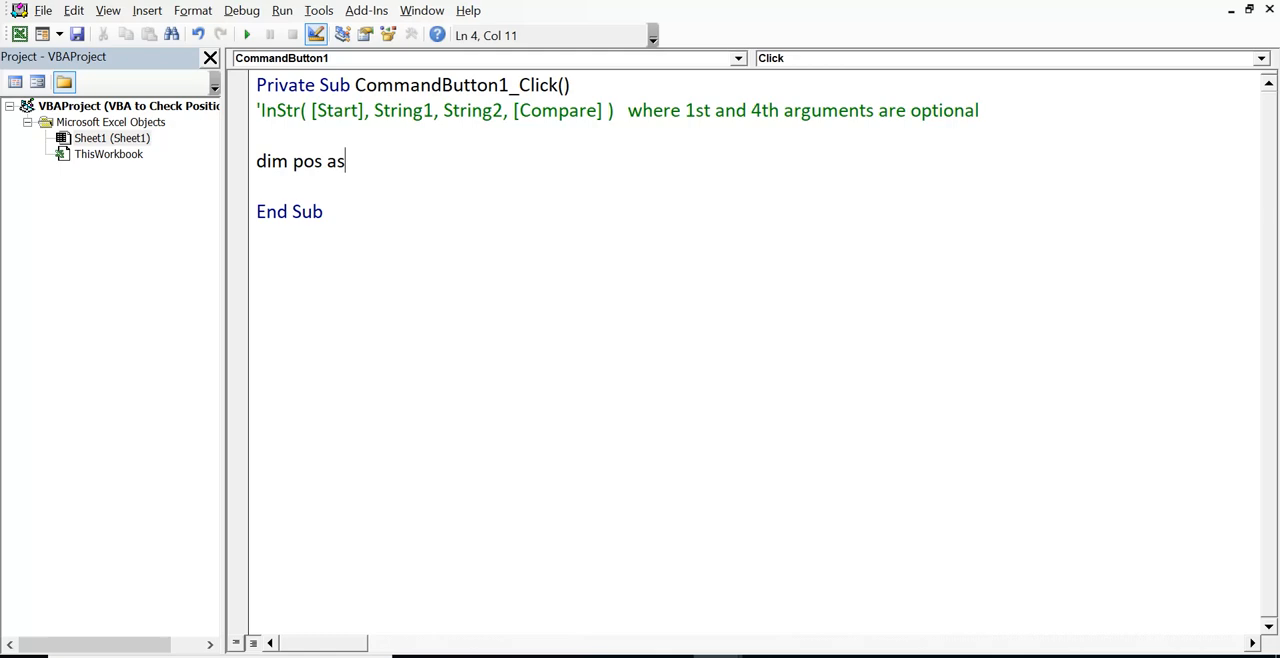
pyautogui.write('int')
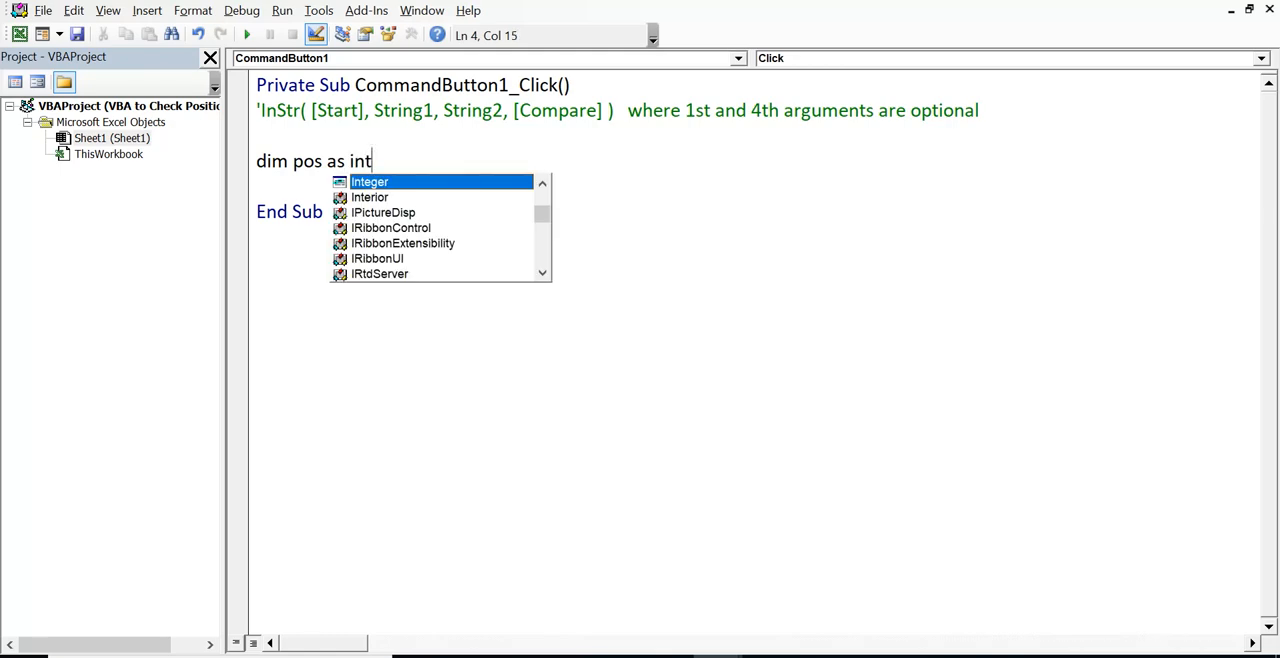
pyautogui.write('eger')
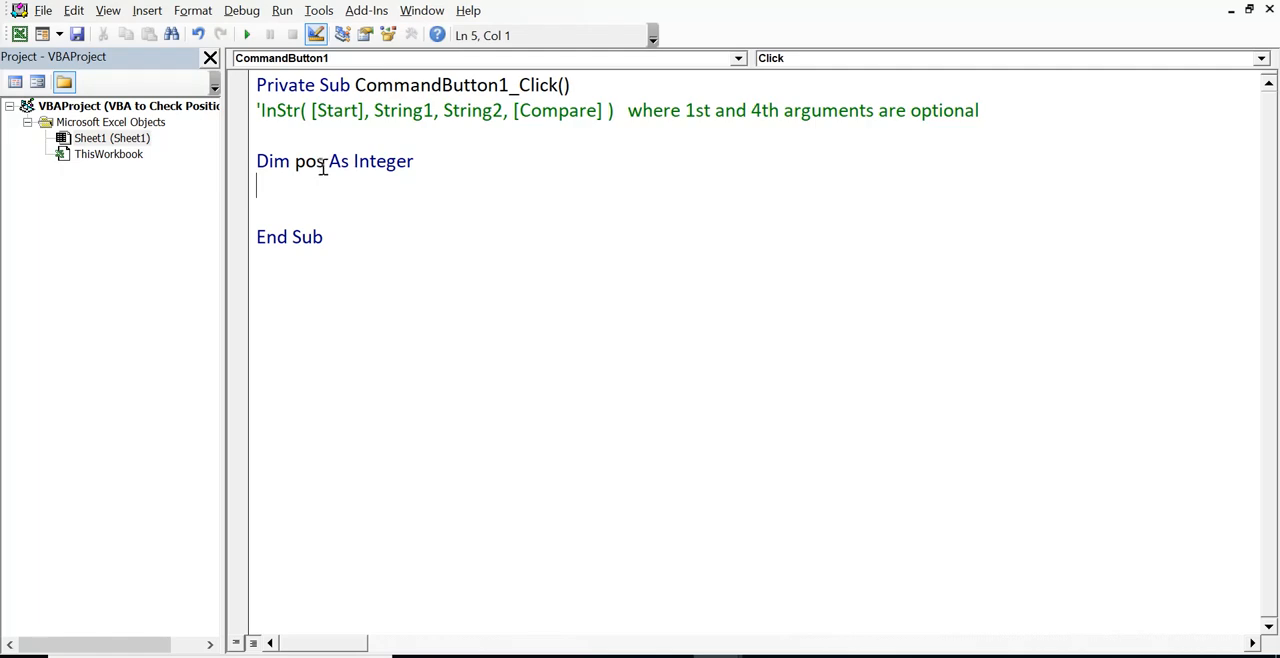
pyautogui.doubleClick(310, 160)
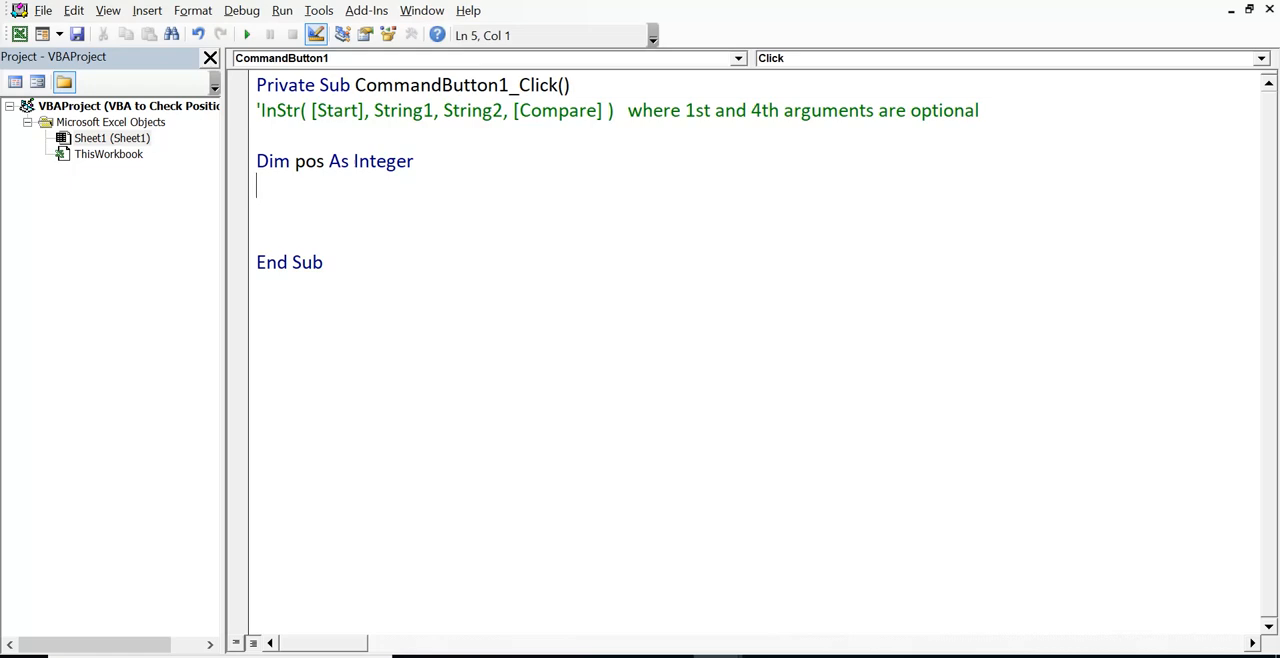
# - Declare main_text as a String variable
pyautogui.write('dim main')
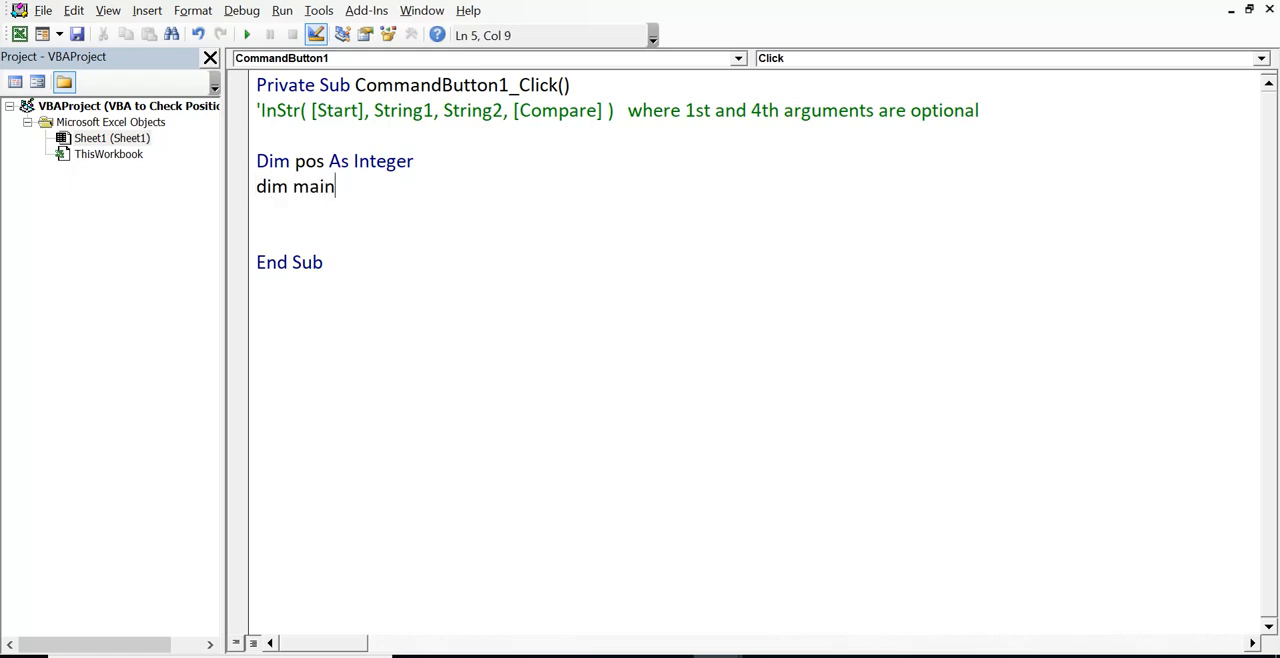
pyautogui.write('_te')
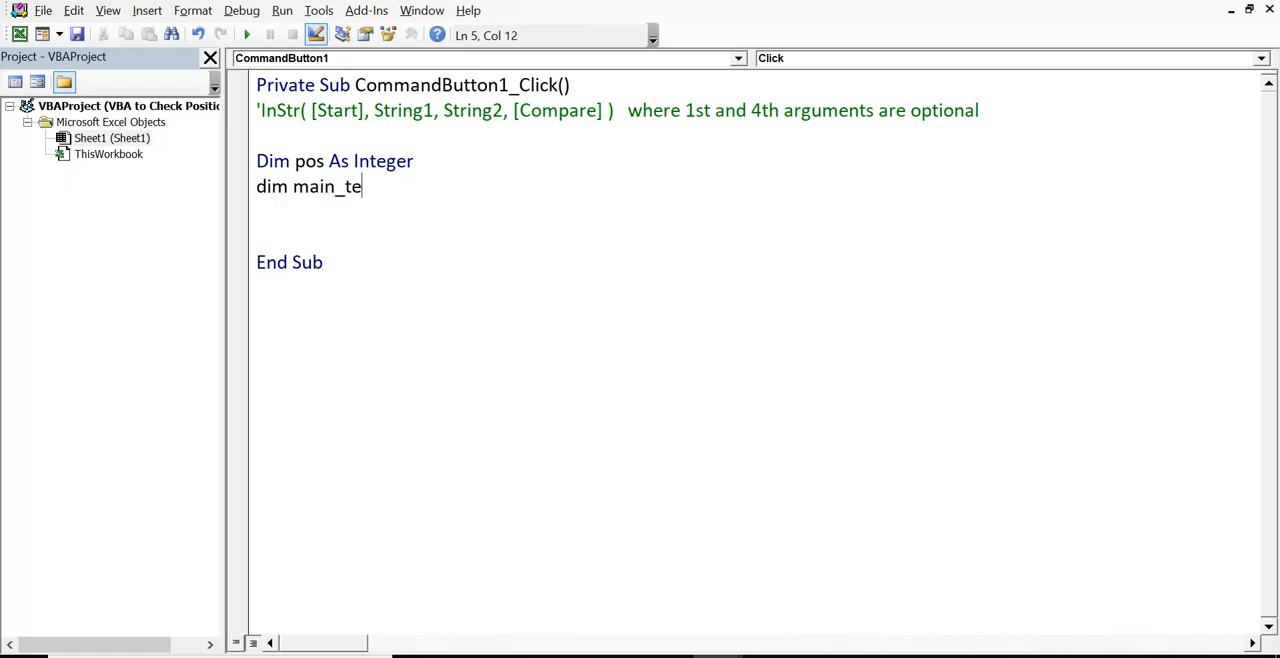
pyautogui.write('xt as')
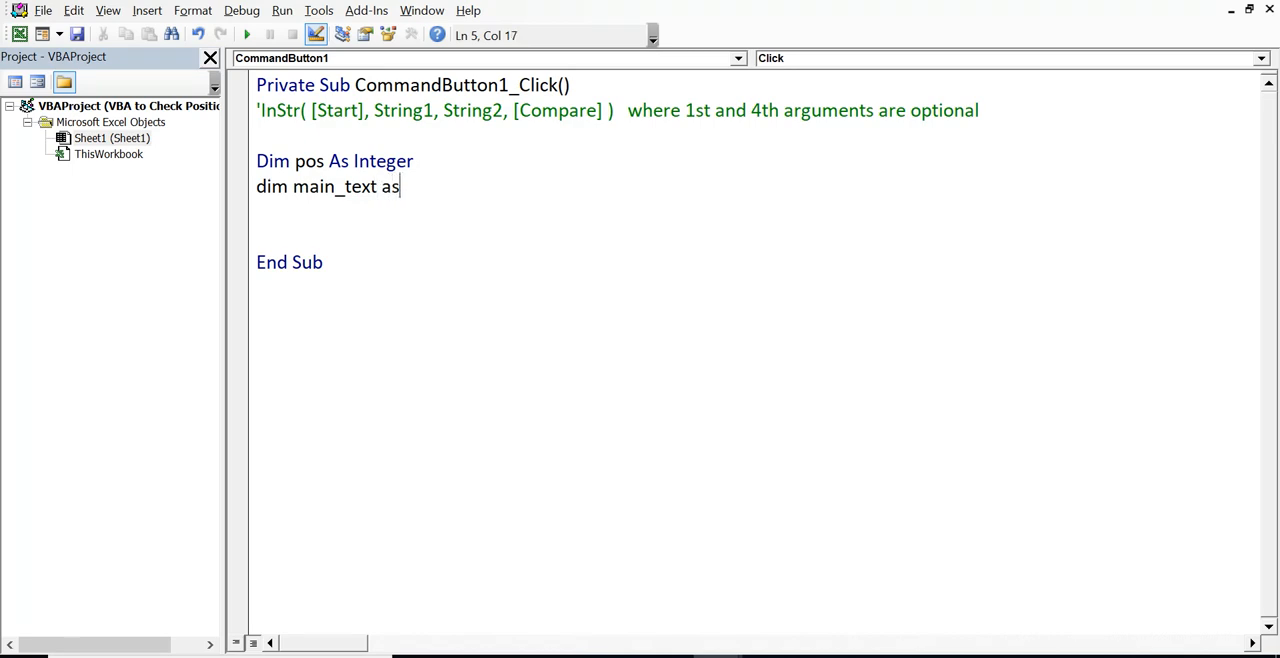
pyautogui.write('string')
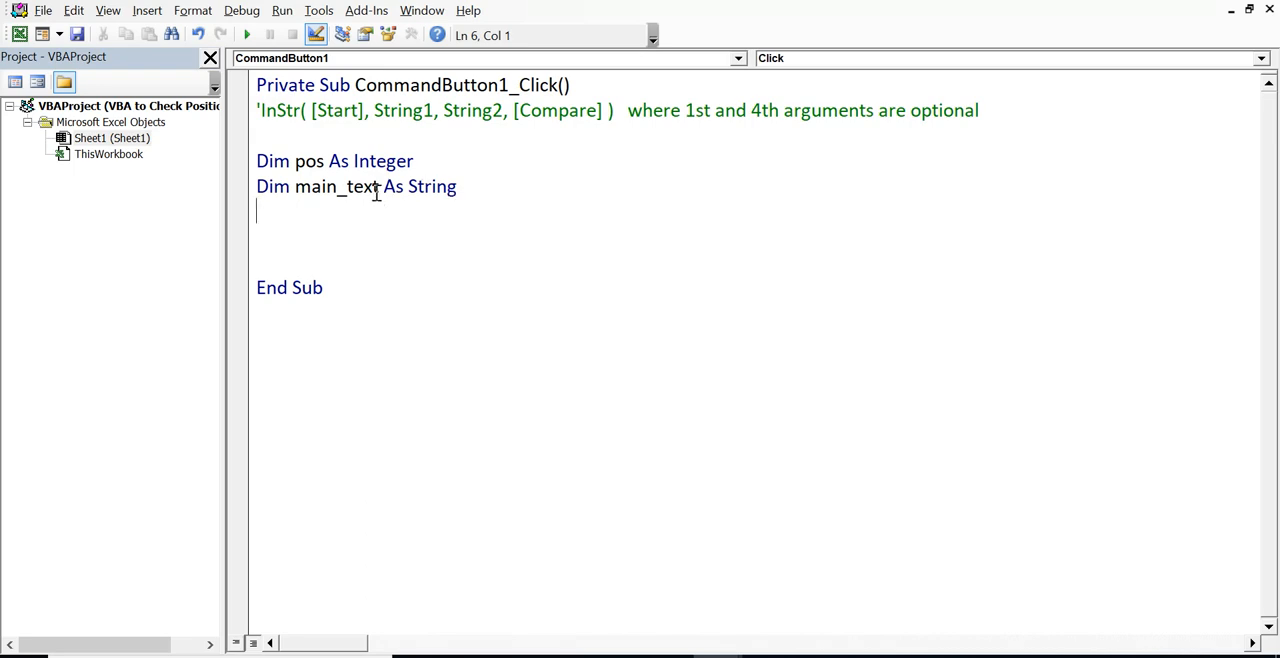
pyautogui.doubleClick(336, 186)
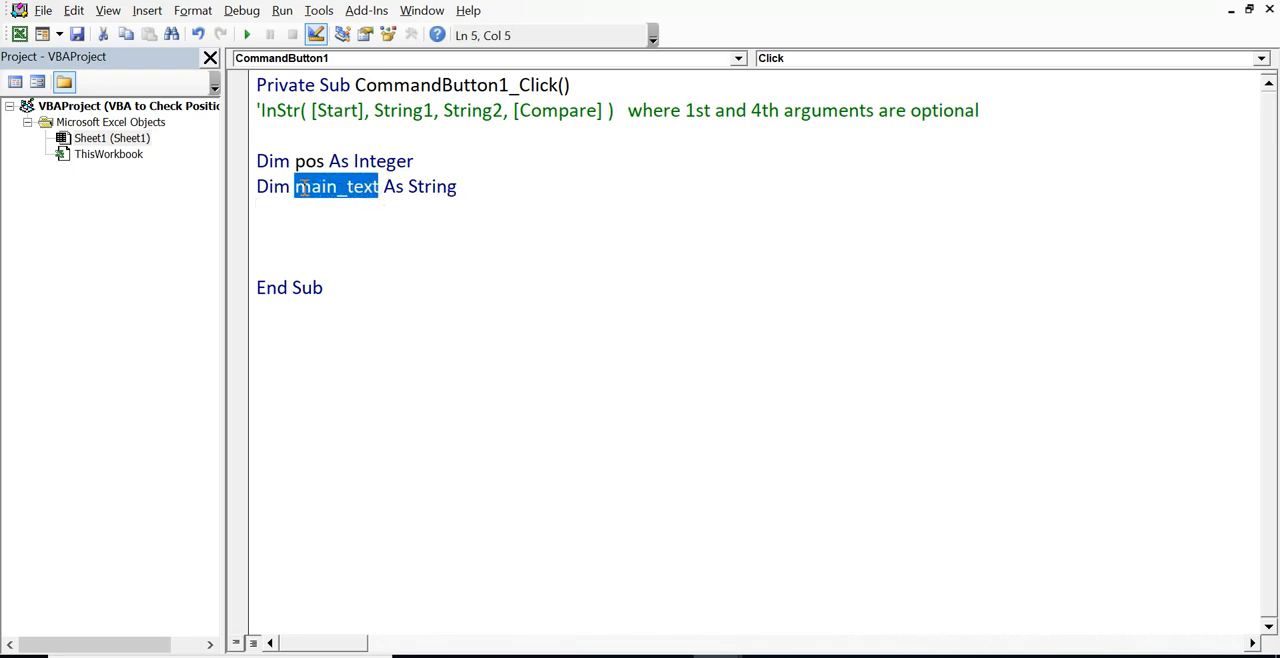
pyautogui.click(456, 188)
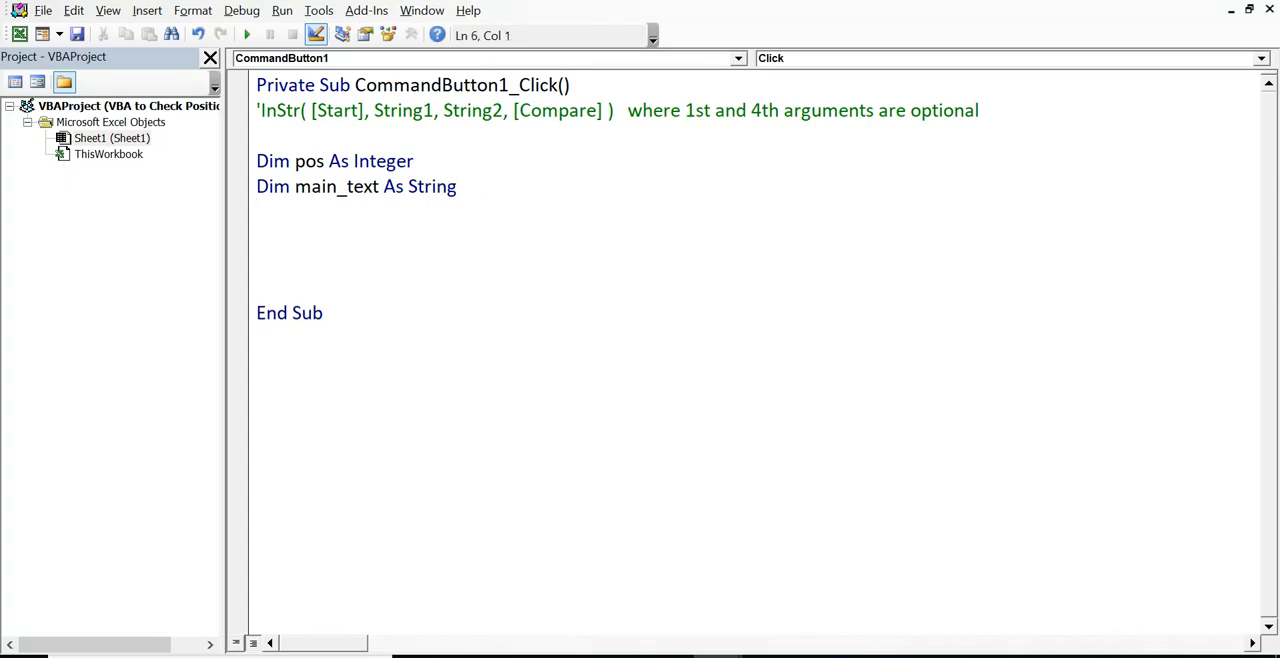
# - Declare search_text as a String variable
pyautogui.write('dim sea')
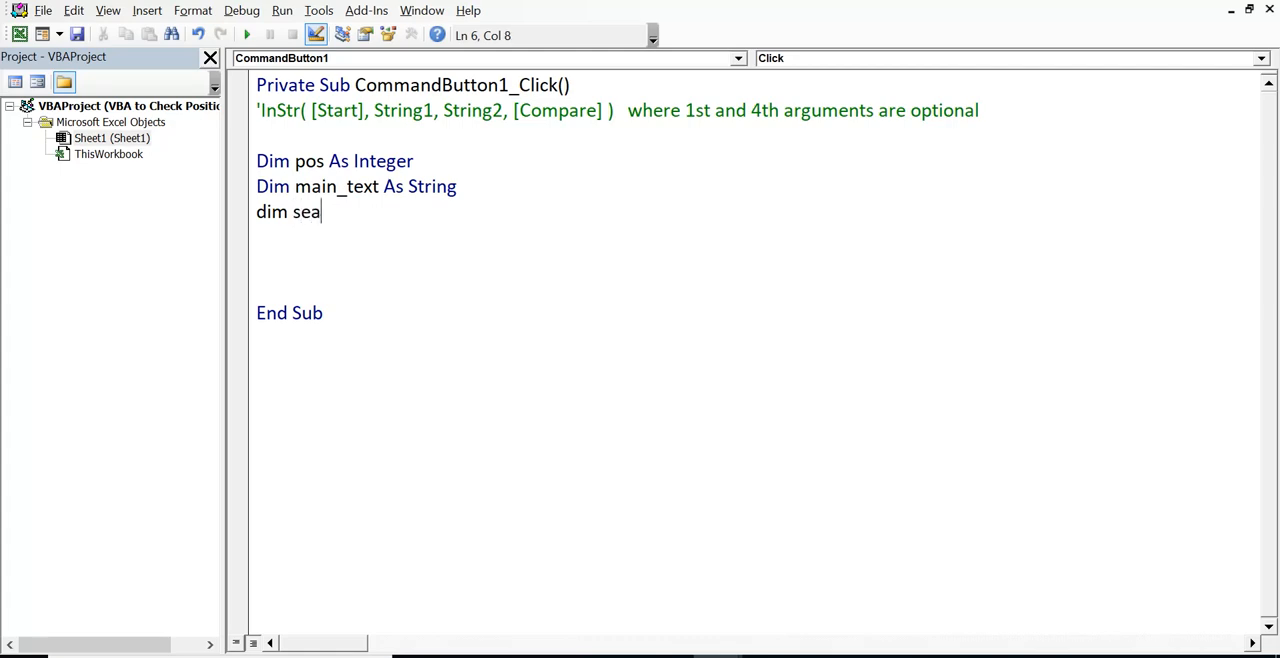
pyautogui.write('rch_')
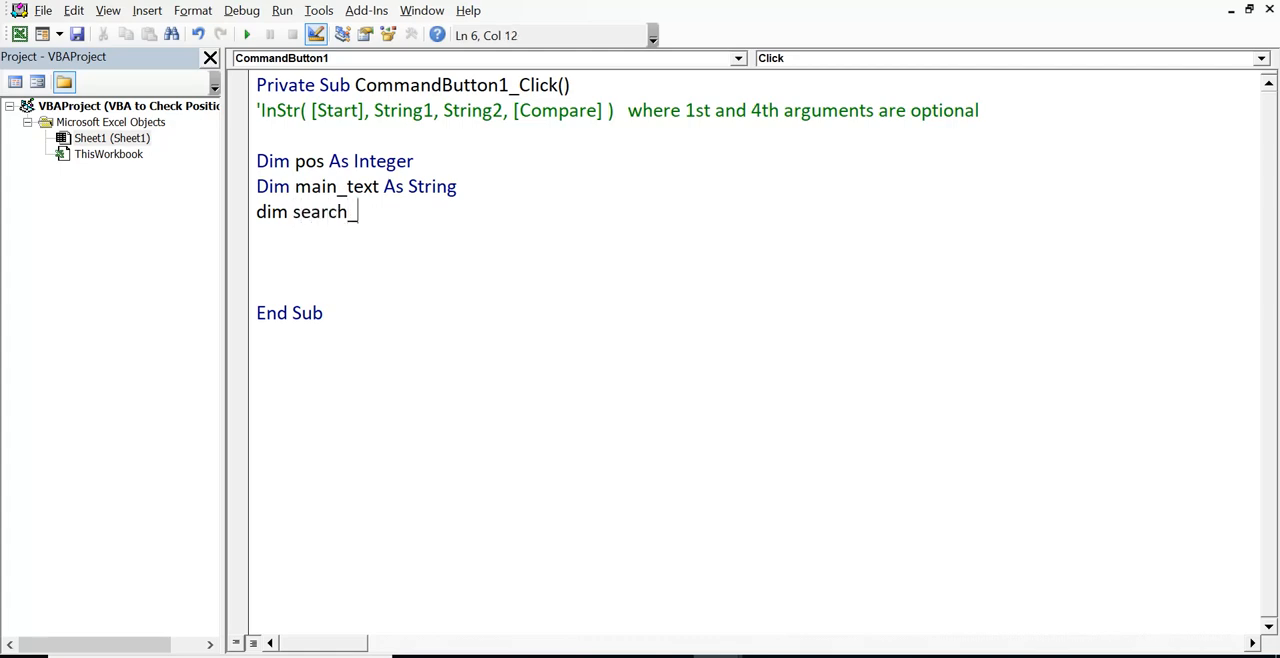
pyautogui.write('text')
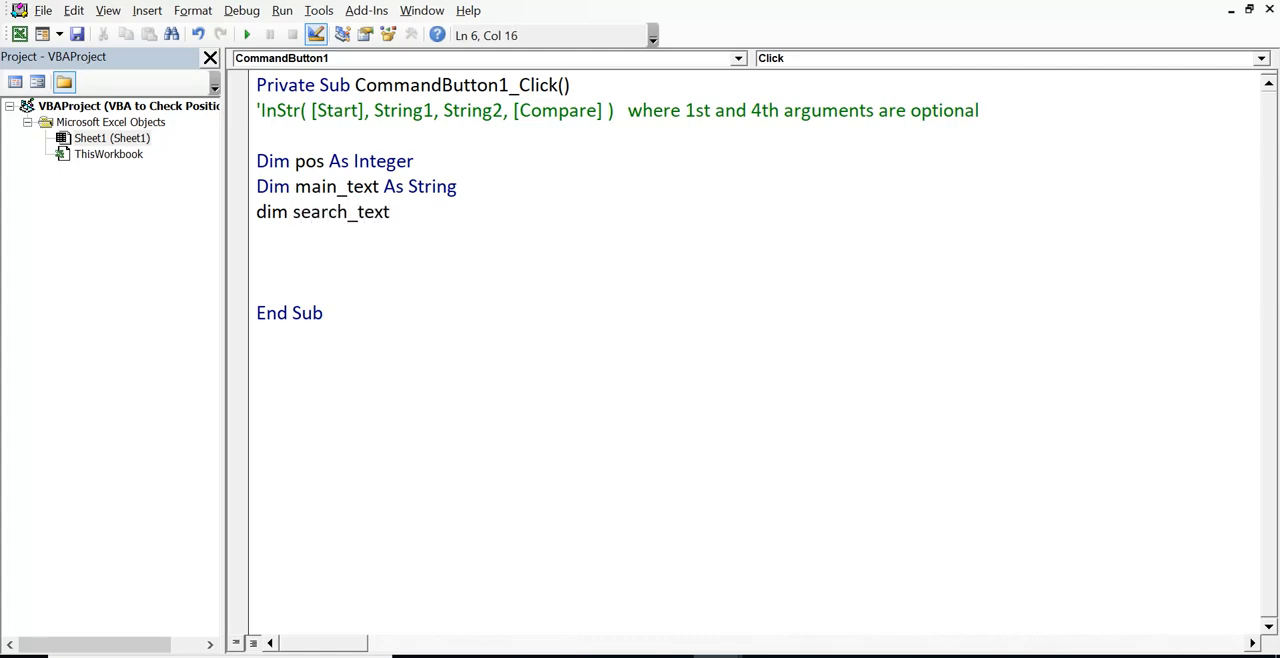
pyautogui.write('as st')
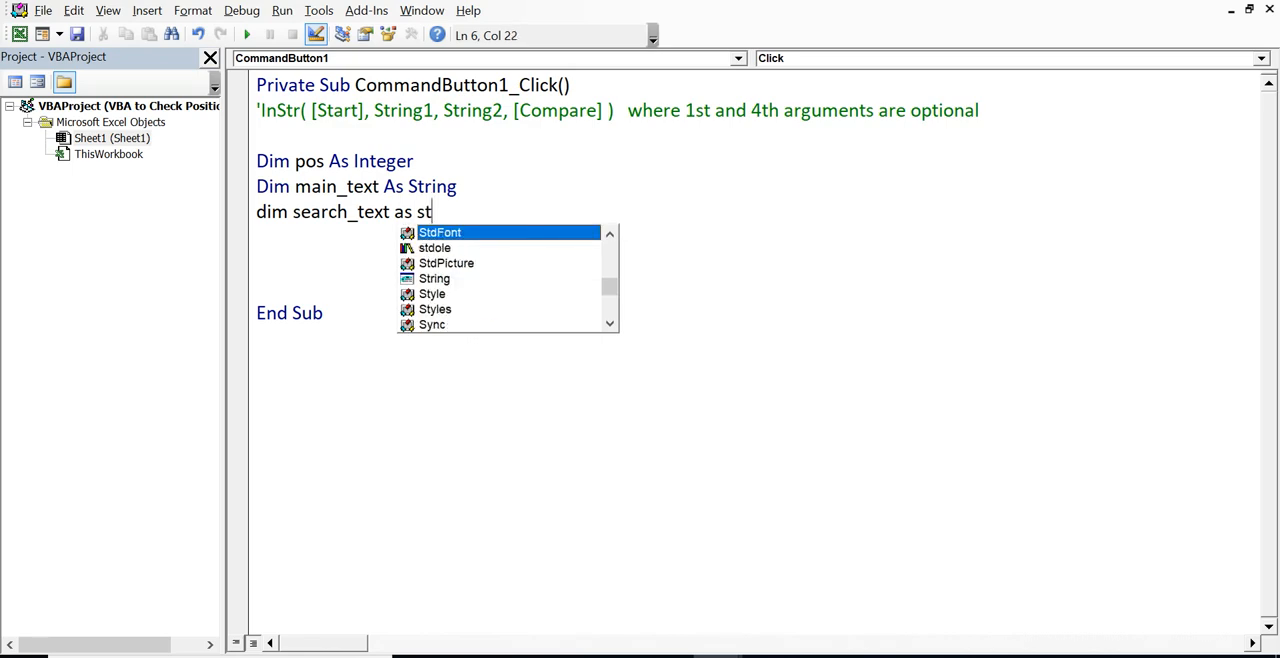
pyautogui.write('ring')
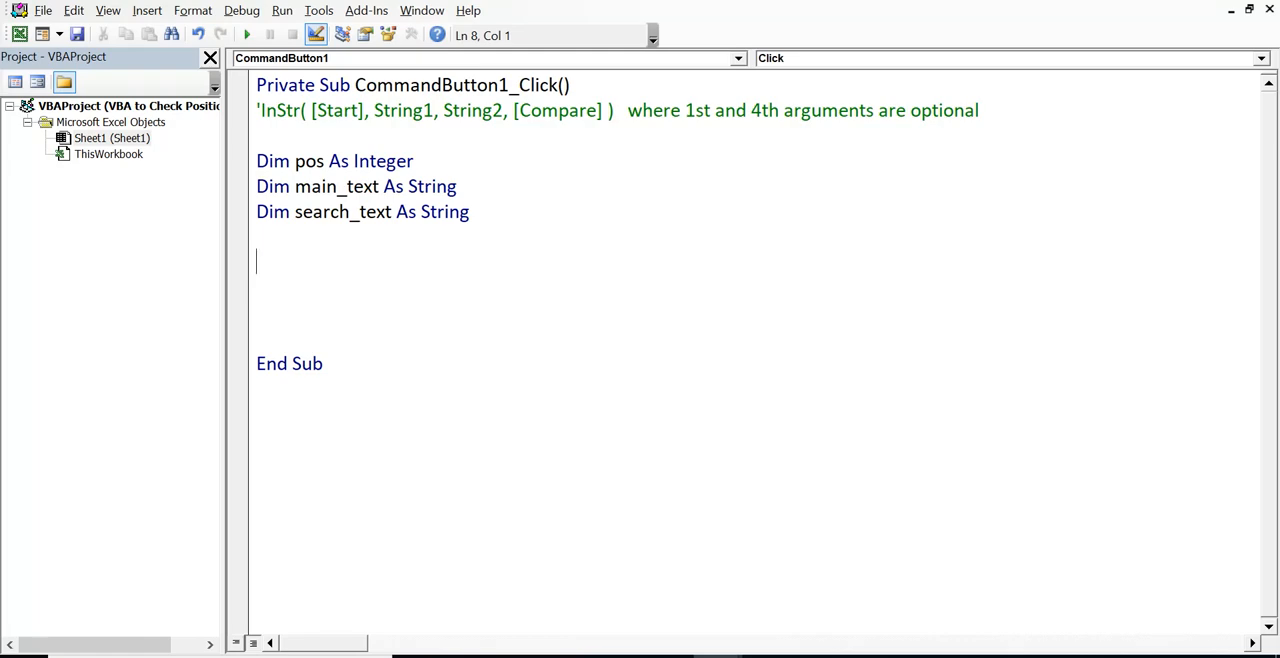
# - Assign main_text = Worksheets("Sheet1").Cells(1, 2).Value
pyautogui.write('main_')
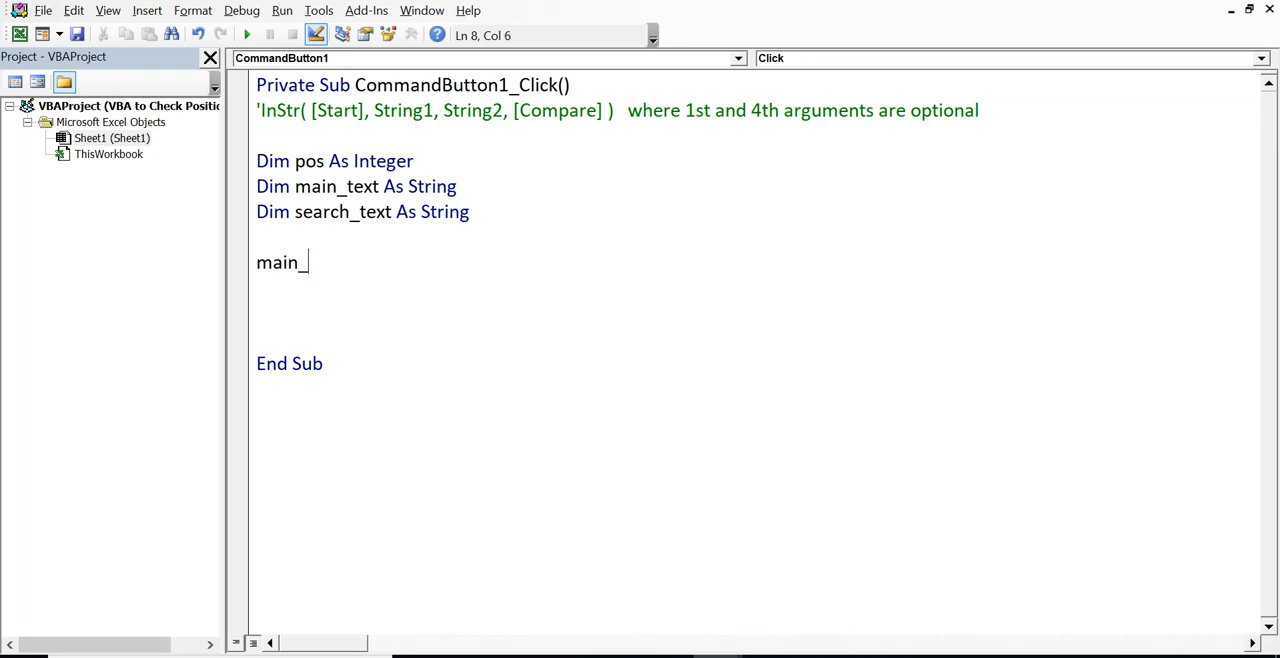
pyautogui.write('text')
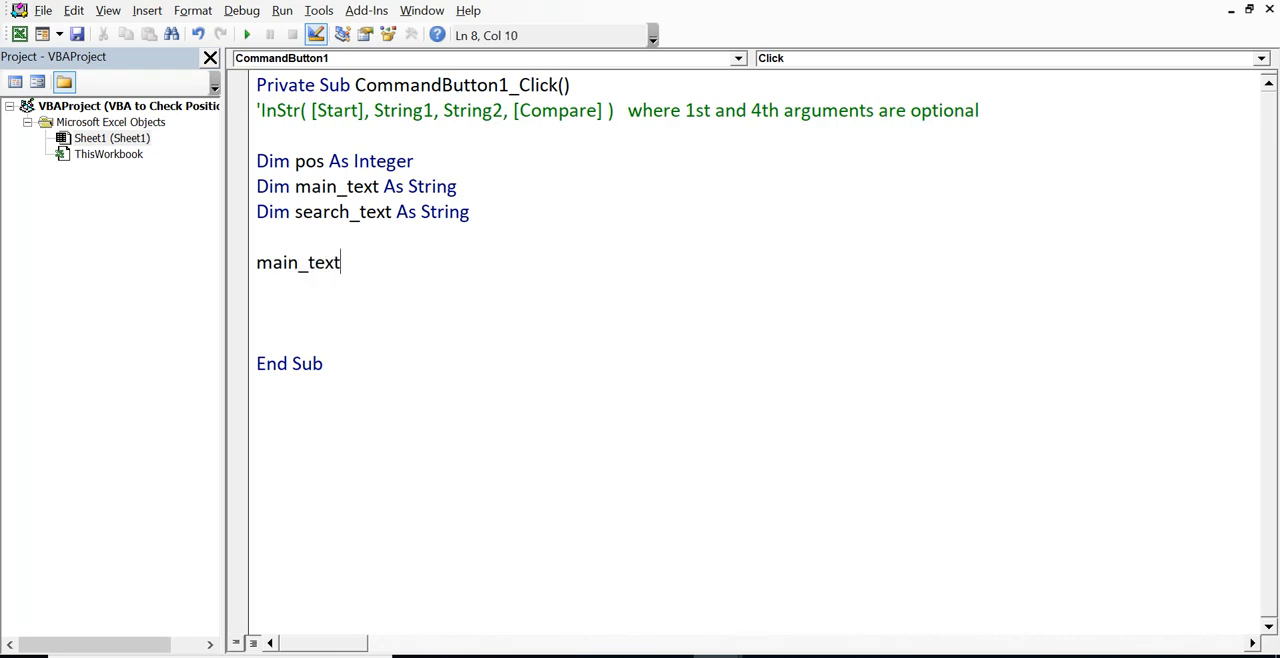
pyautogui.write('=worksheets(')
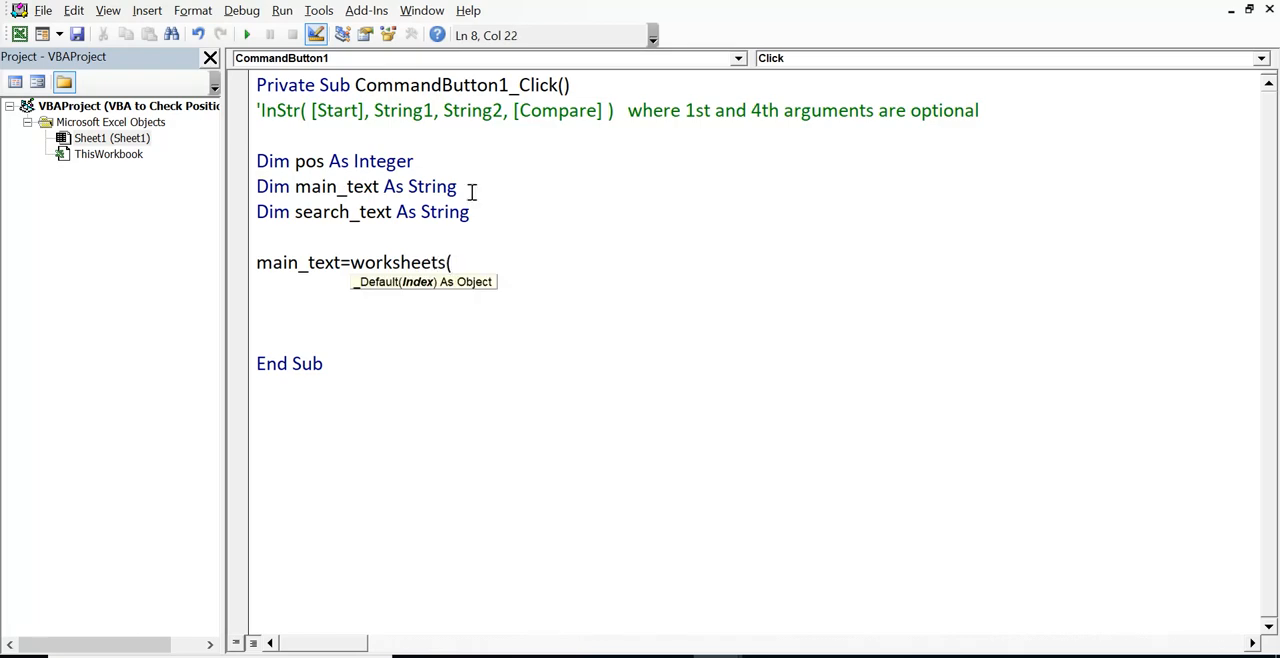
pyautogui.write('"Sh')
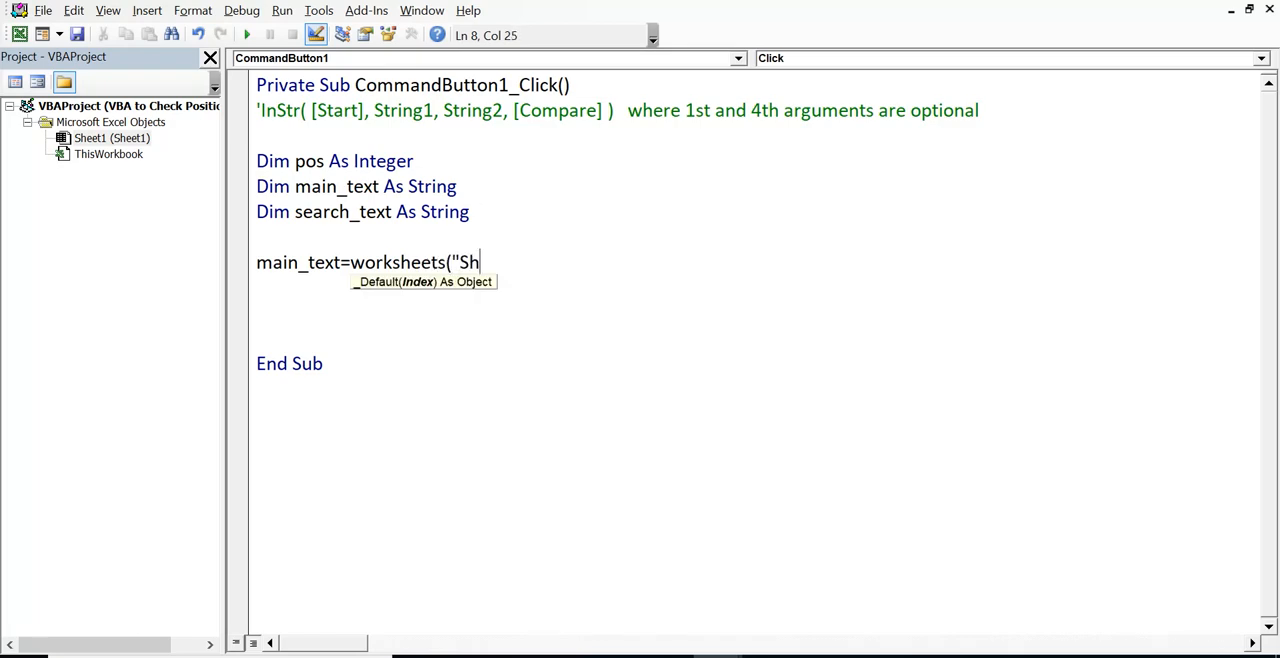
pyautogui.write('eet1')
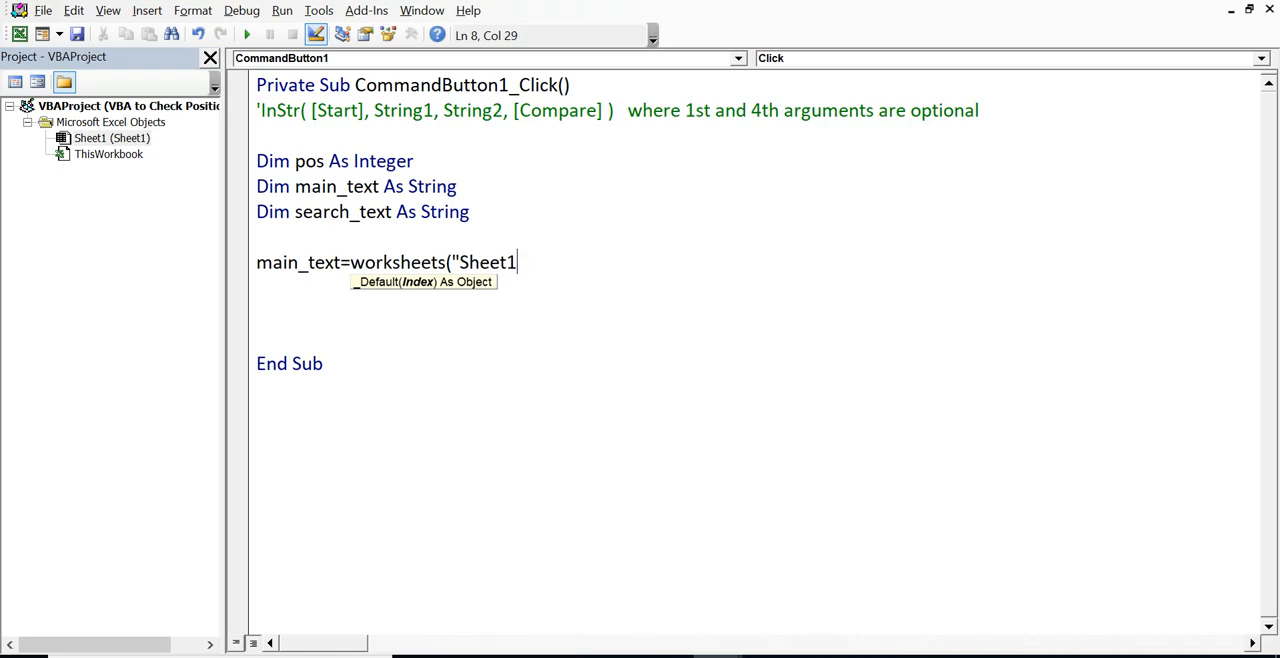
pyautogui.write('").c')
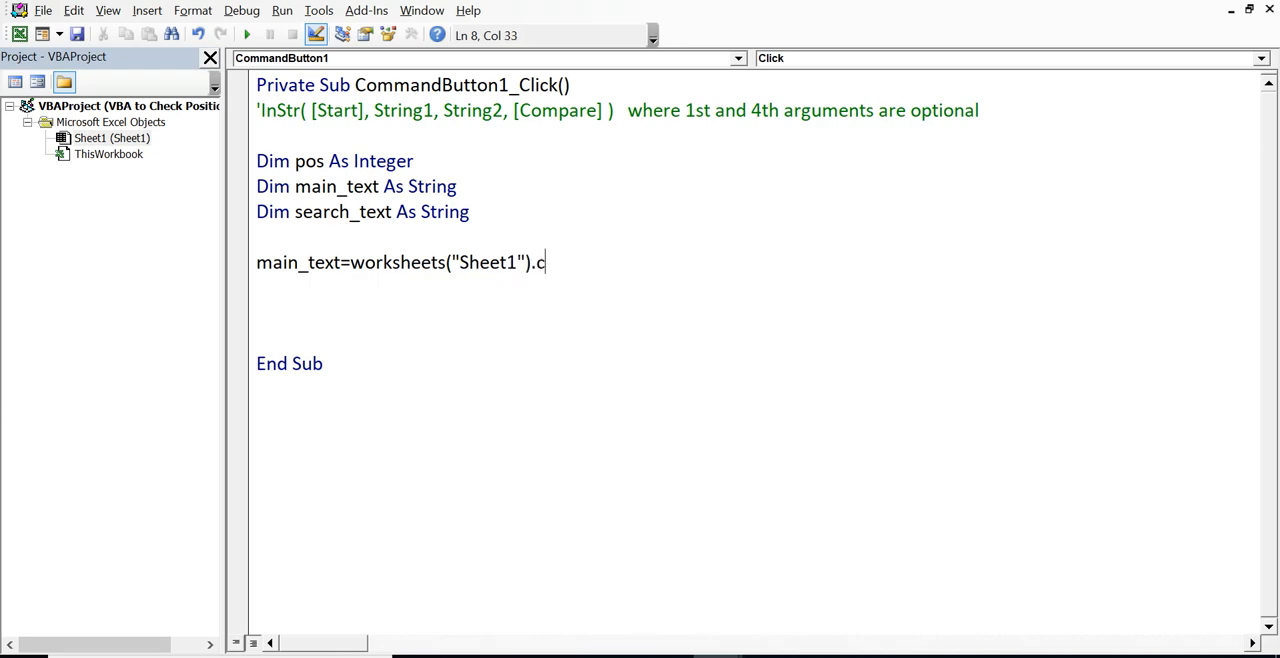
pyautogui.write('ells')
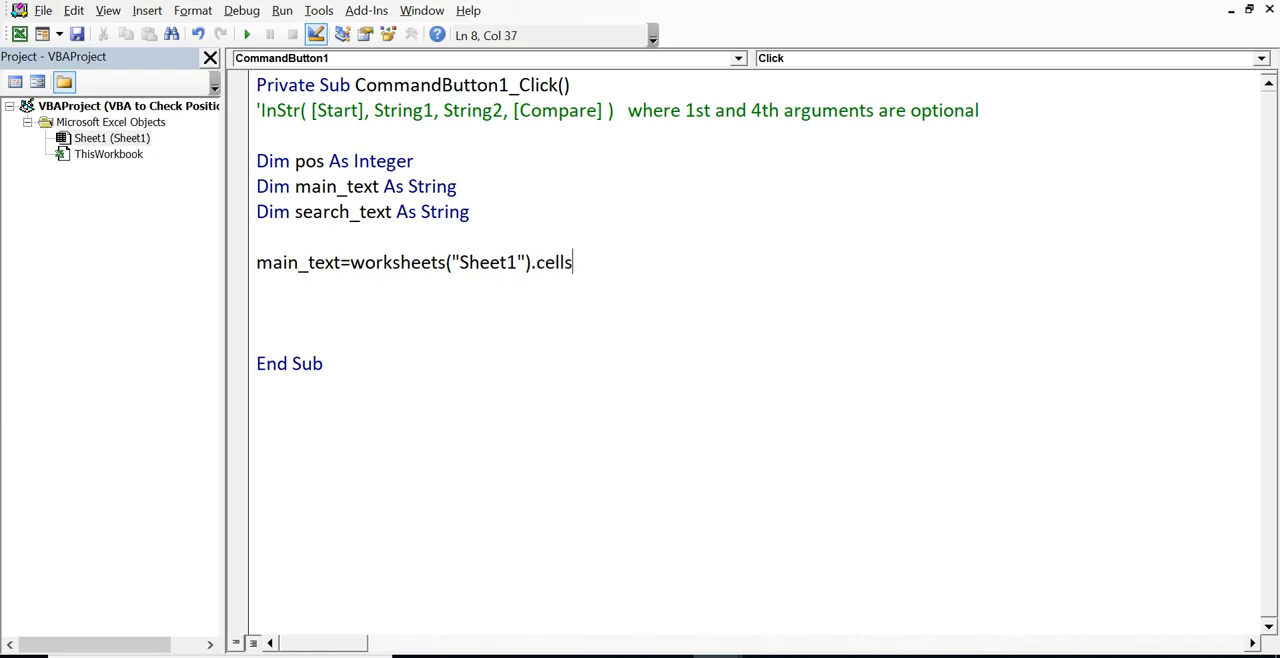
pyautogui.write('(')
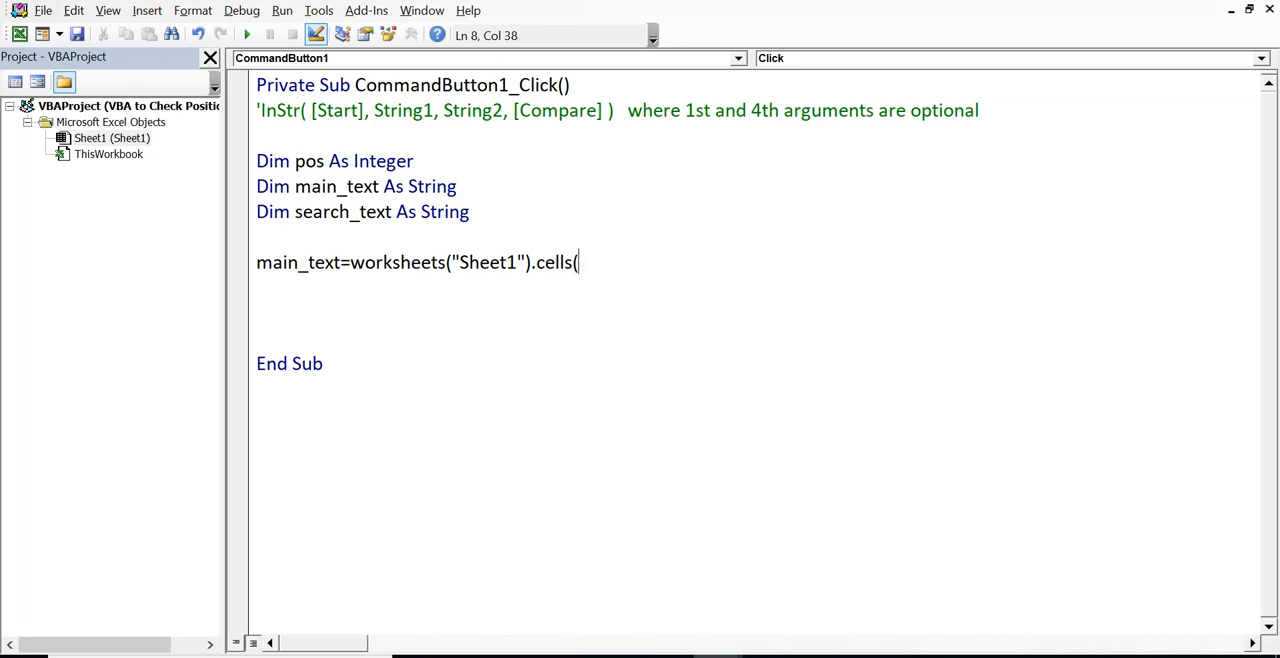
pyautogui.write('1')
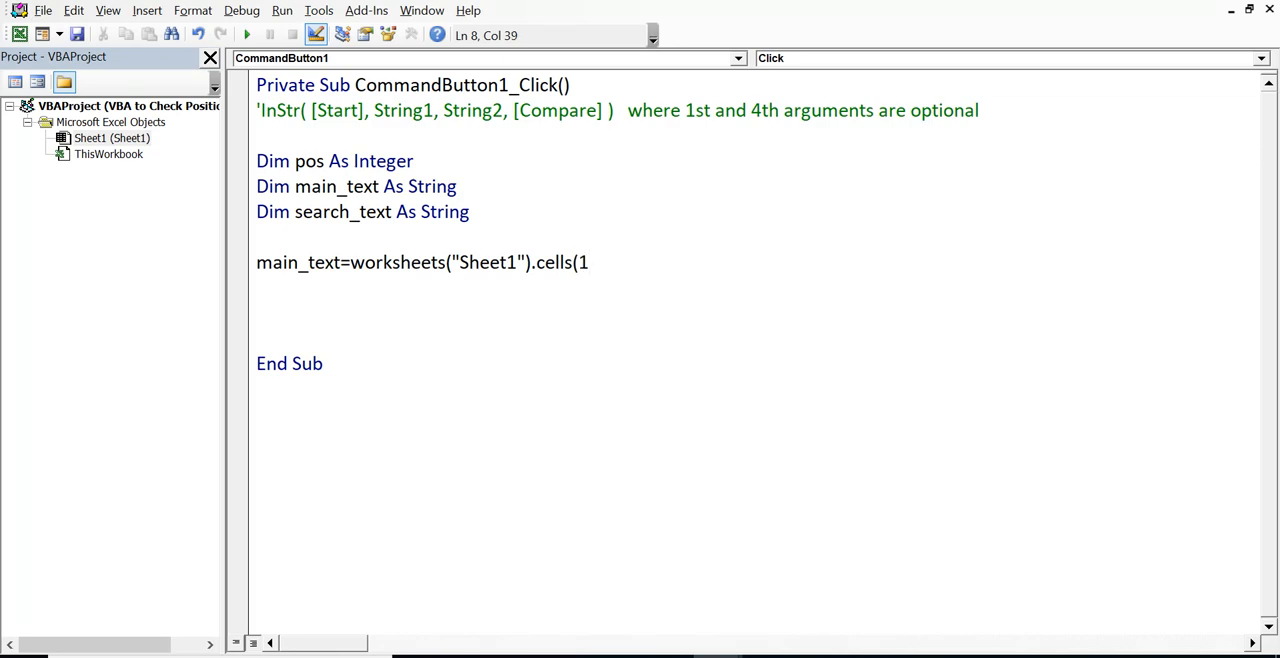
pyautogui.write(',')
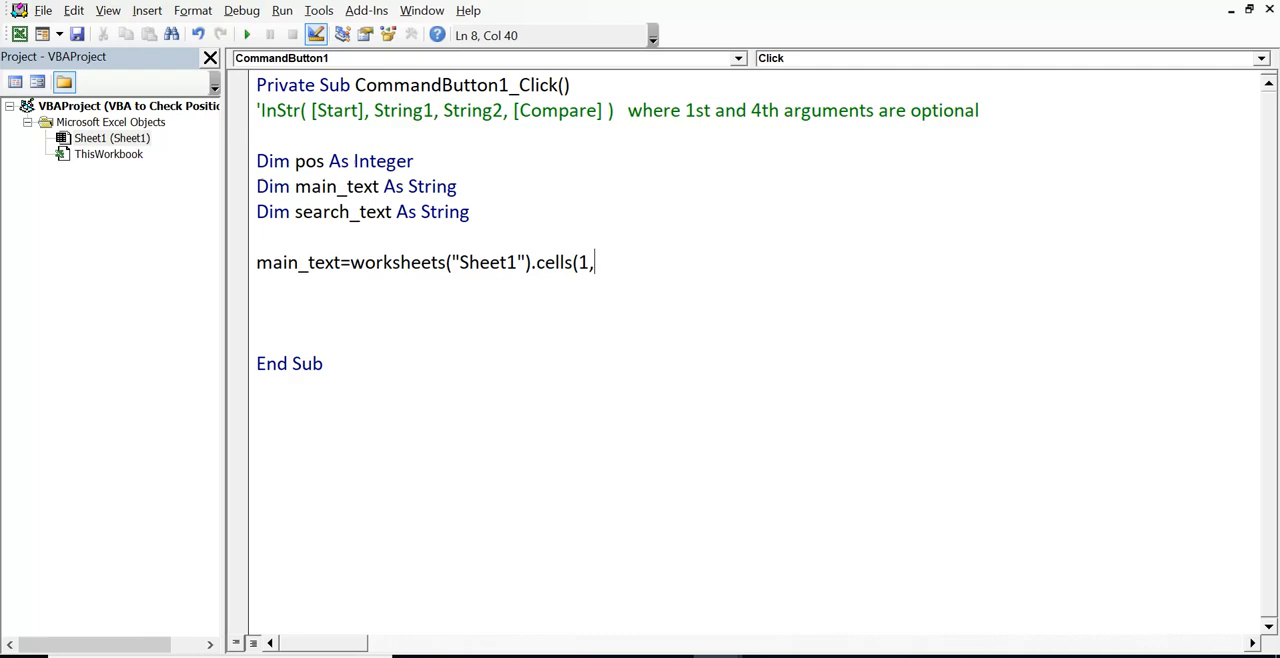
pyautogui.write('2')
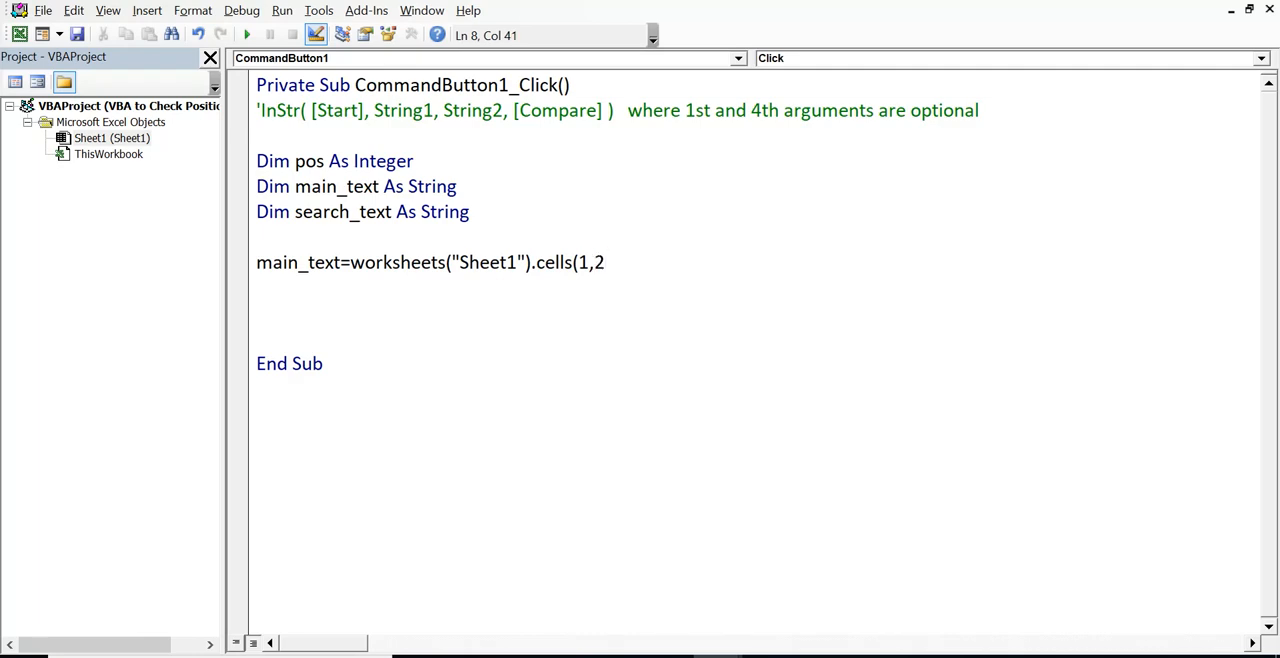
pyautogui.write(')')
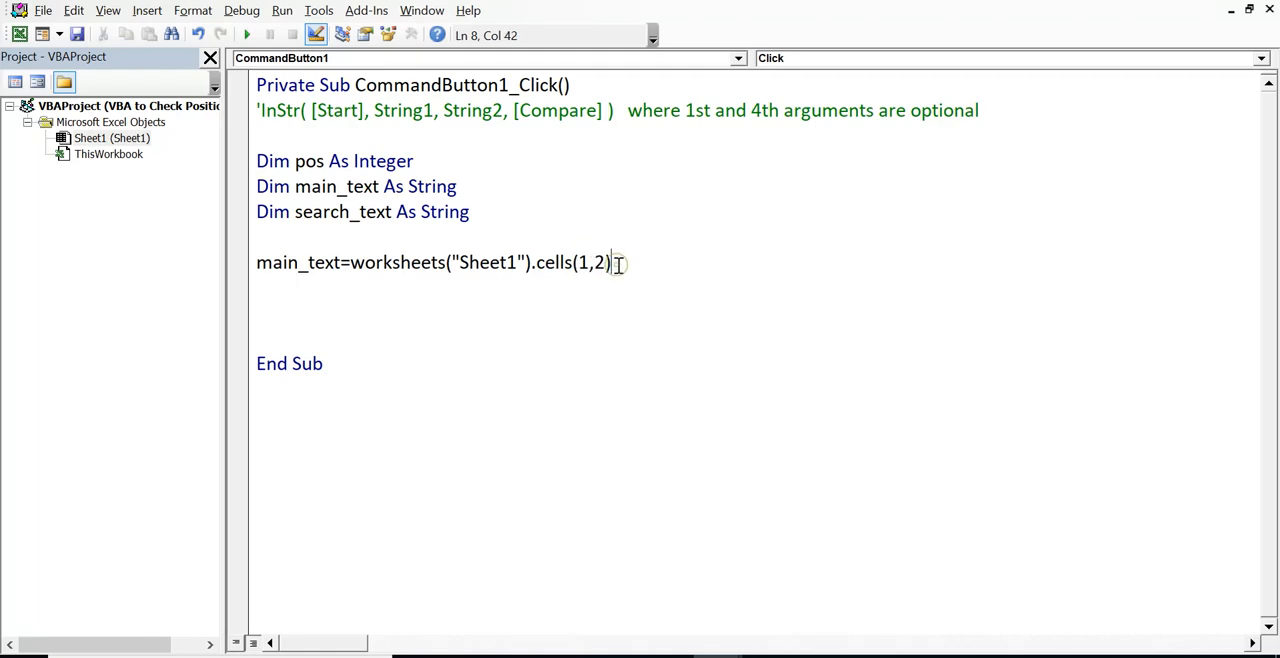
pyautogui.write('j.')
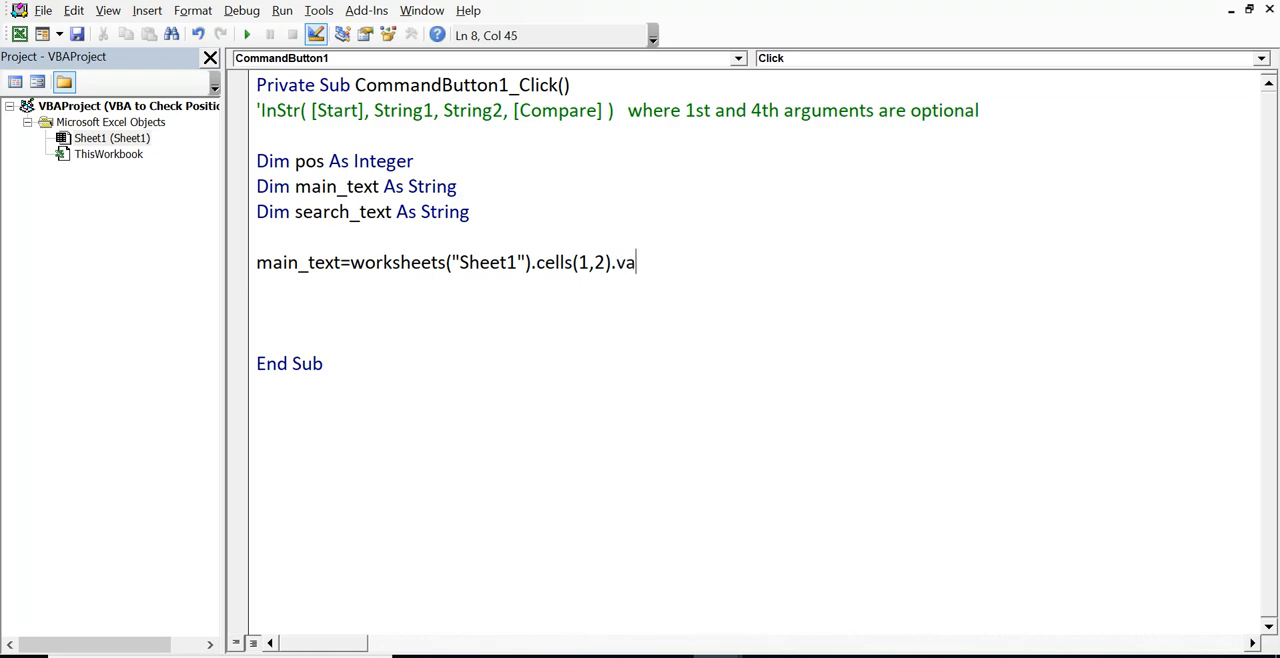
pyautogui.write('lue')
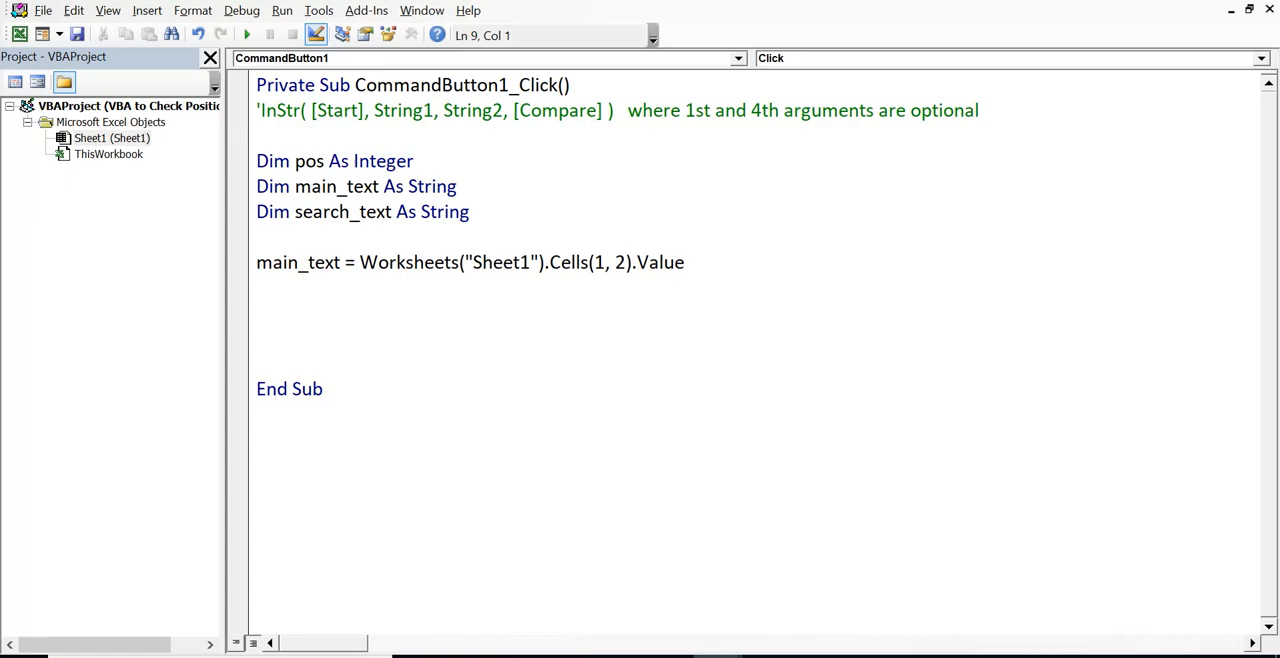
# - Begin the search_text = assignment on the next line
pyautogui.write('searc')
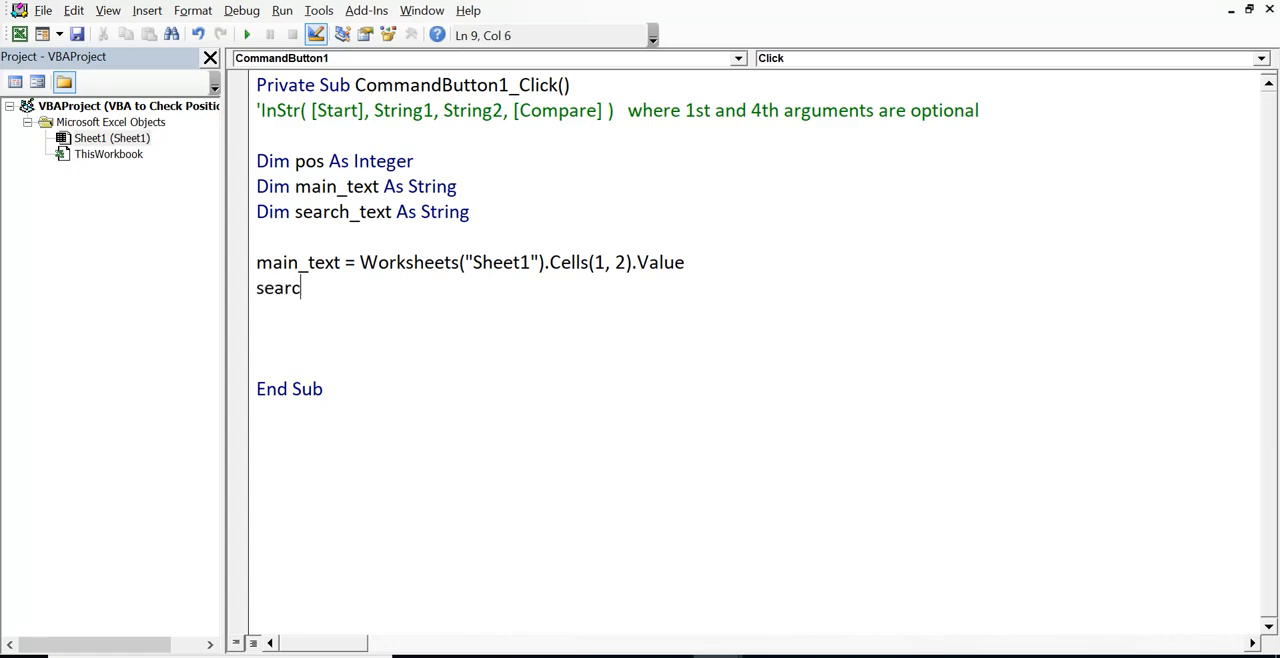
pyautogui.write('_s')
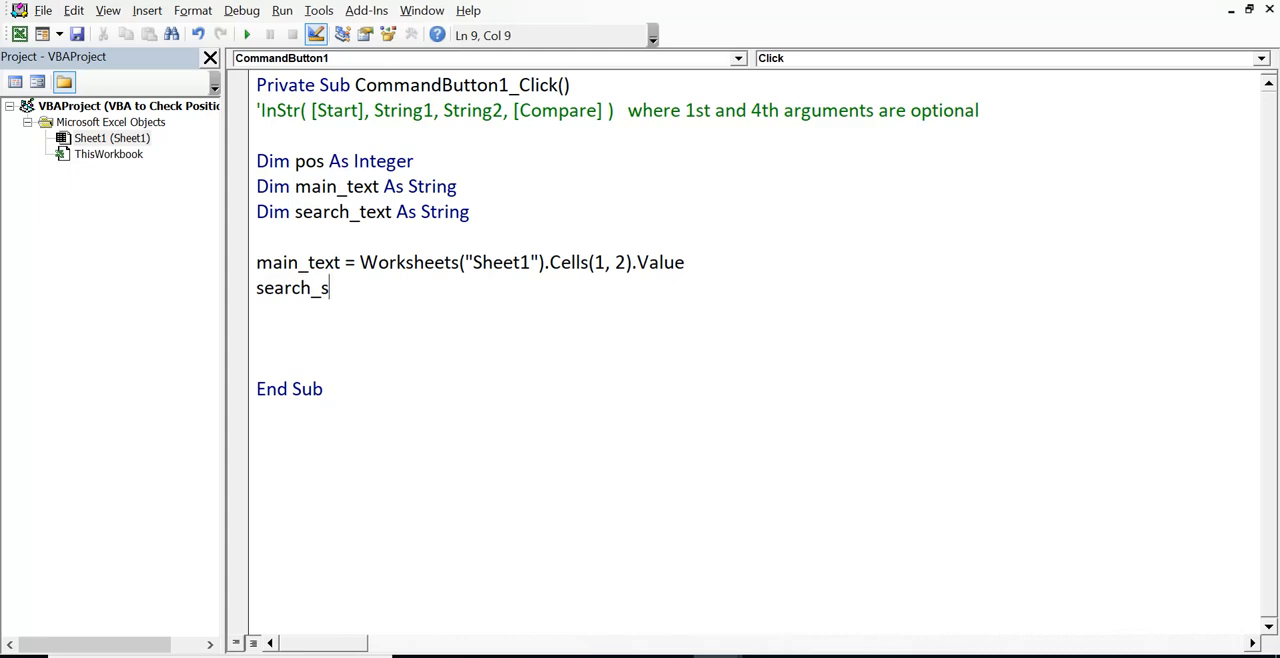
pyautogui.write('text')
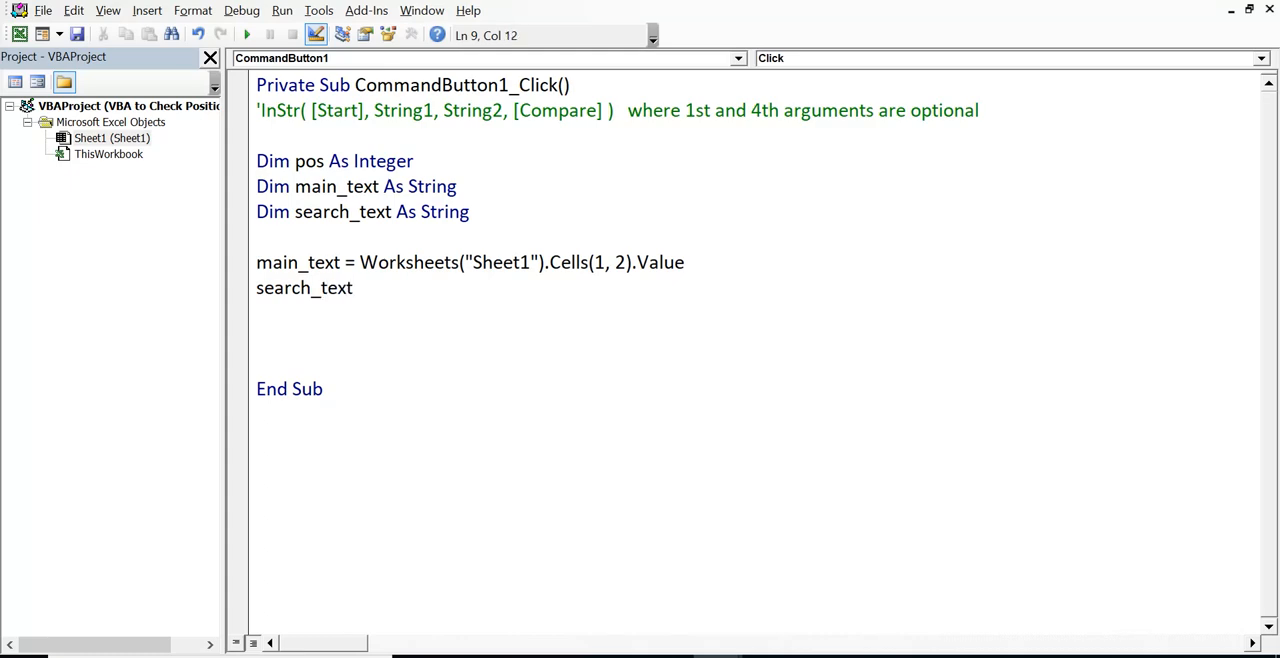
pyautogui.write('=')
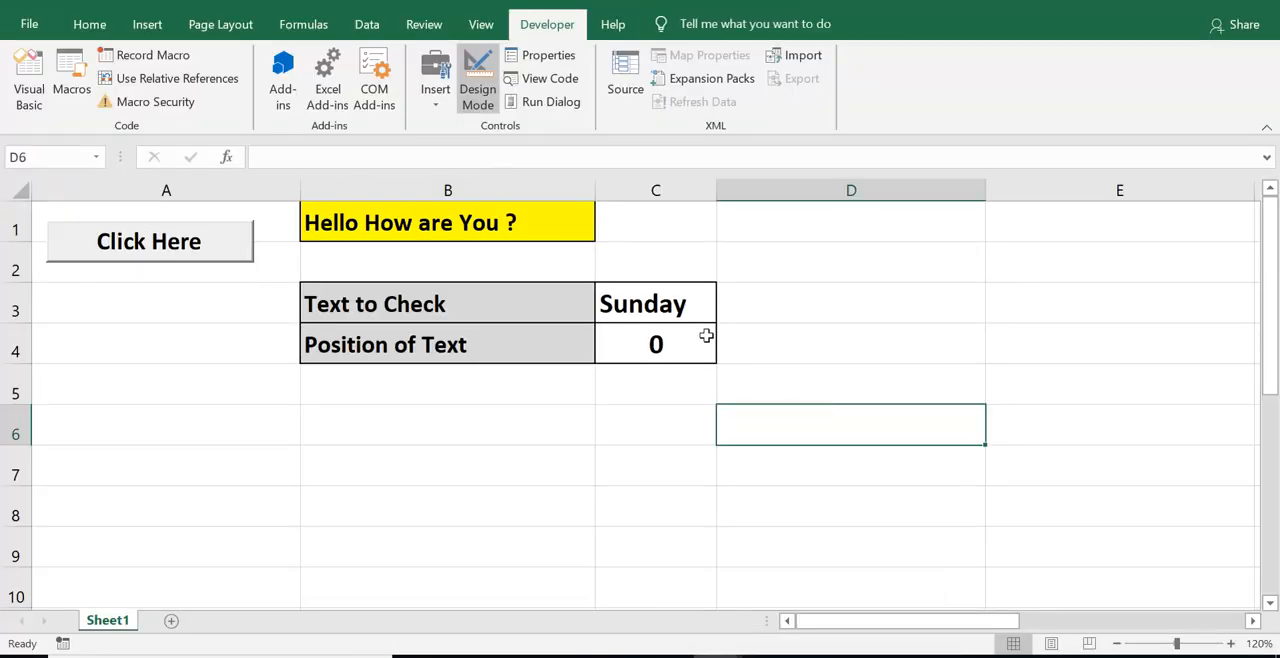
pyautogui.click(656, 304)
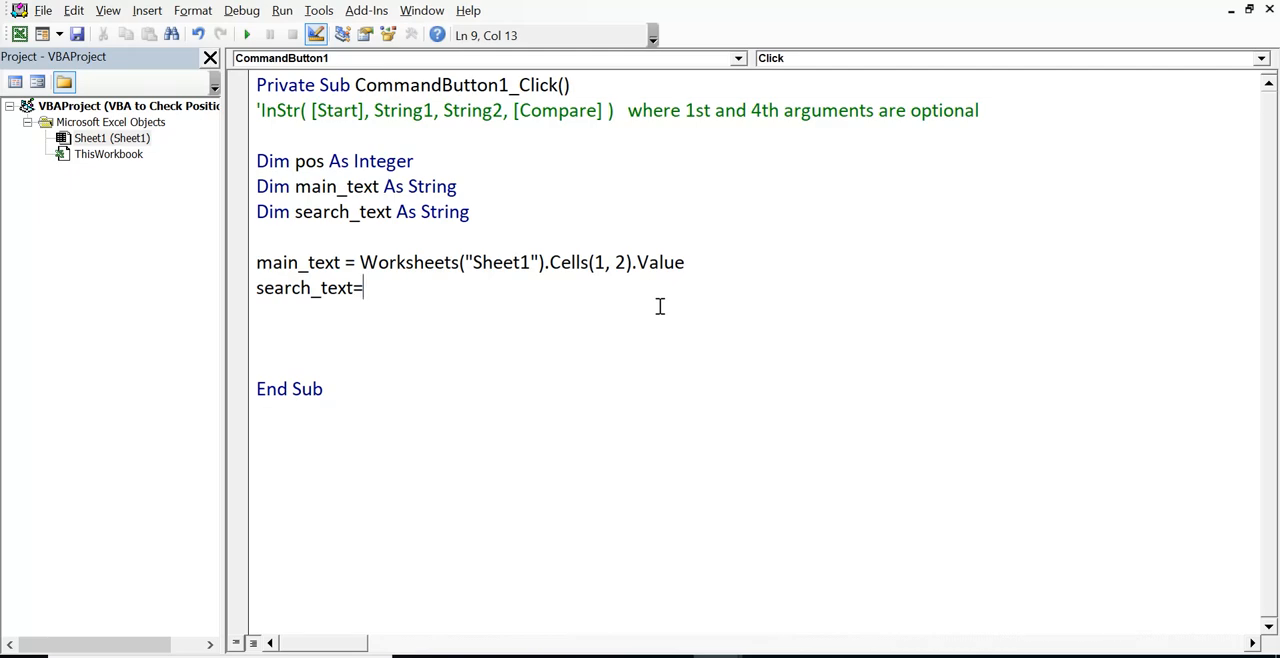
# - Complete search_text = Worksheets("Sheet1").Cells(3, 3).Value
pyautogui.write('workshee')
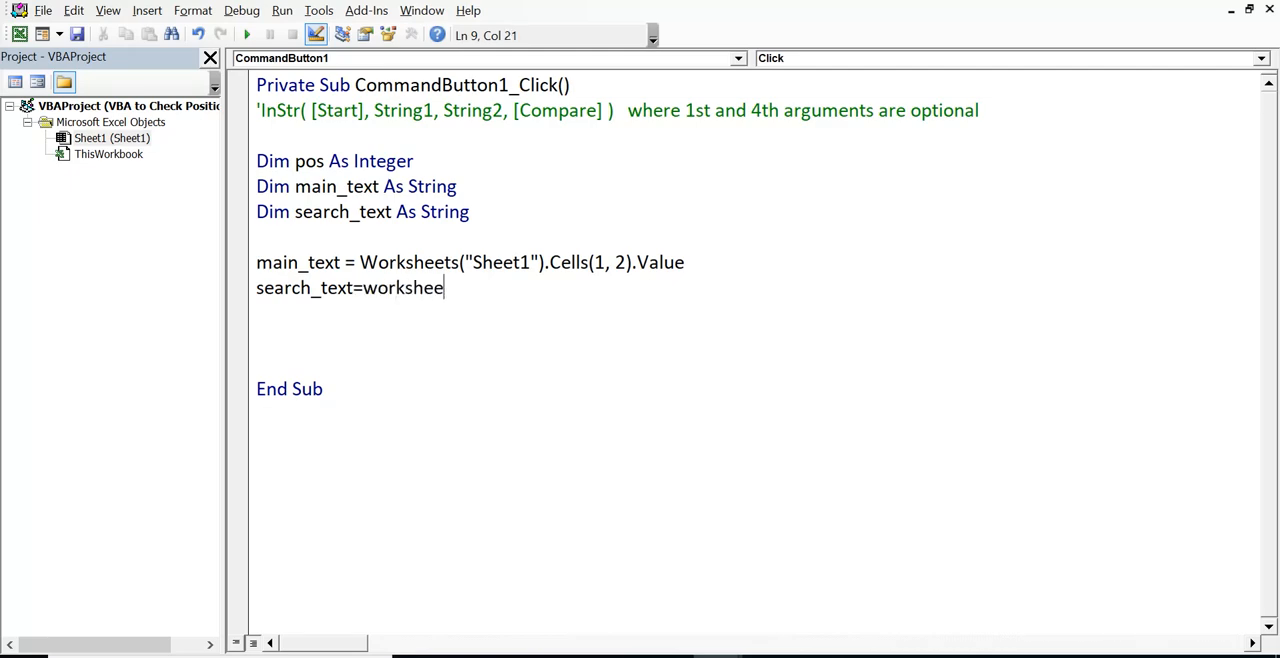
pyautogui.write('ts("S')
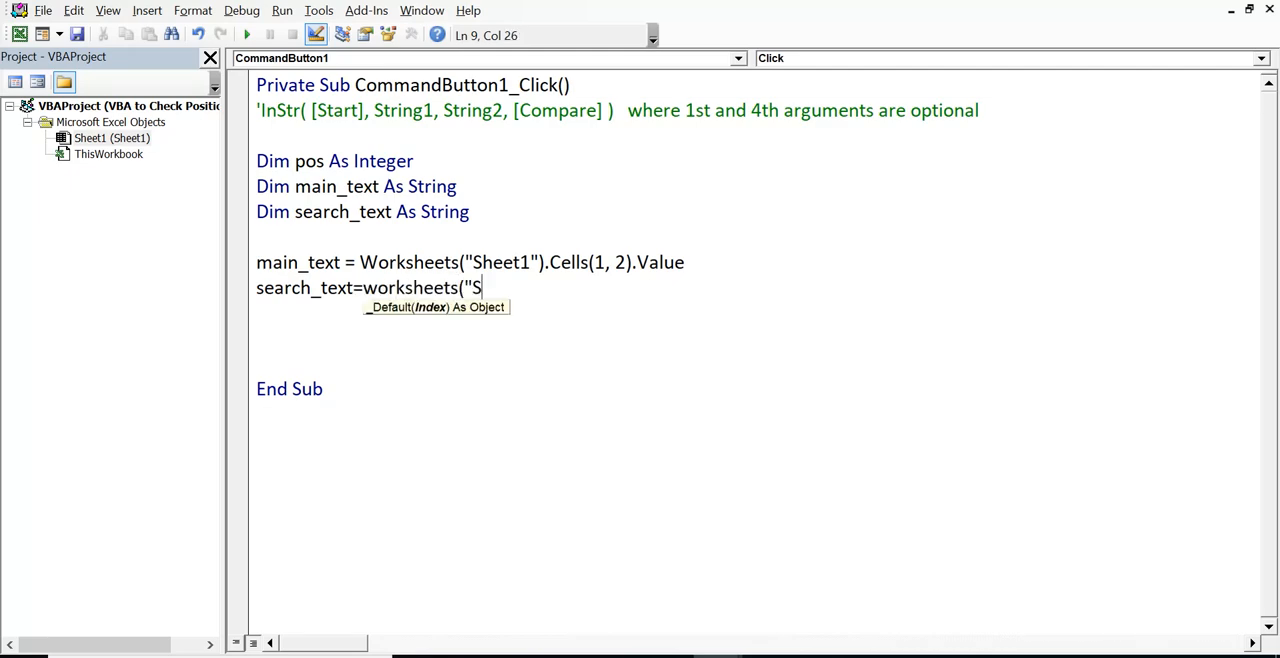
pyautogui.write('heet')
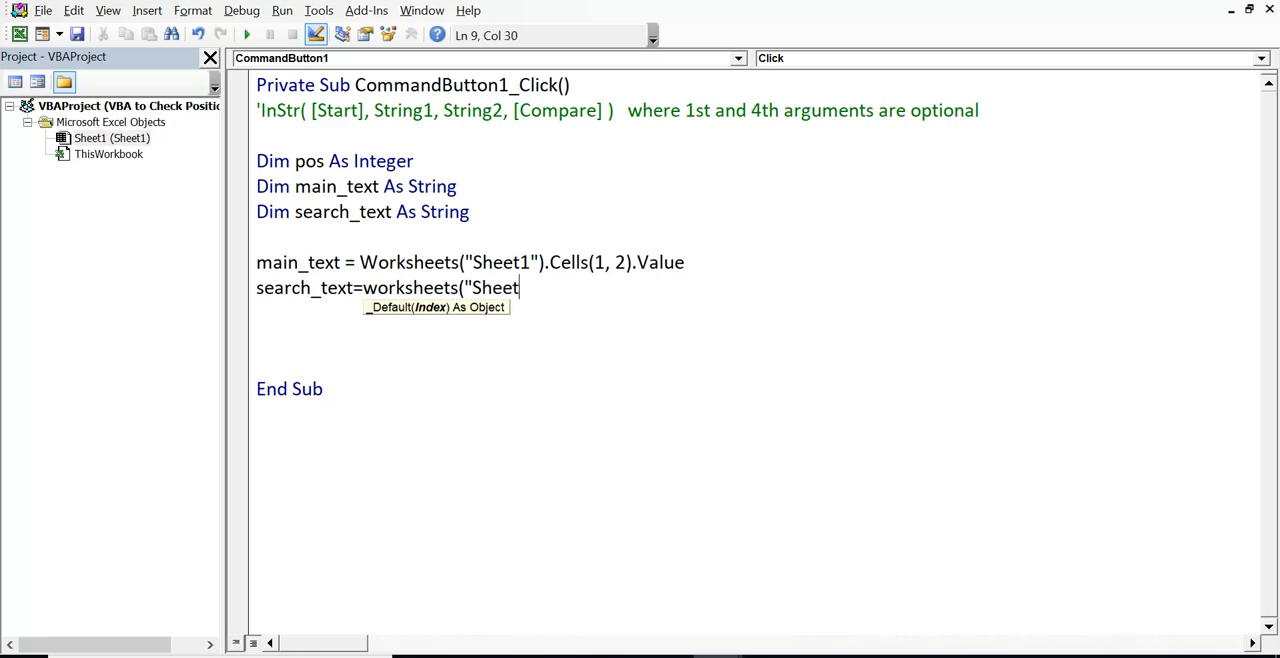
pyautogui.write('1")')
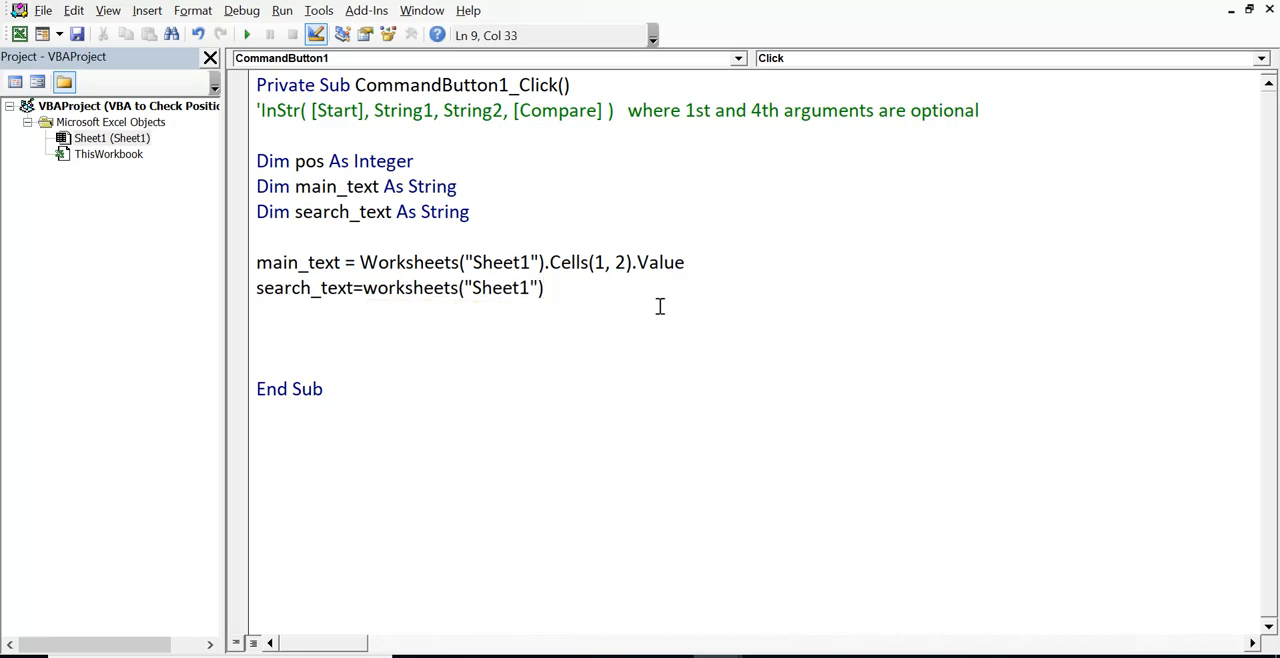
pyautogui.write('.cells')
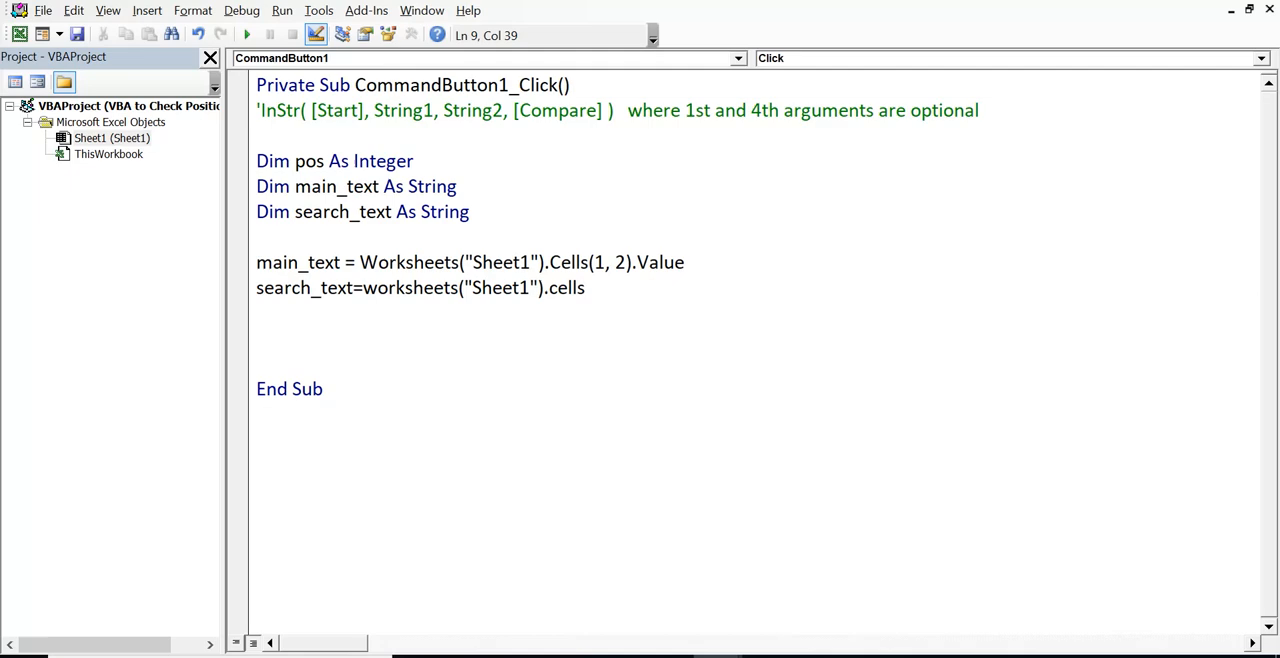
pyautogui.write('(')
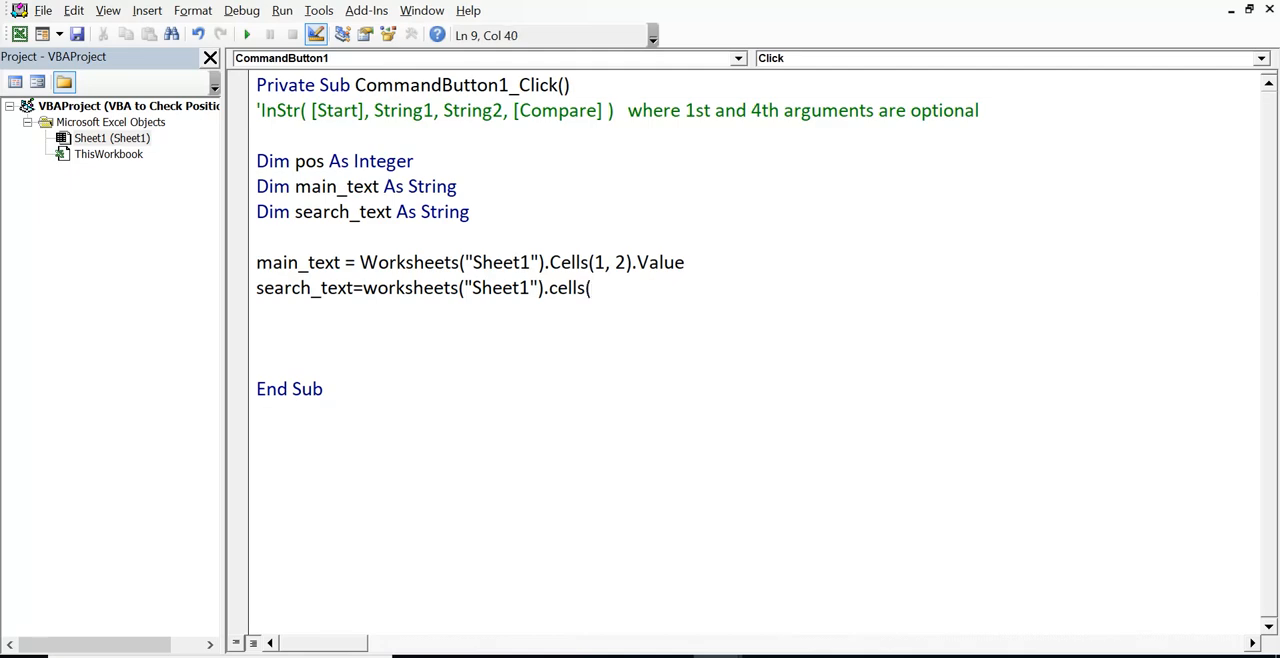
pyautogui.write('3,')
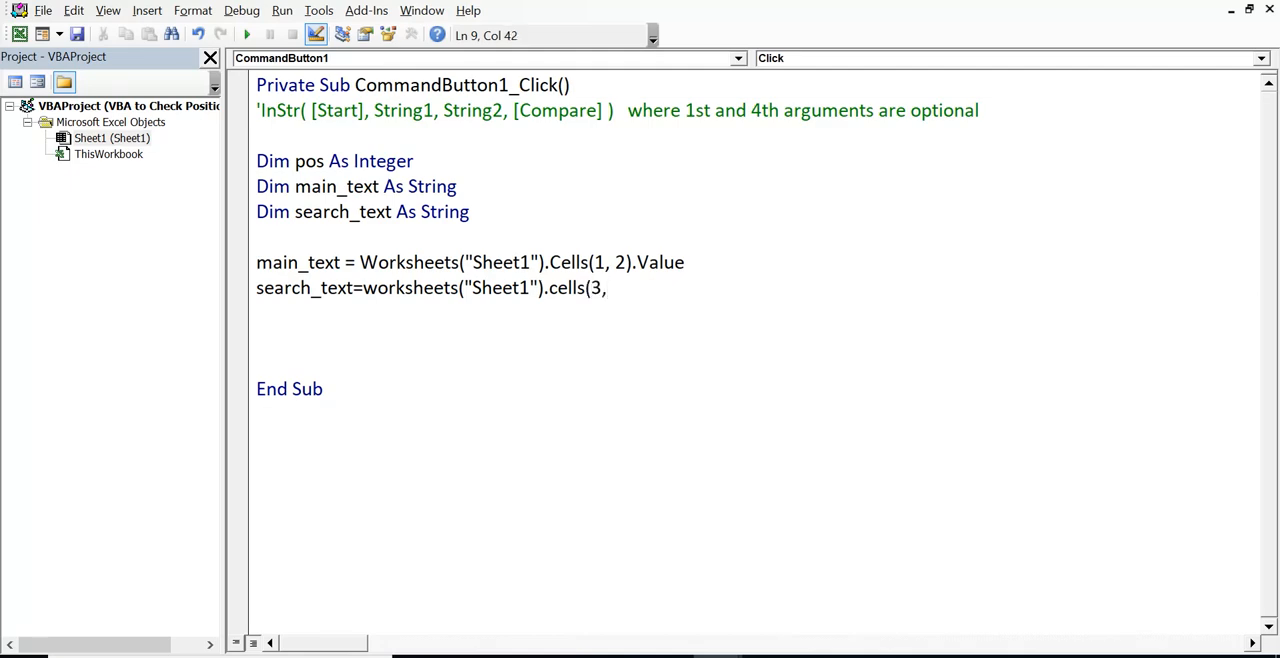
pyautogui.write('3')
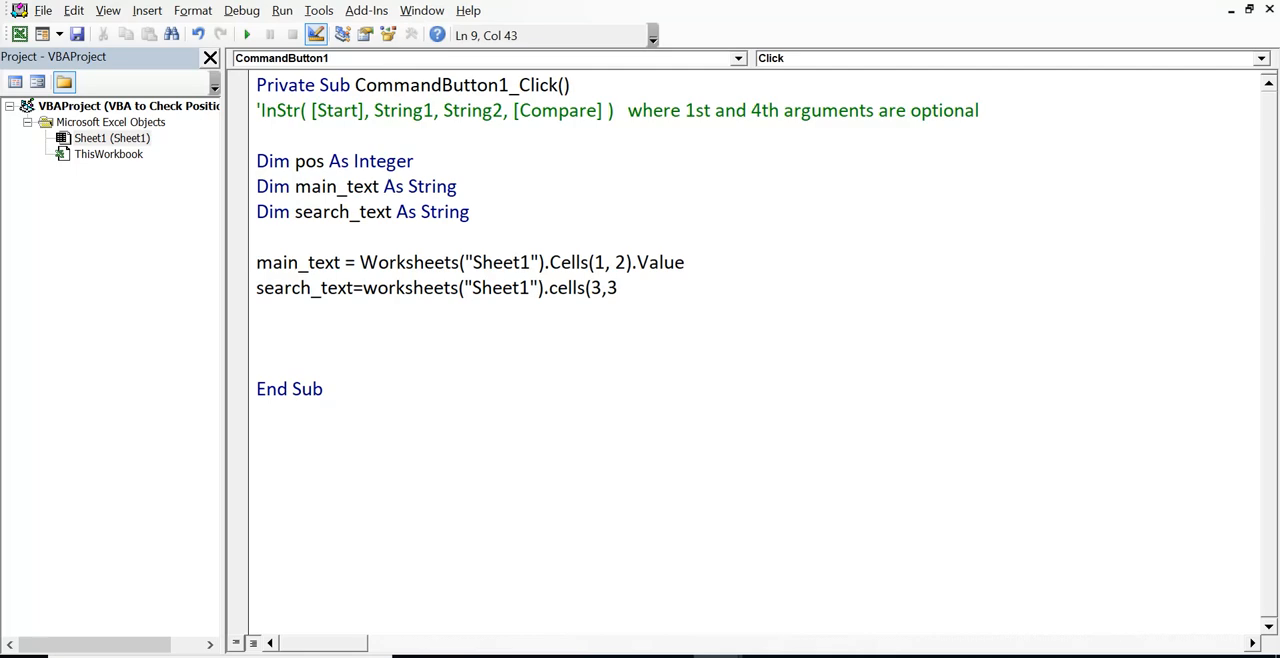
pyautogui.write(').value')
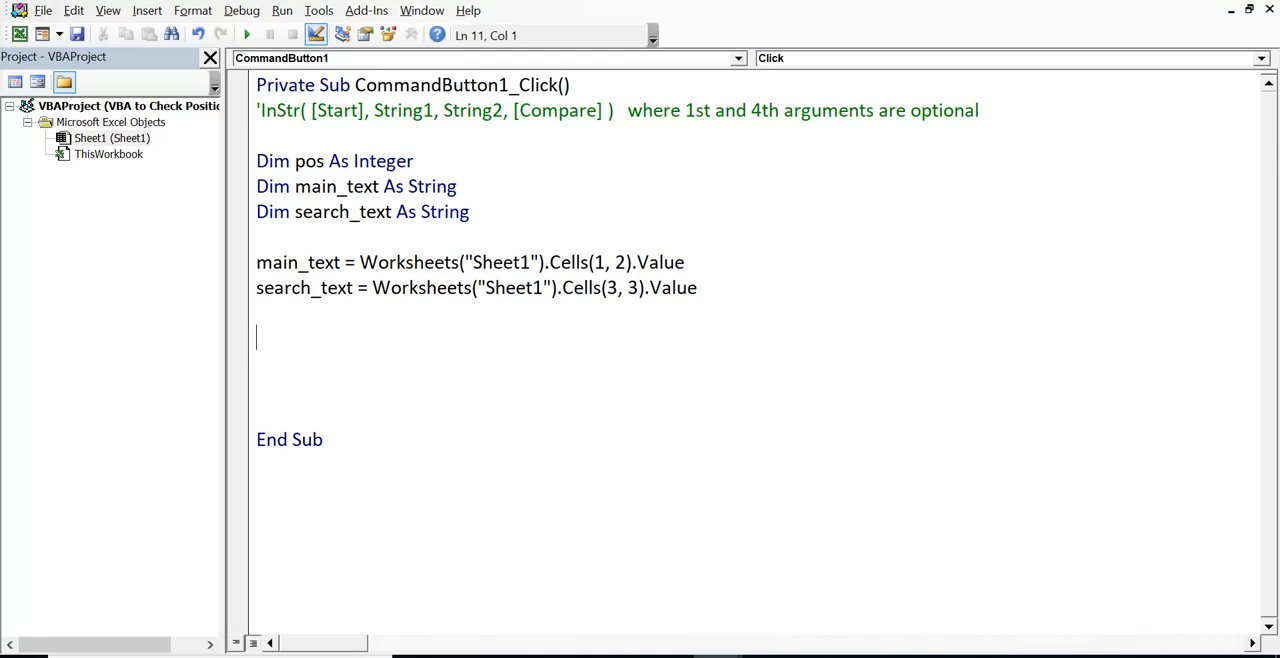
# - Add pos = InStr(main_text, search_text) using only the two required arguments
pyautogui.write('pos')
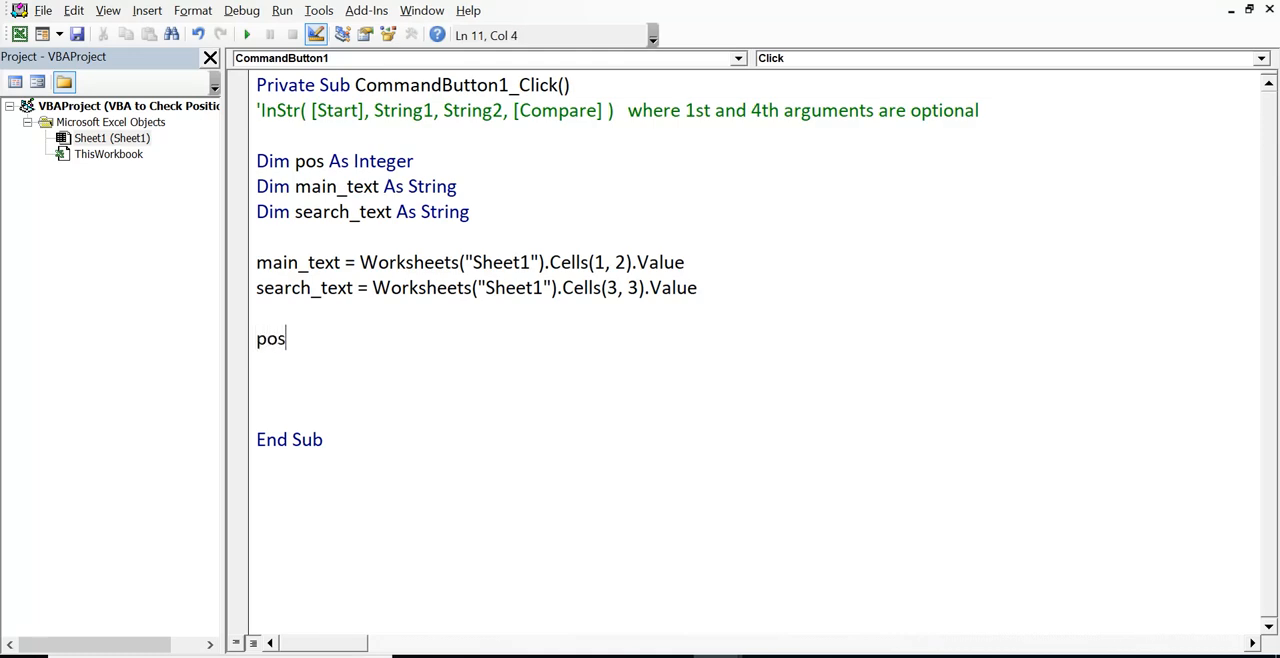
pyautogui.moveTo(522, 324)
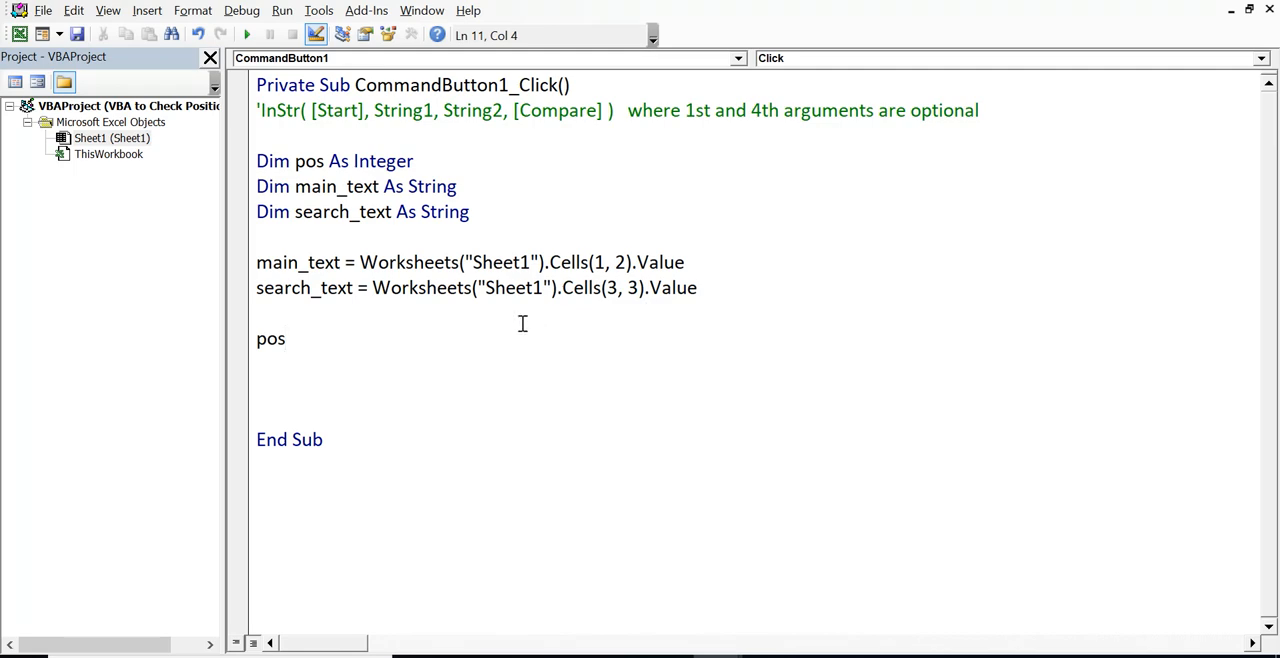
pyautogui.moveTo(296, 336)
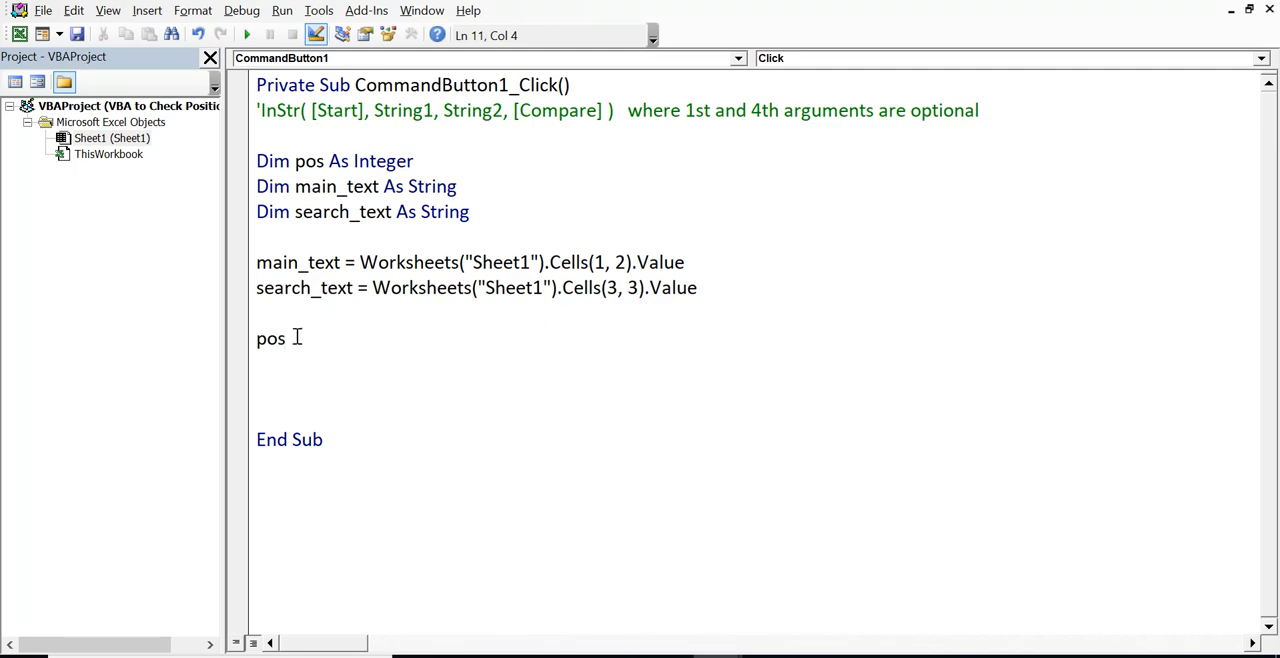
pyautogui.write('=Ins')
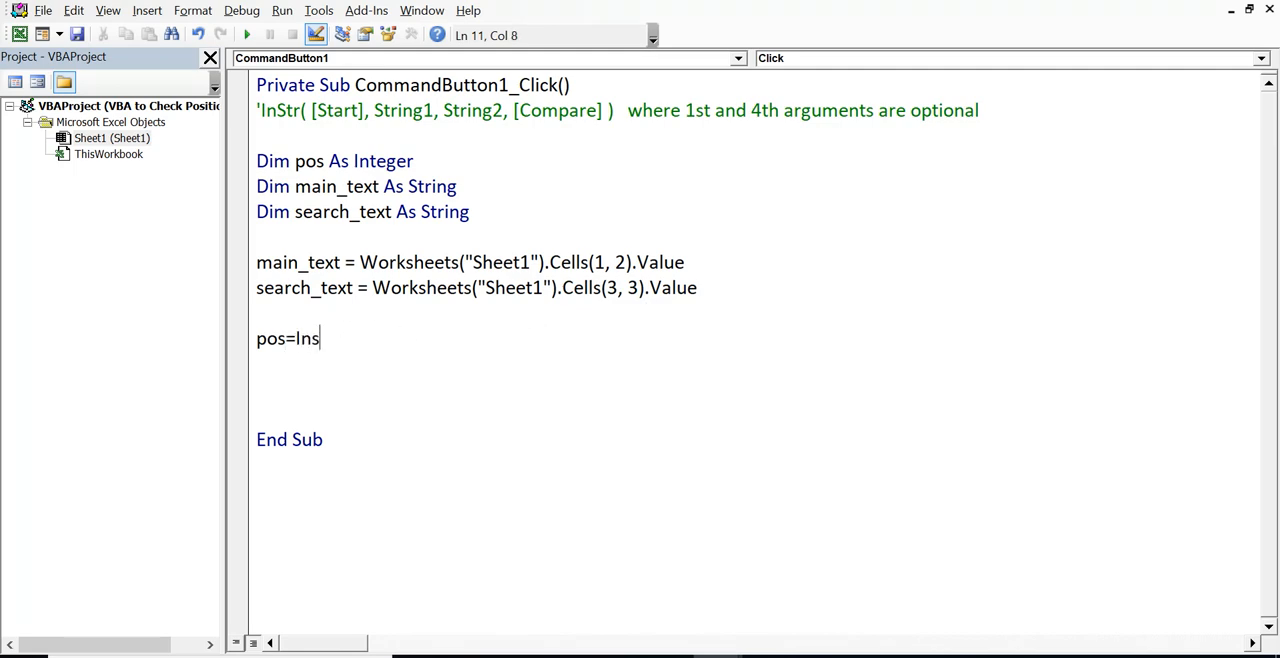
pyautogui.write('tr')
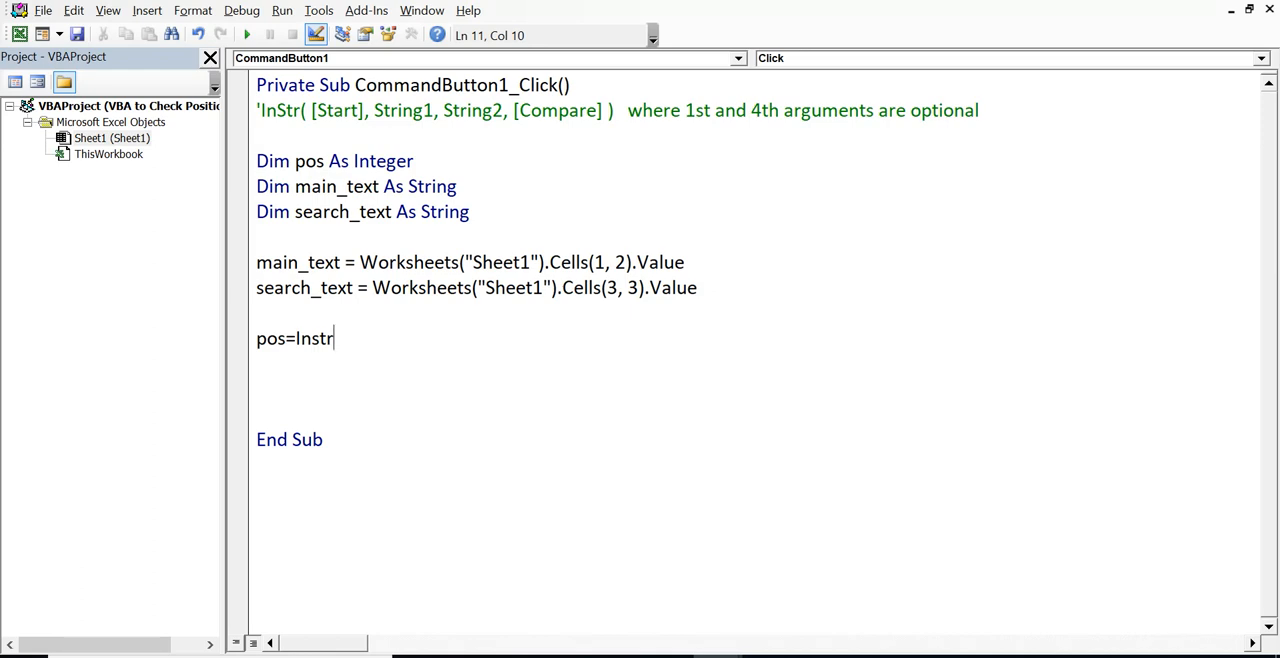
pyautogui.write('(')
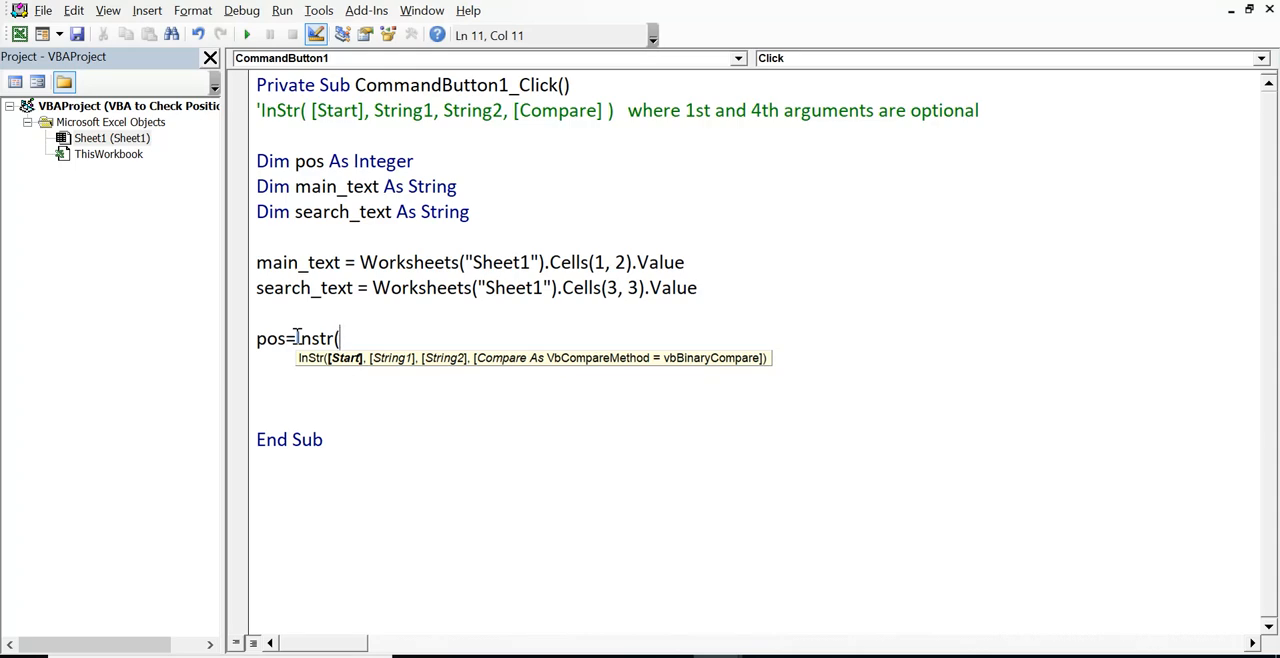
pyautogui.write('main')
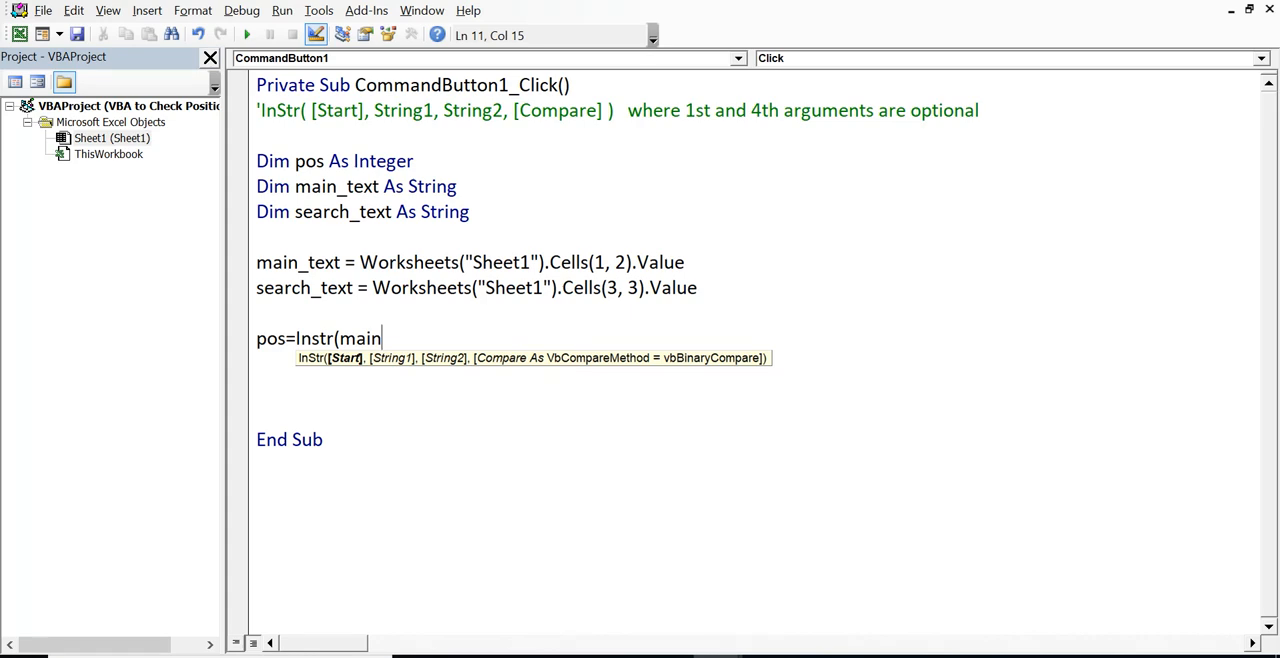
pyautogui.write('_text')
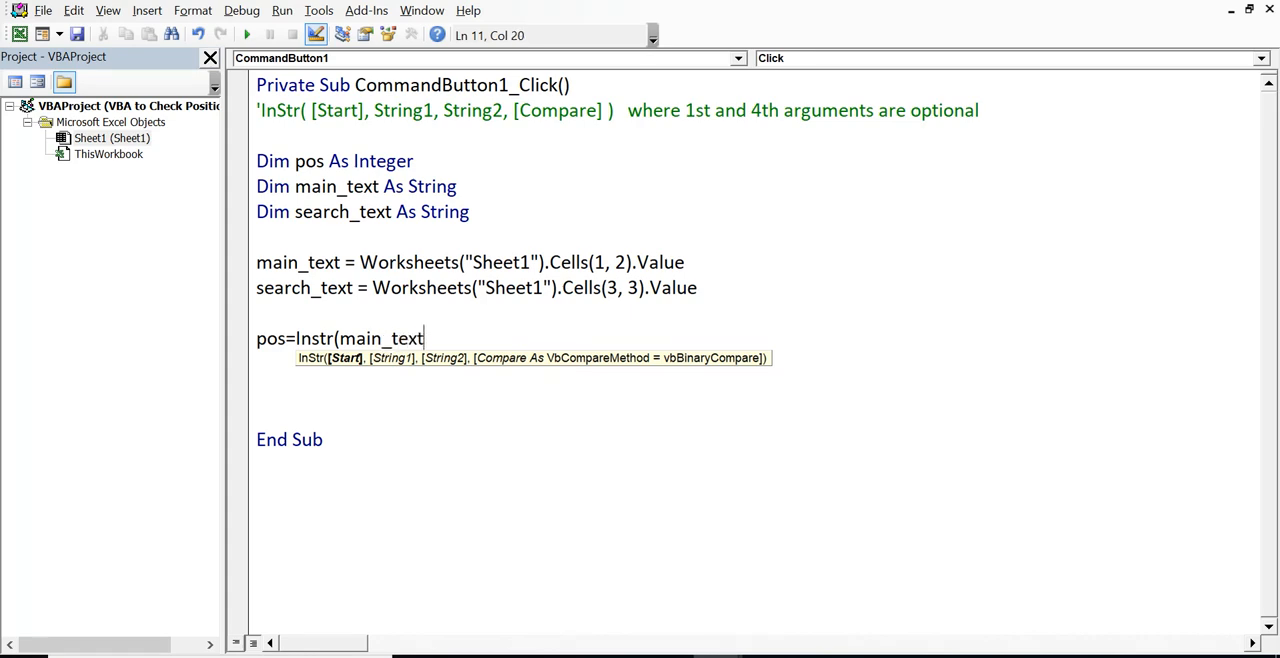
pyautogui.write(', sea')
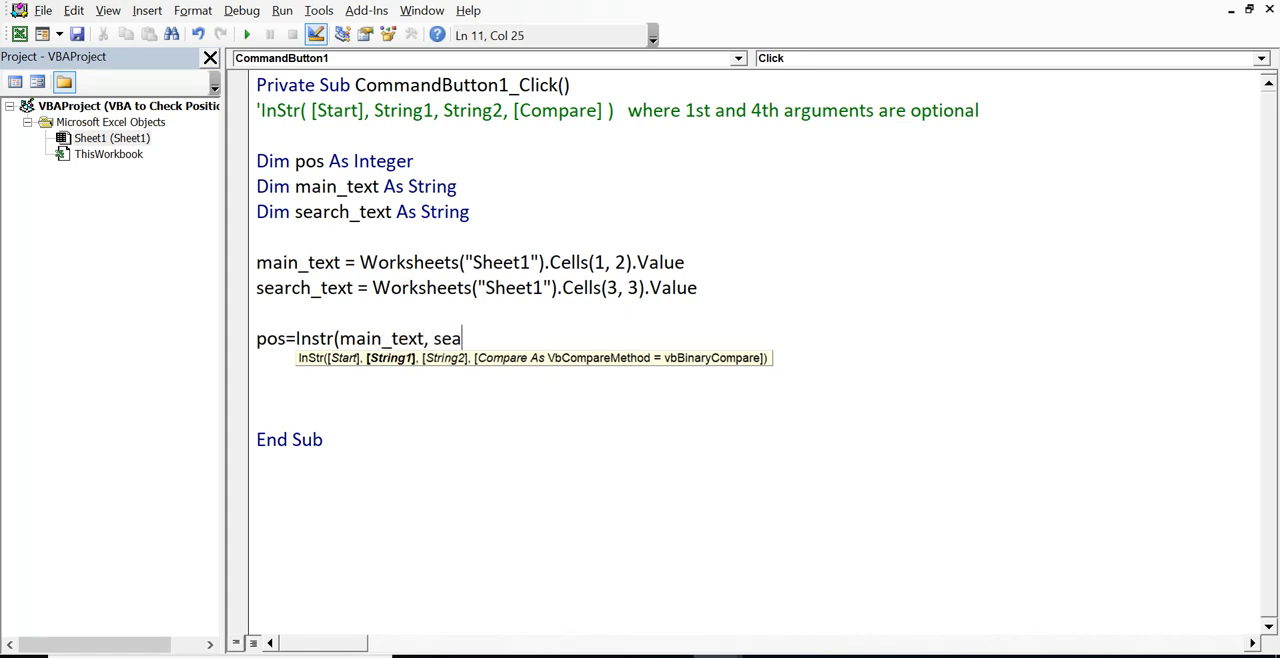
pyautogui.write('rch')
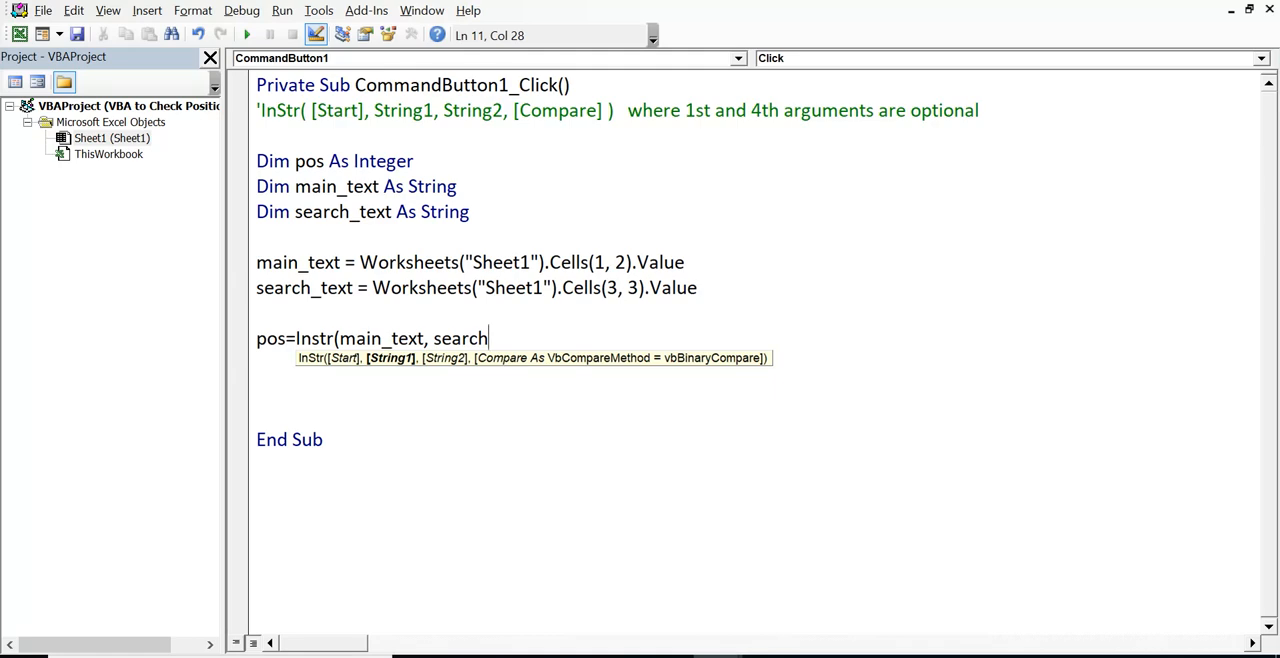
pyautogui.write('_text')
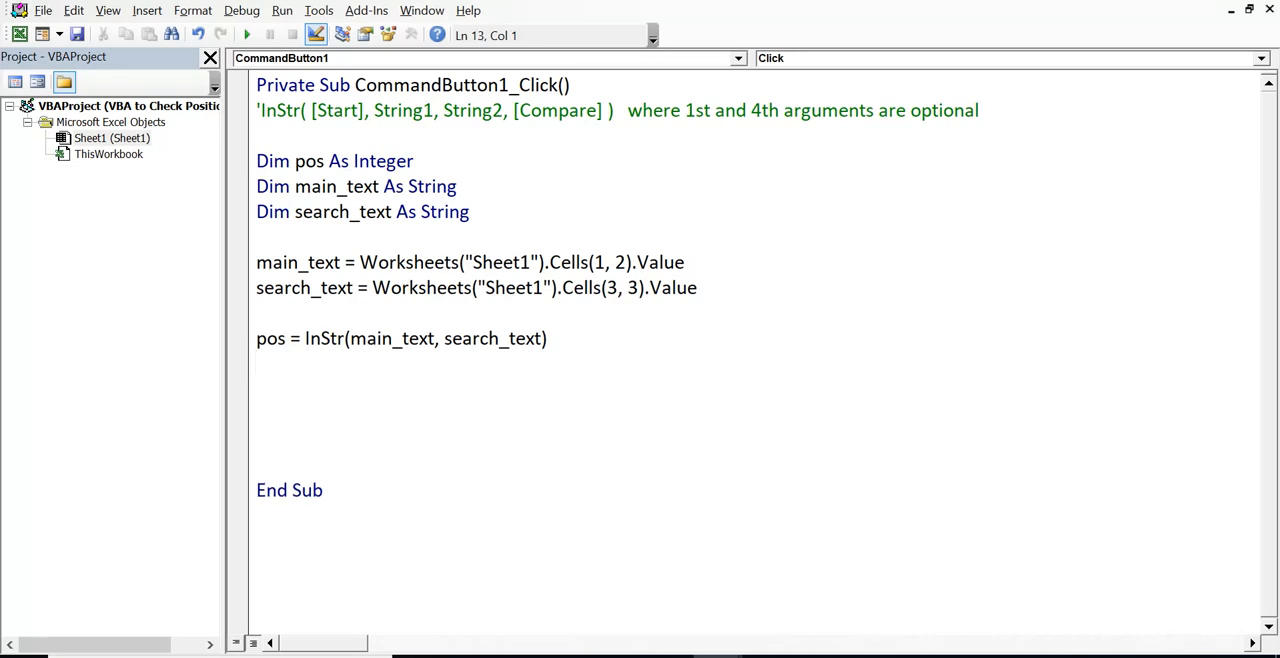
# - Add MsgBox (pos) to display the found position
pyautogui.write('msgbox')
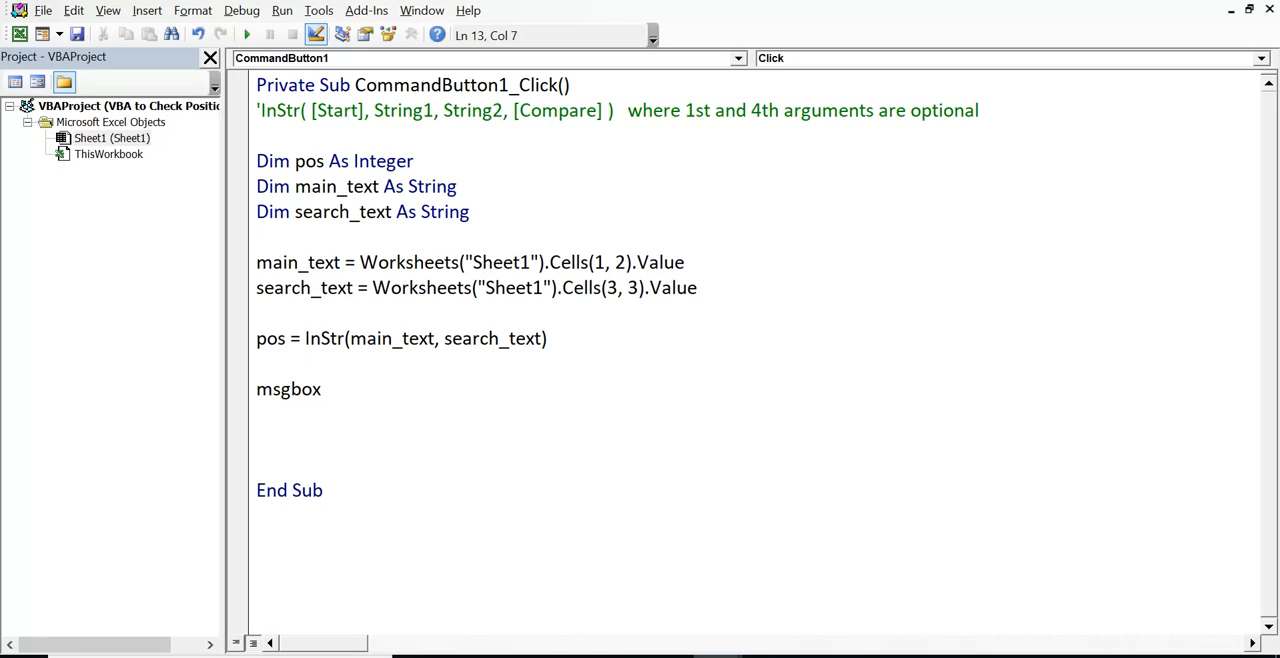
pyautogui.write('(pos')
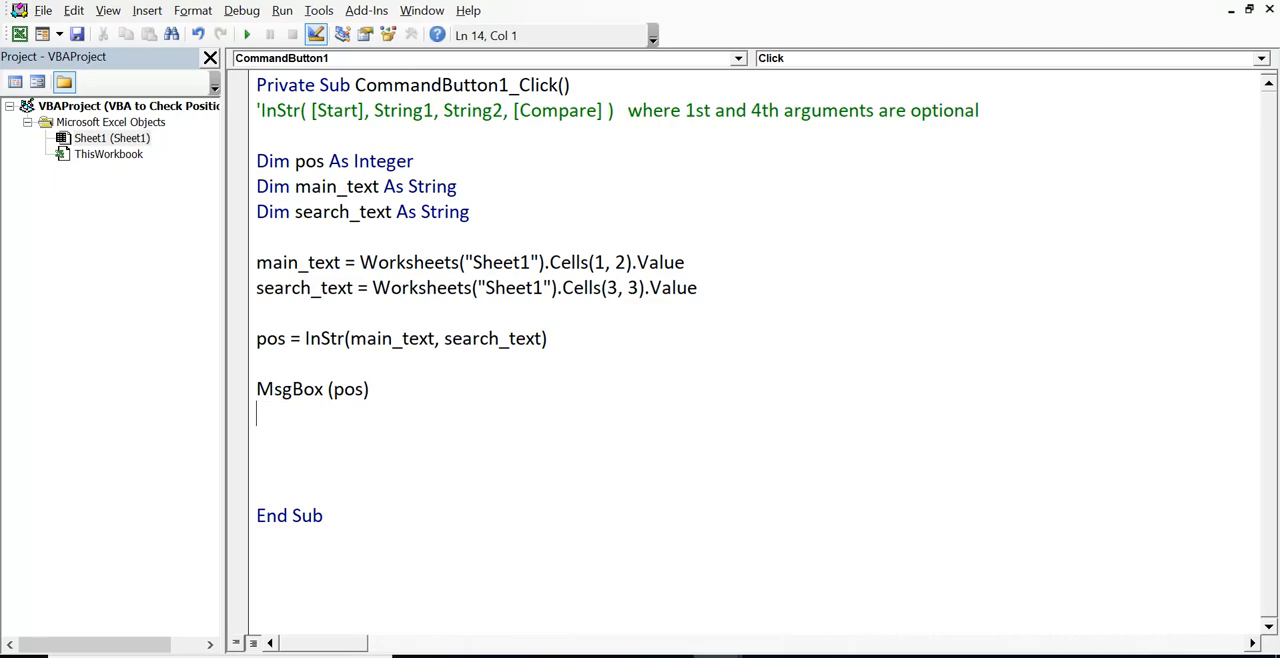
# - Write pos into Sheet1 with Worksheets("Sheet1").Cells(4, 3).Value = pos
pyautogui.write('wor')
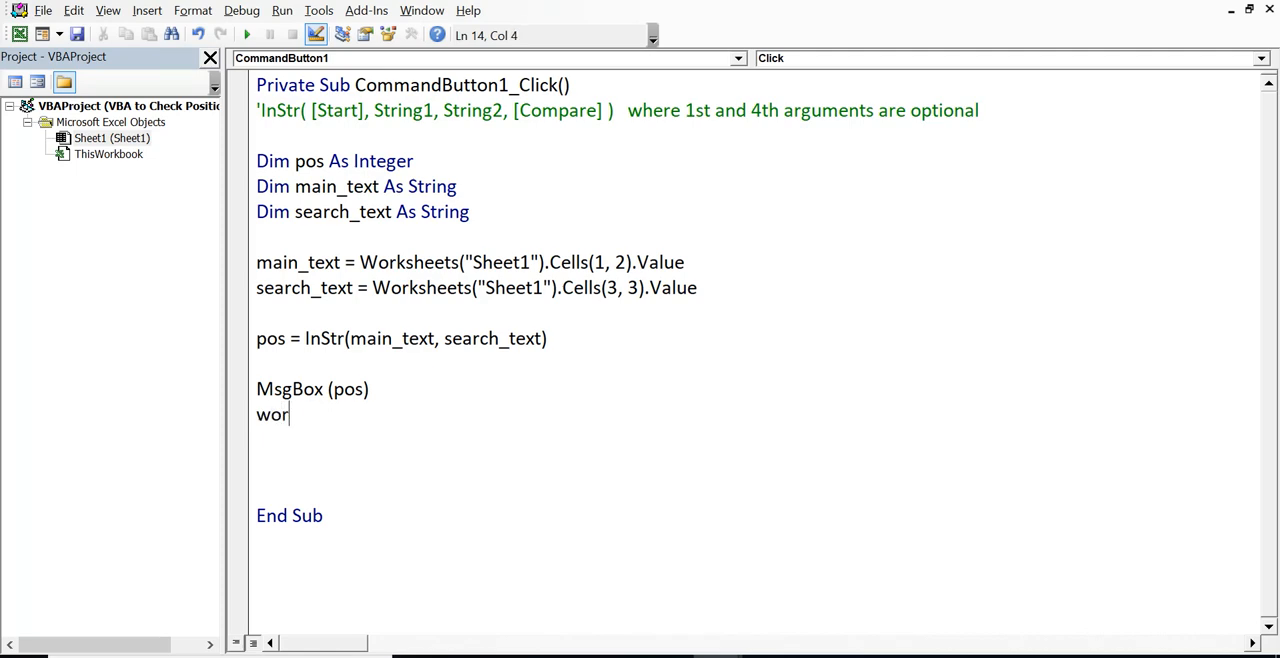
pyautogui.write('ksheets')
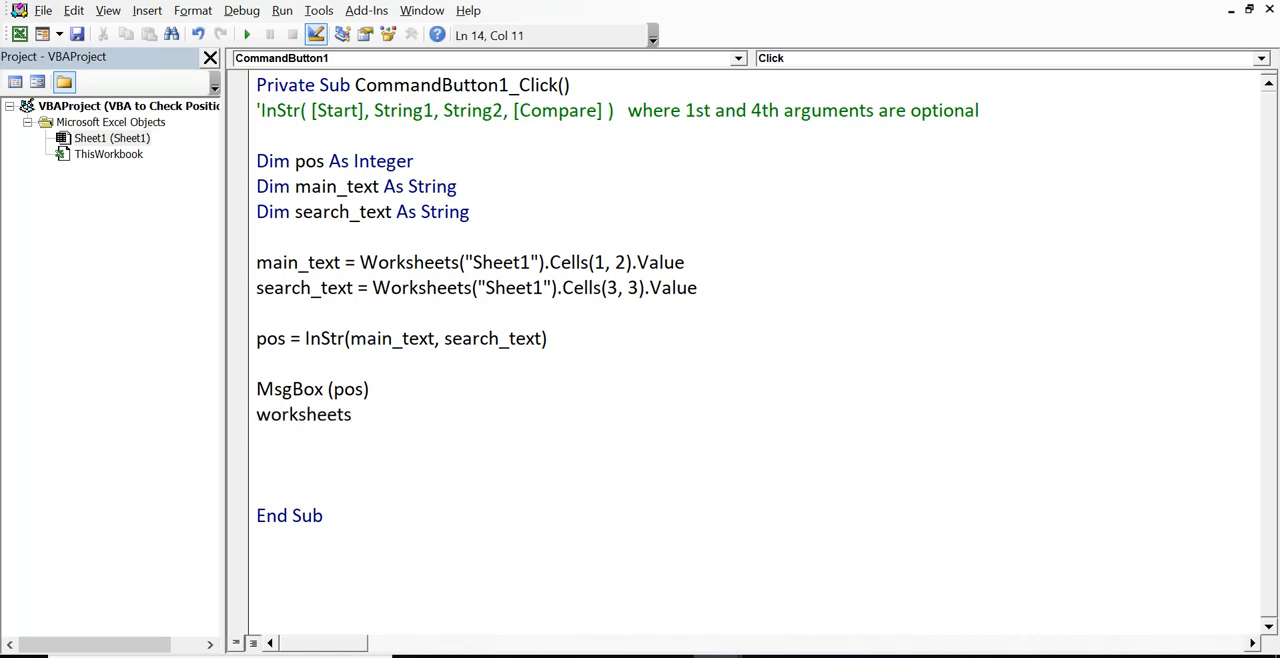
pyautogui.write('("She')
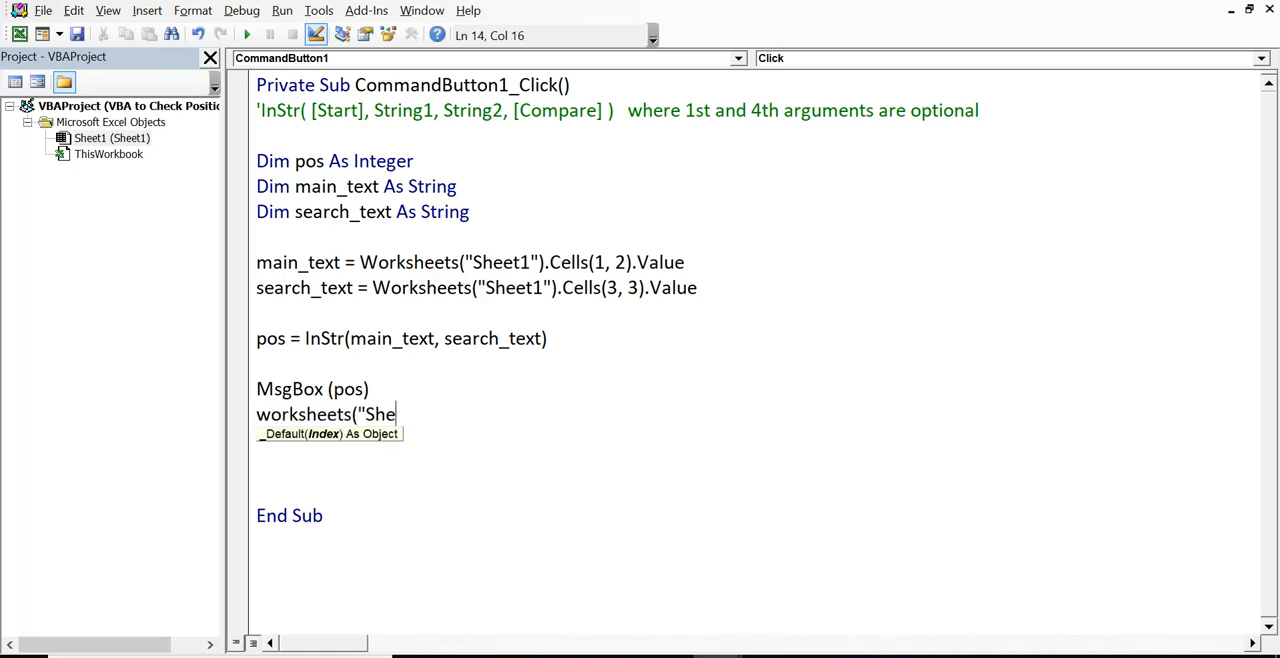
pyautogui.write('et1")')
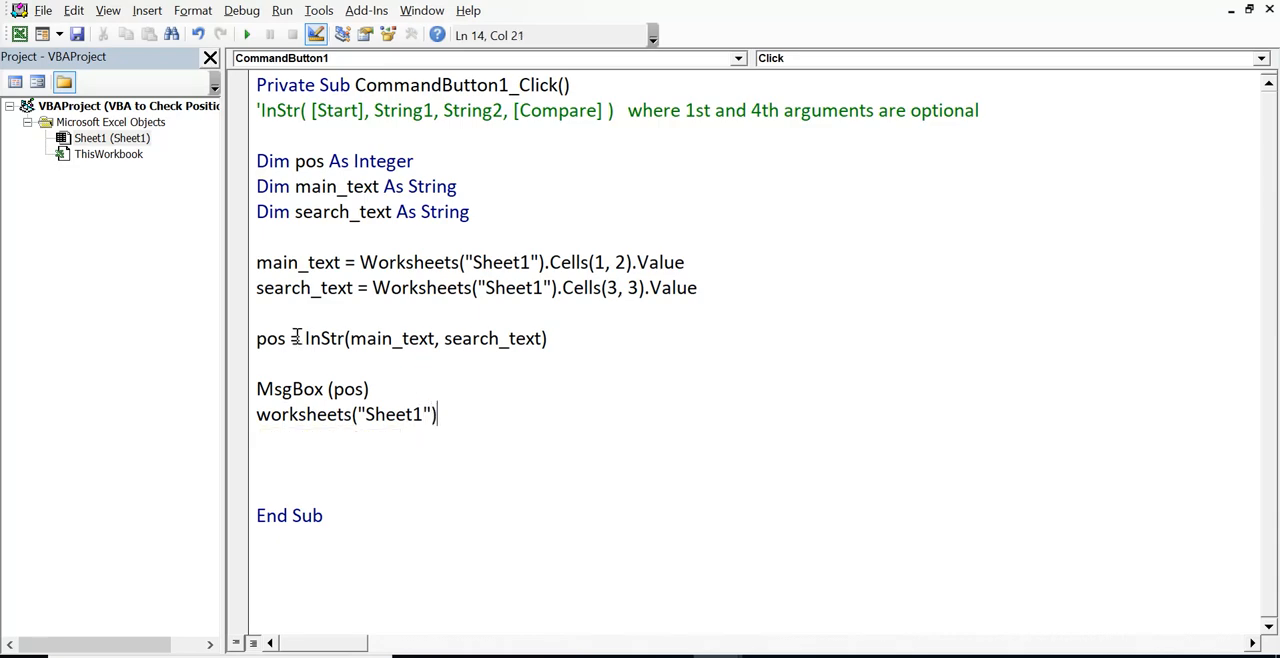
pyautogui.write('.cells(')
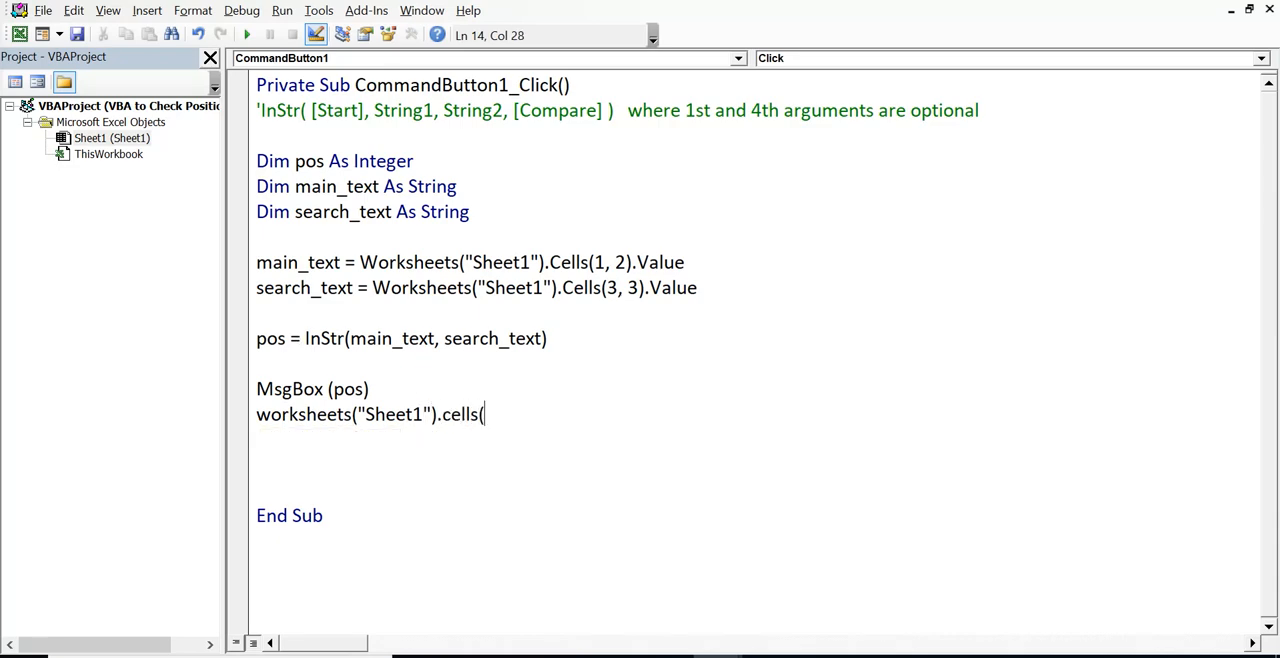
pyautogui.write('4,')
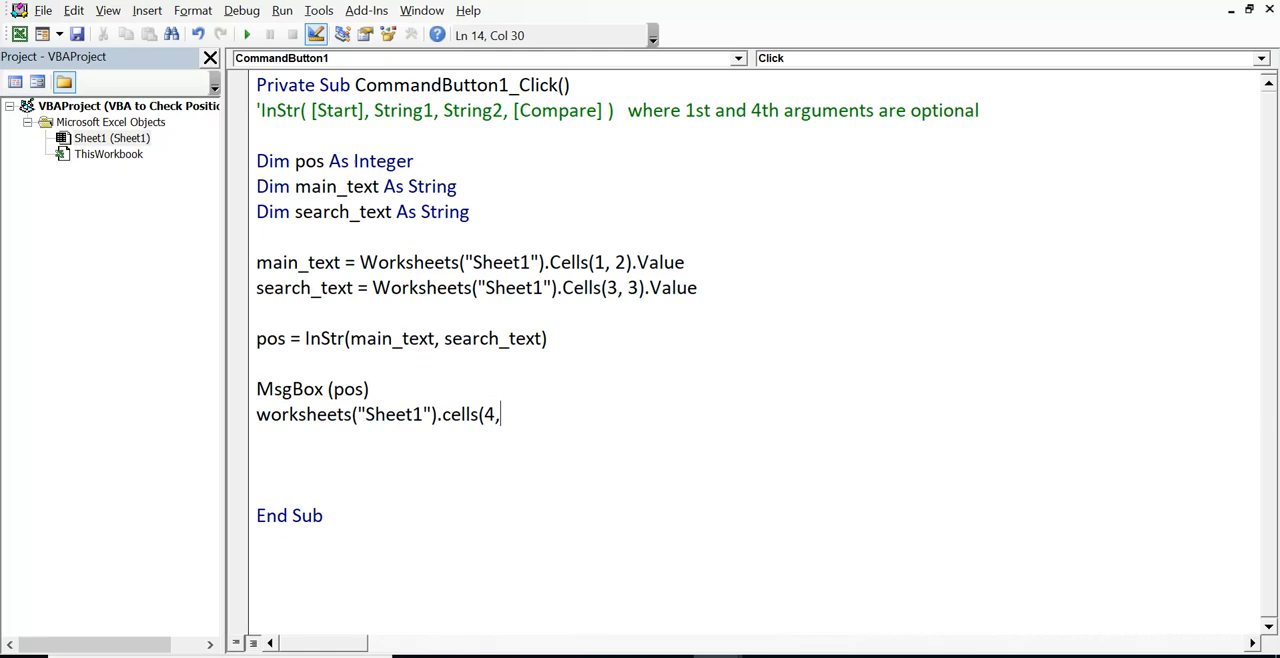
pyautogui.write('3')
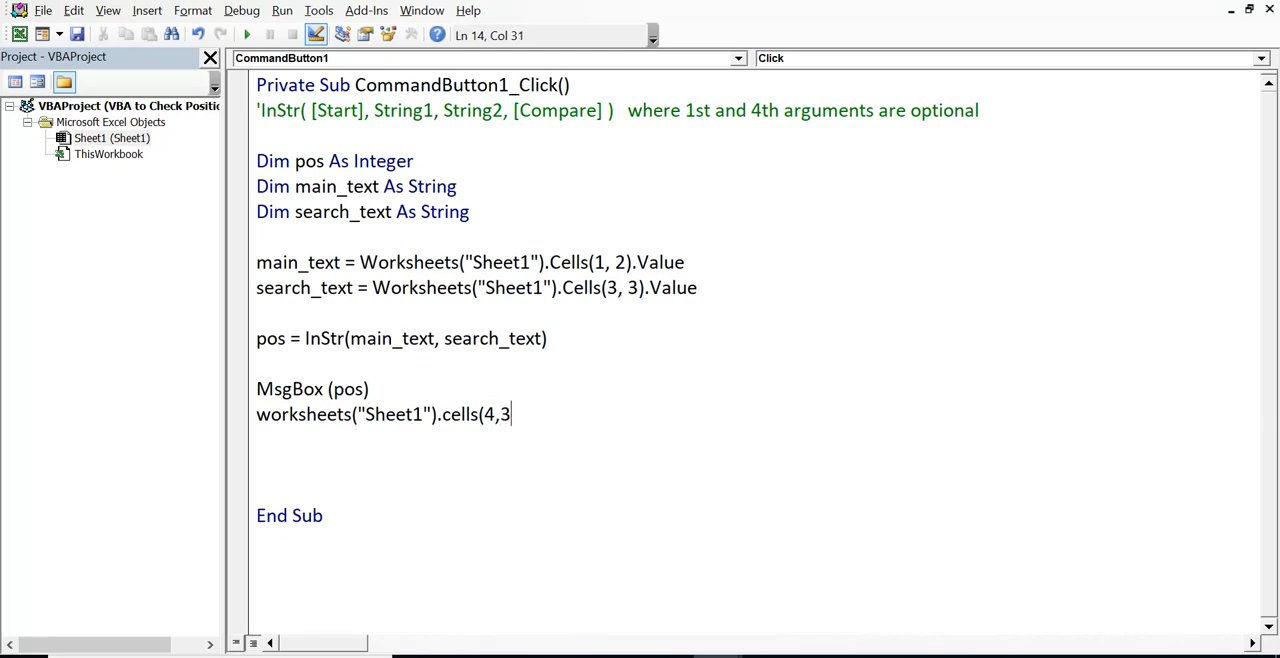
pyautogui.write(')')
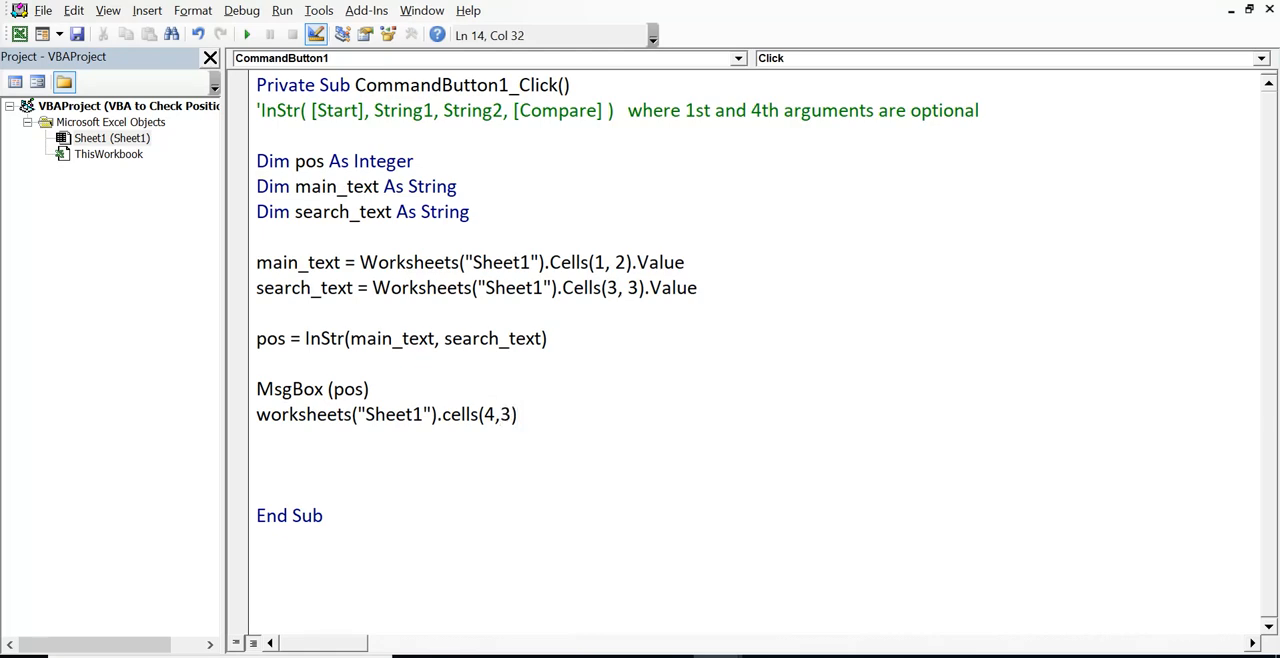
pyautogui.write('.value=p')
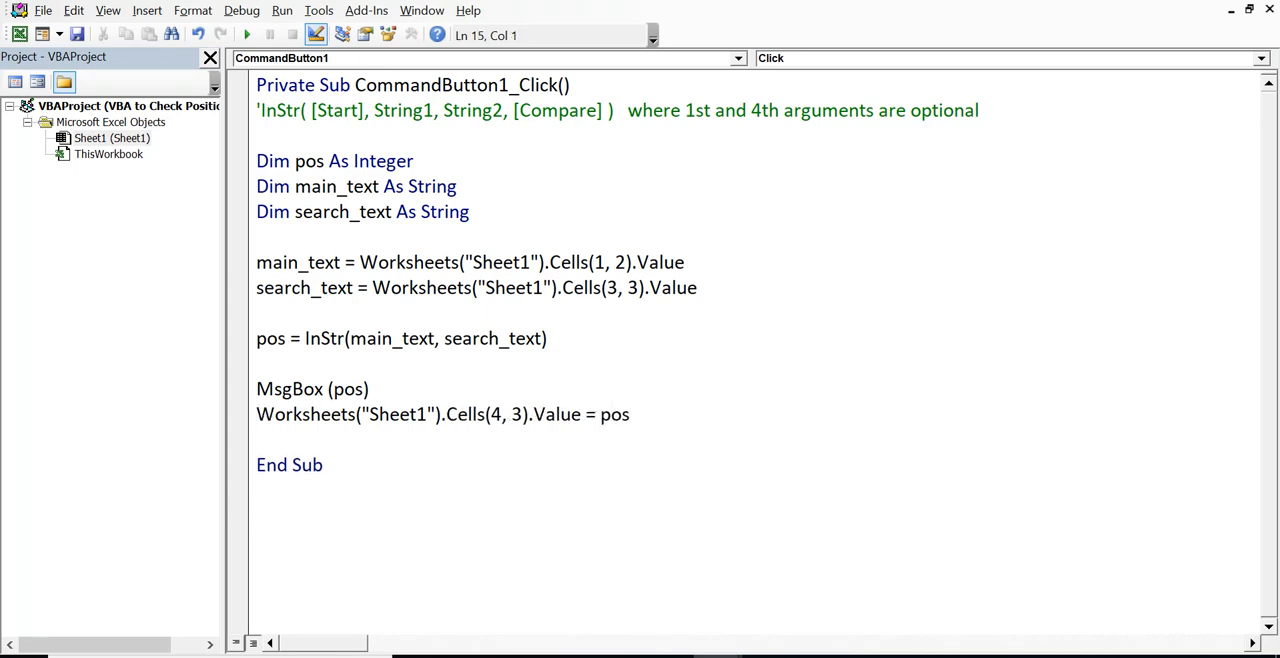
pyautogui.click(630, 414)
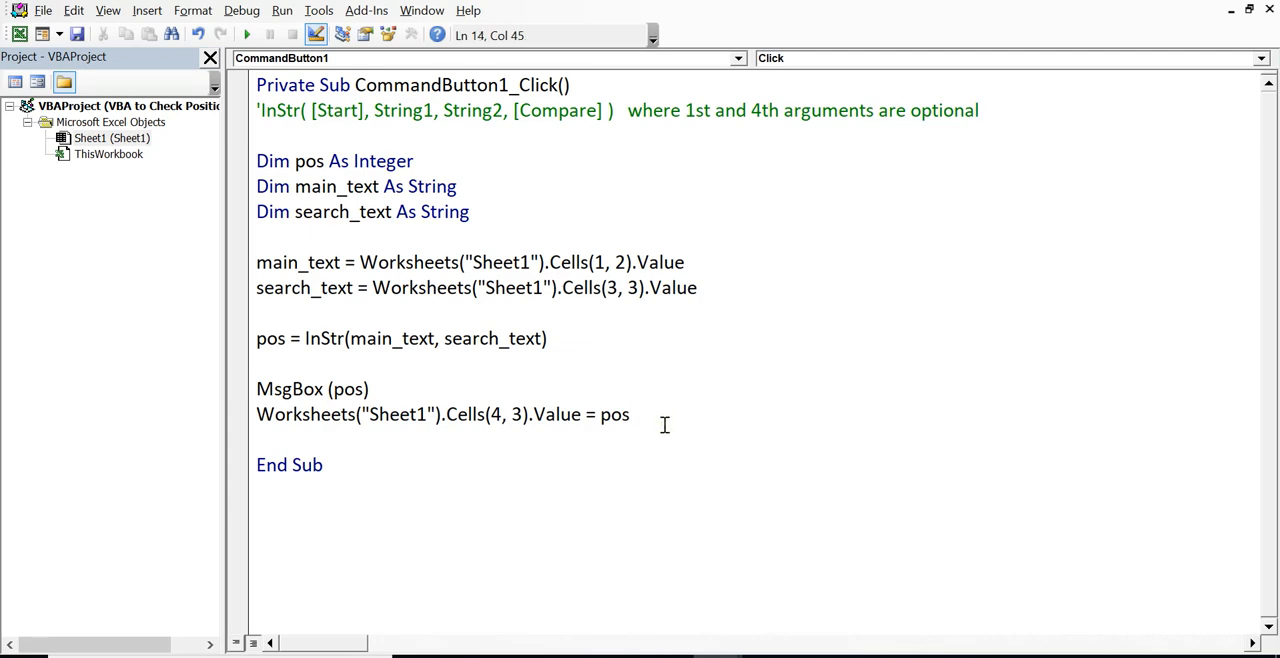
pyautogui.moveTo(744, 610)
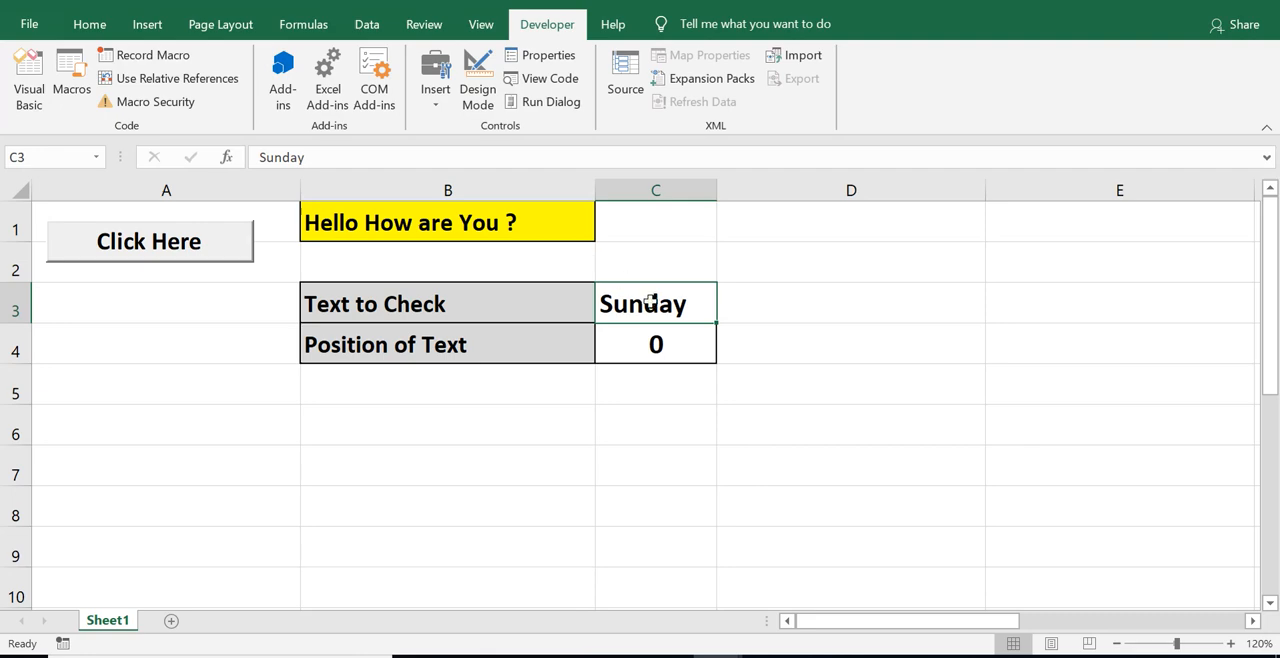
# - Enter "are" as the text to check and run the macro, giving position 11 in C4
pyautogui.write('are')
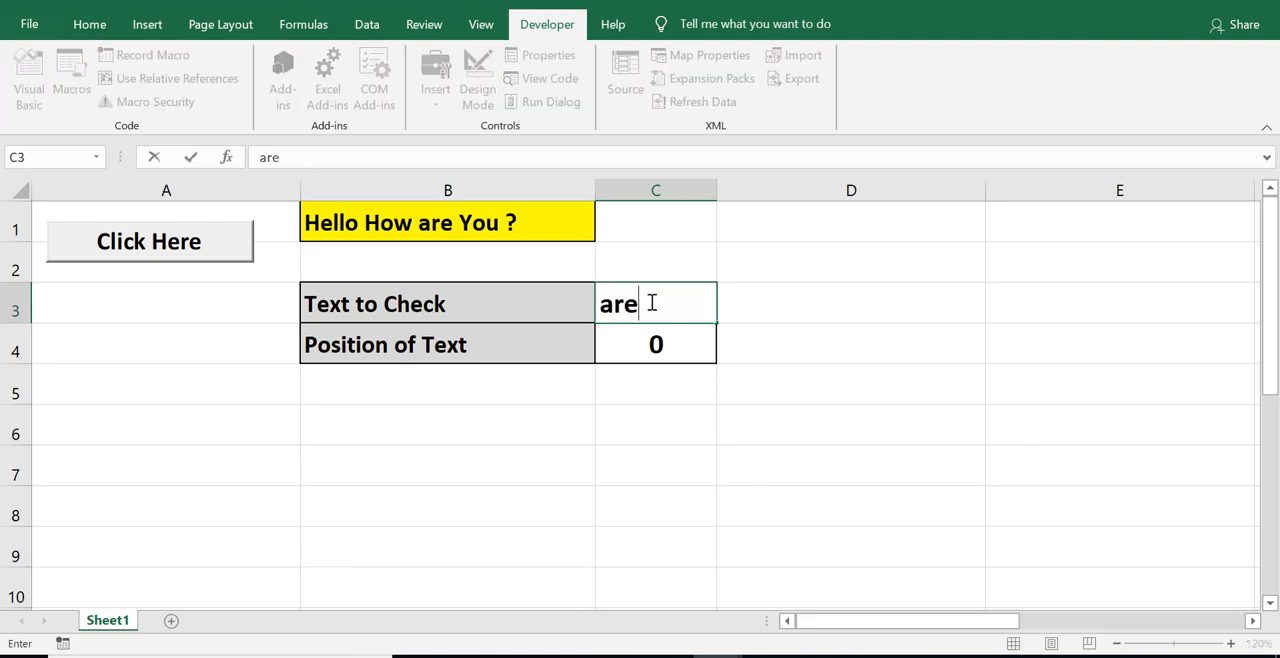
pyautogui.press('enter')
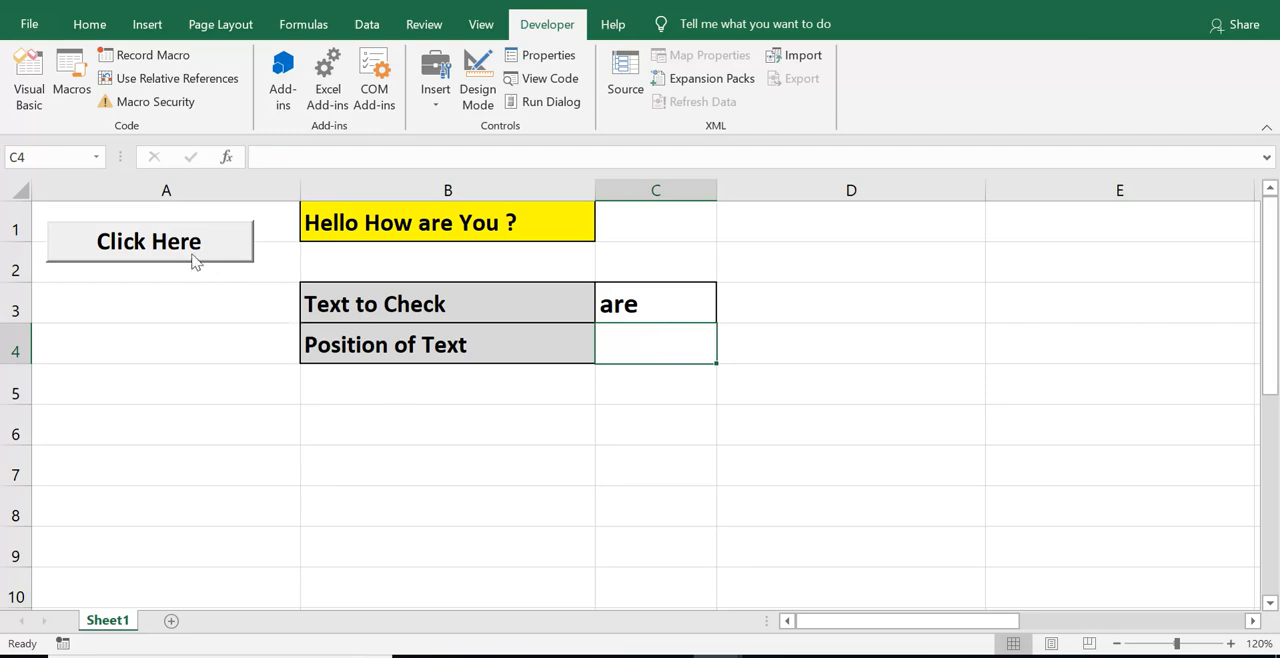
pyautogui.click(148, 240)
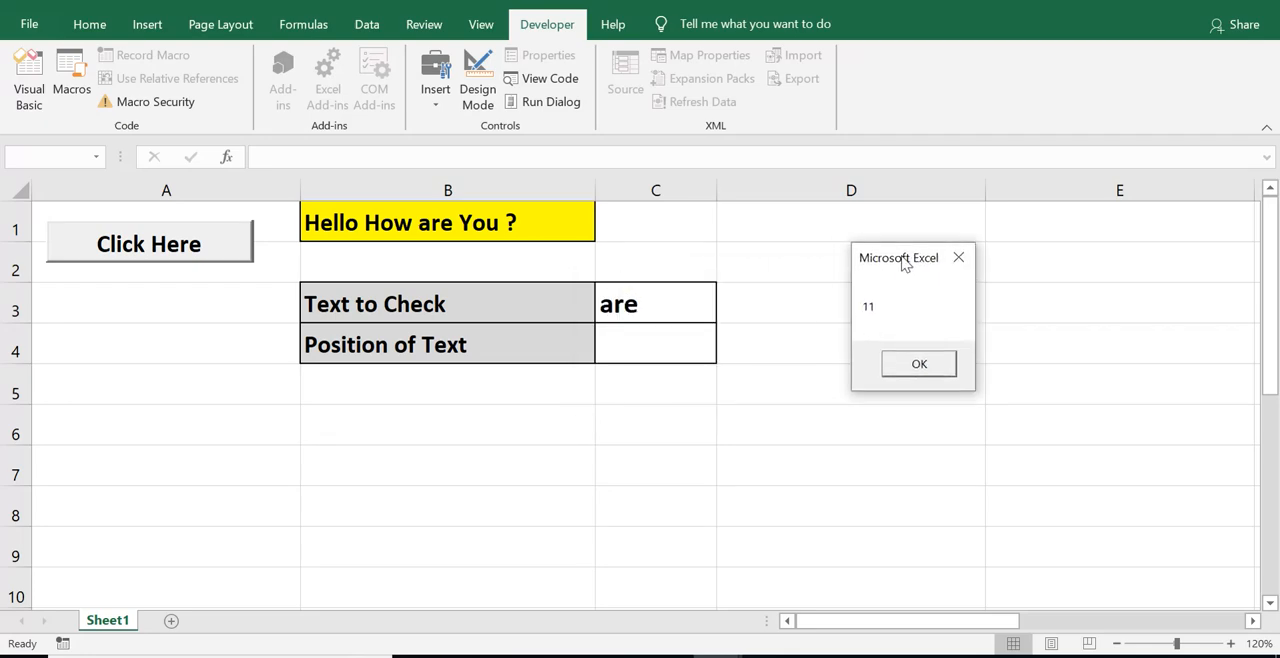
pyautogui.moveTo(904, 276)
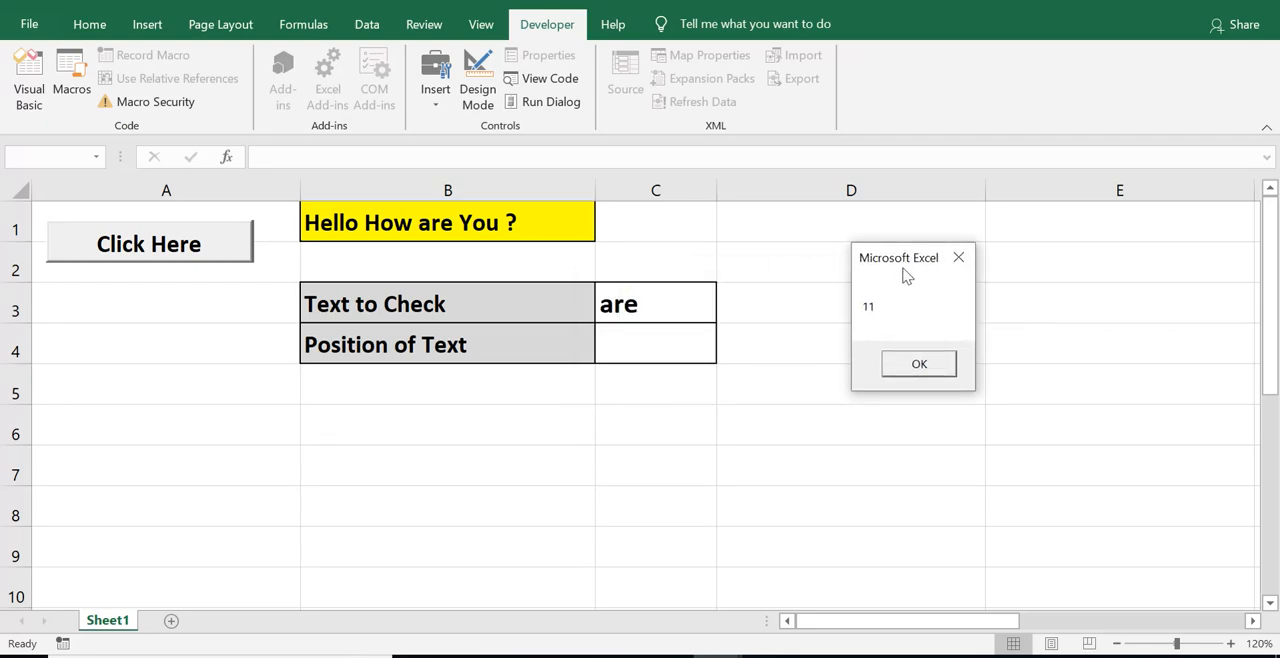
pyautogui.click(918, 364)
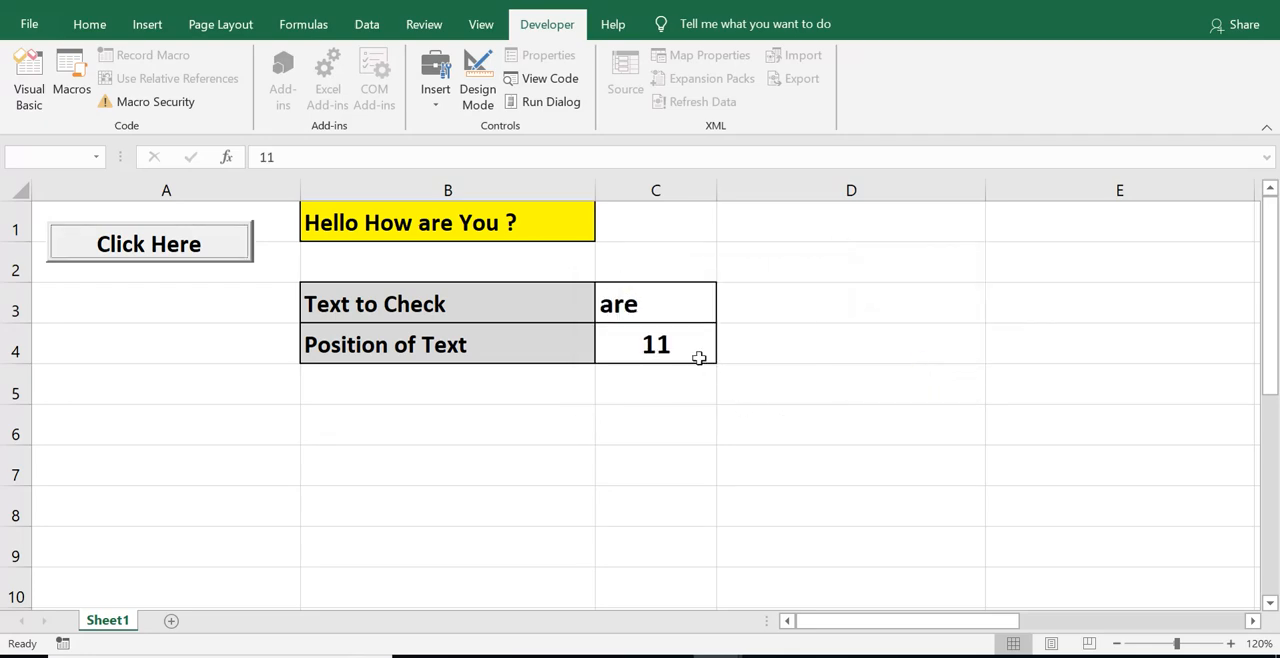
pyautogui.click(656, 344)
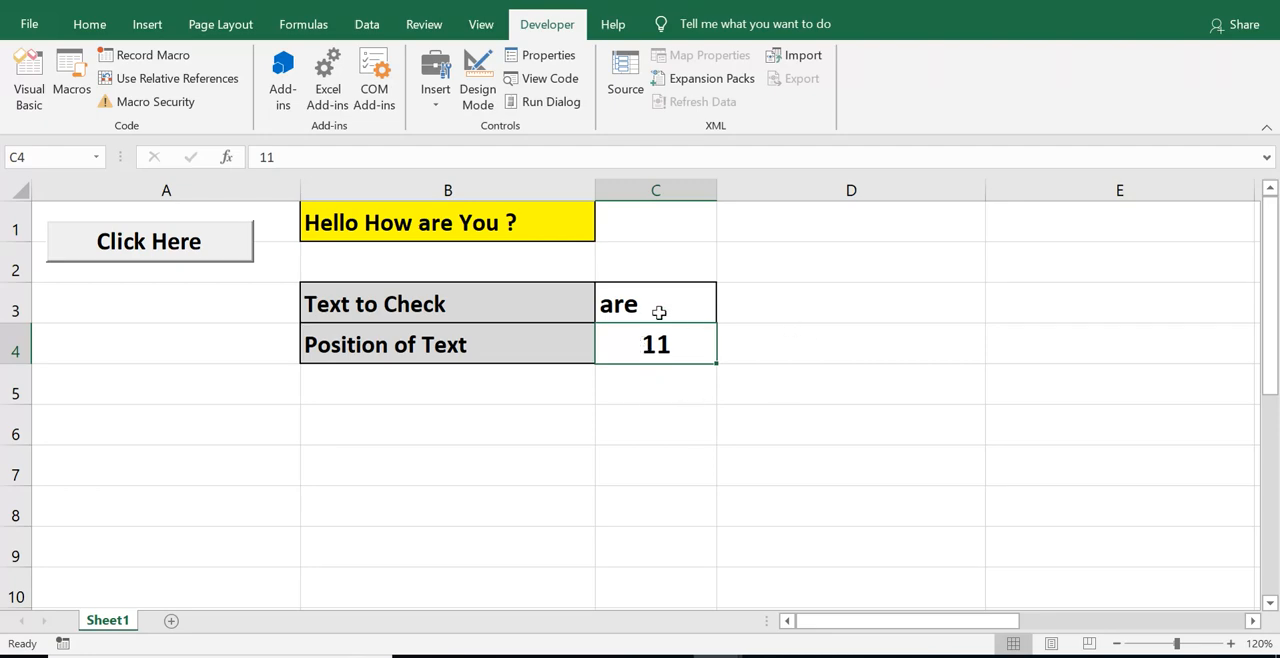
# - Change the text to check to H and rerun the macro, giving position 1 in C4
pyautogui.click(656, 304)
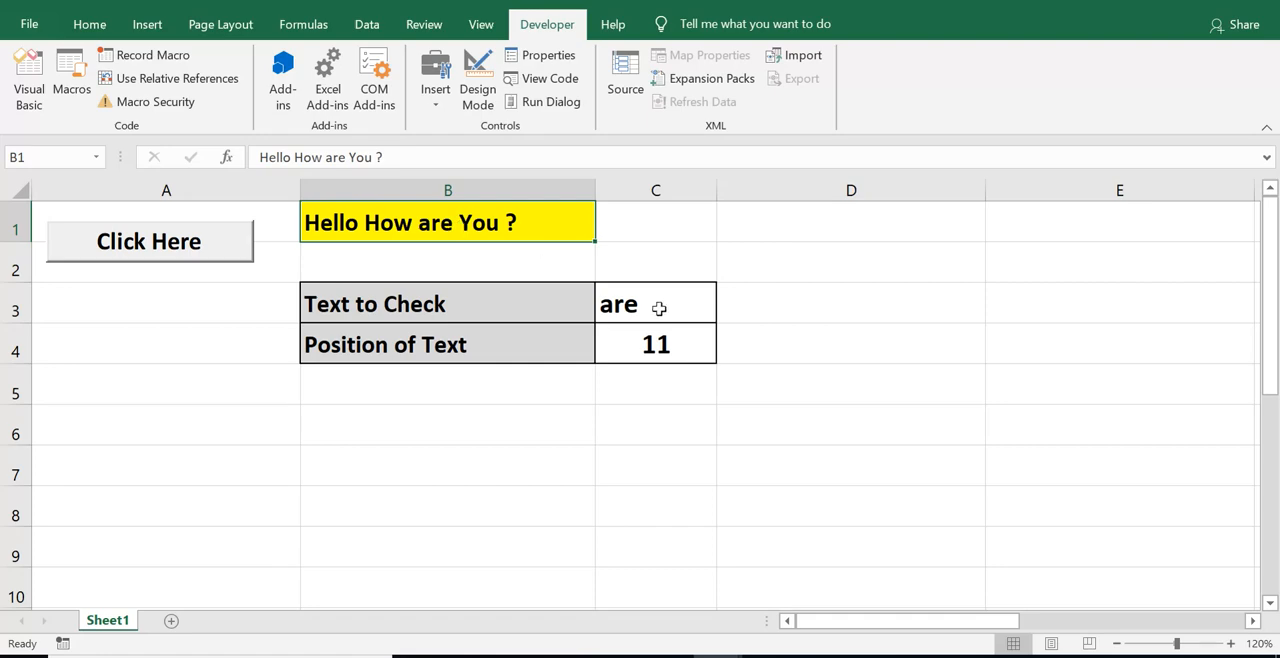
pyautogui.click(656, 304)
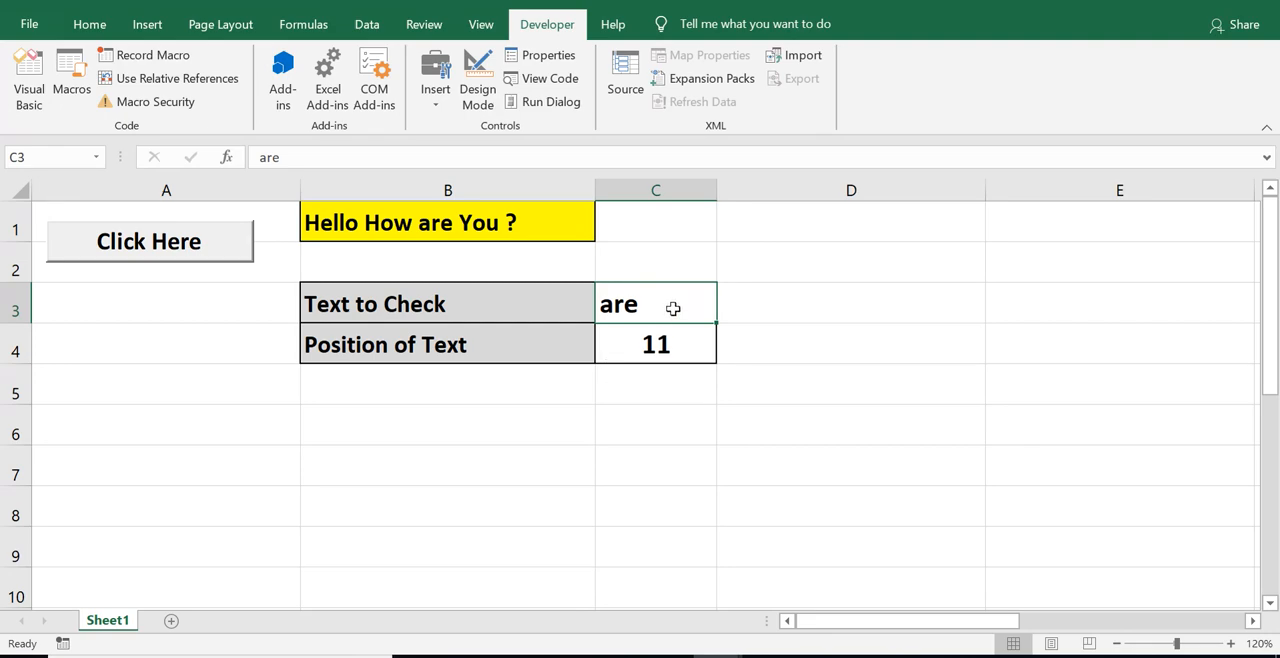
pyautogui.moveTo(554, 468)
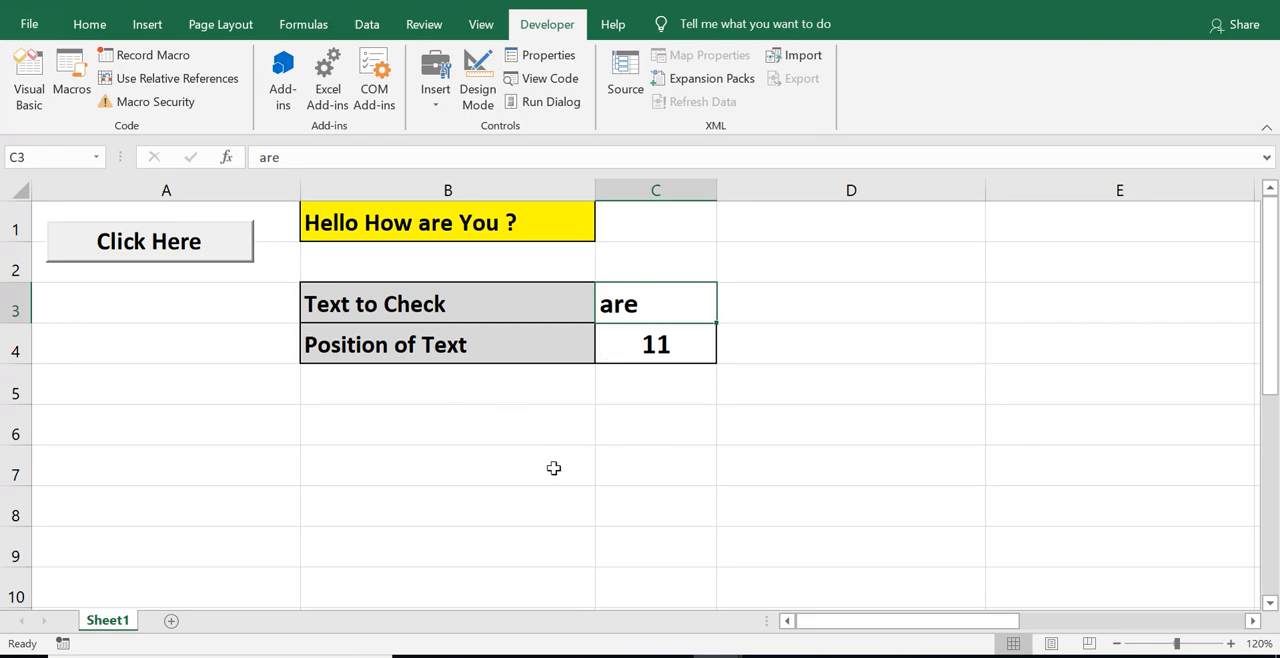
pyautogui.moveTo(490, 284)
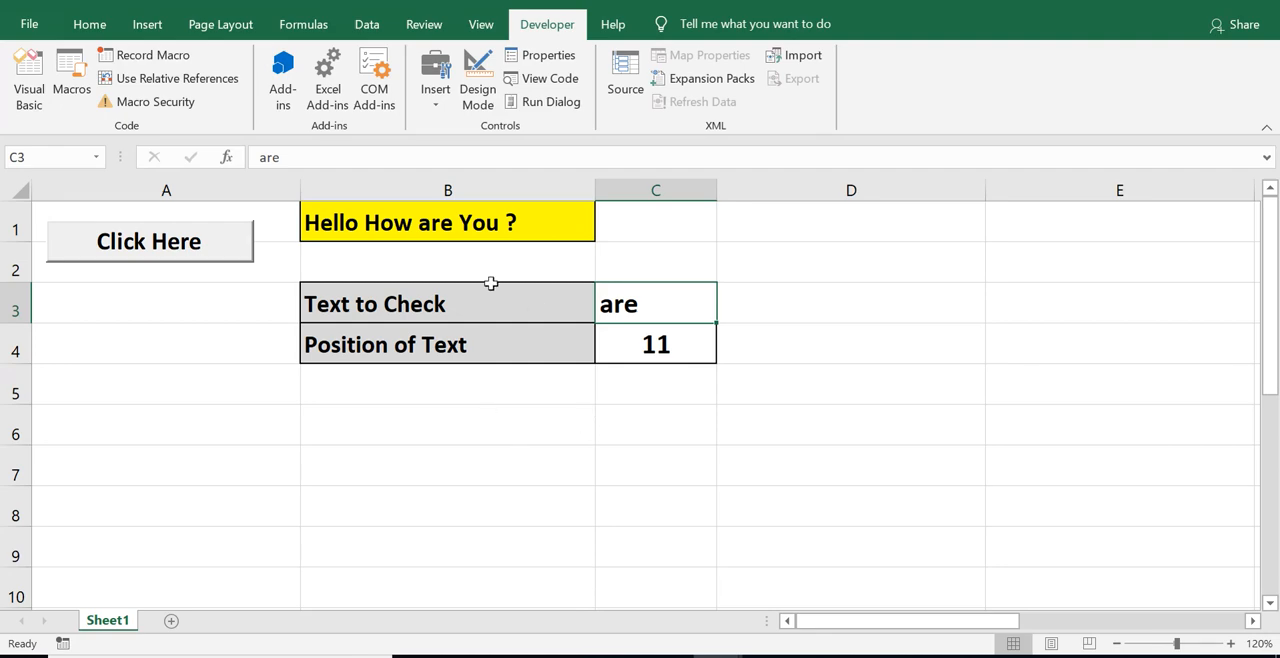
pyautogui.click(448, 222)
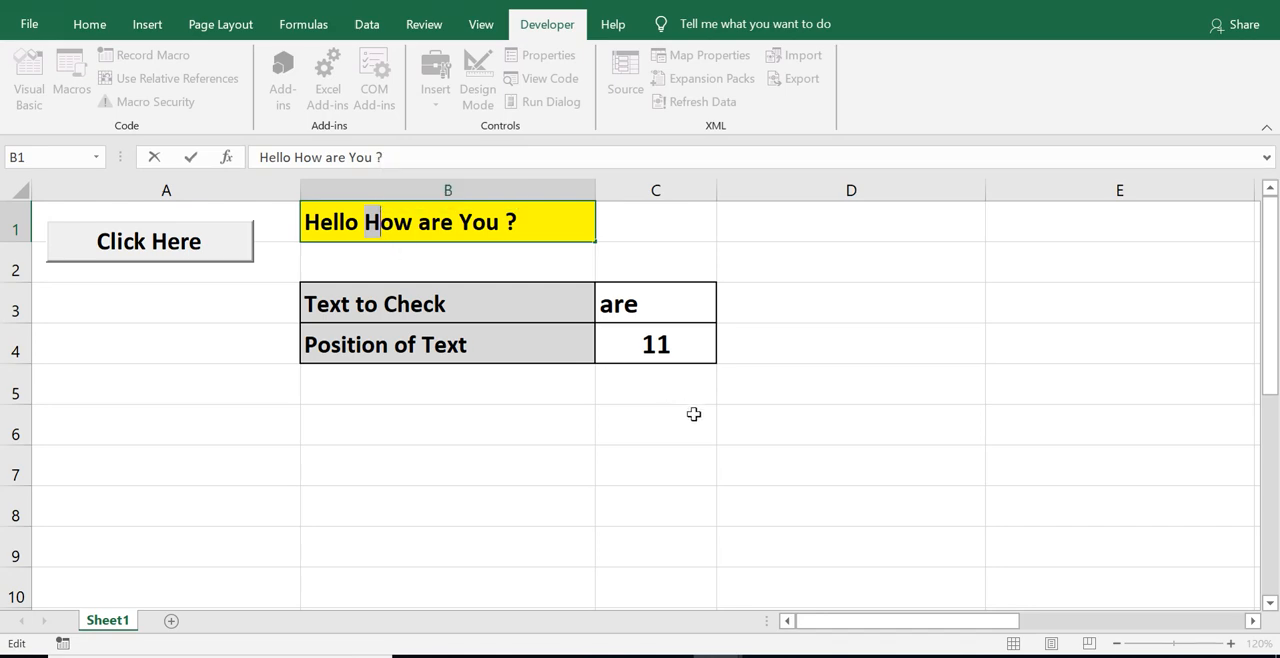
pyautogui.click(656, 304)
pyautogui.write('H')
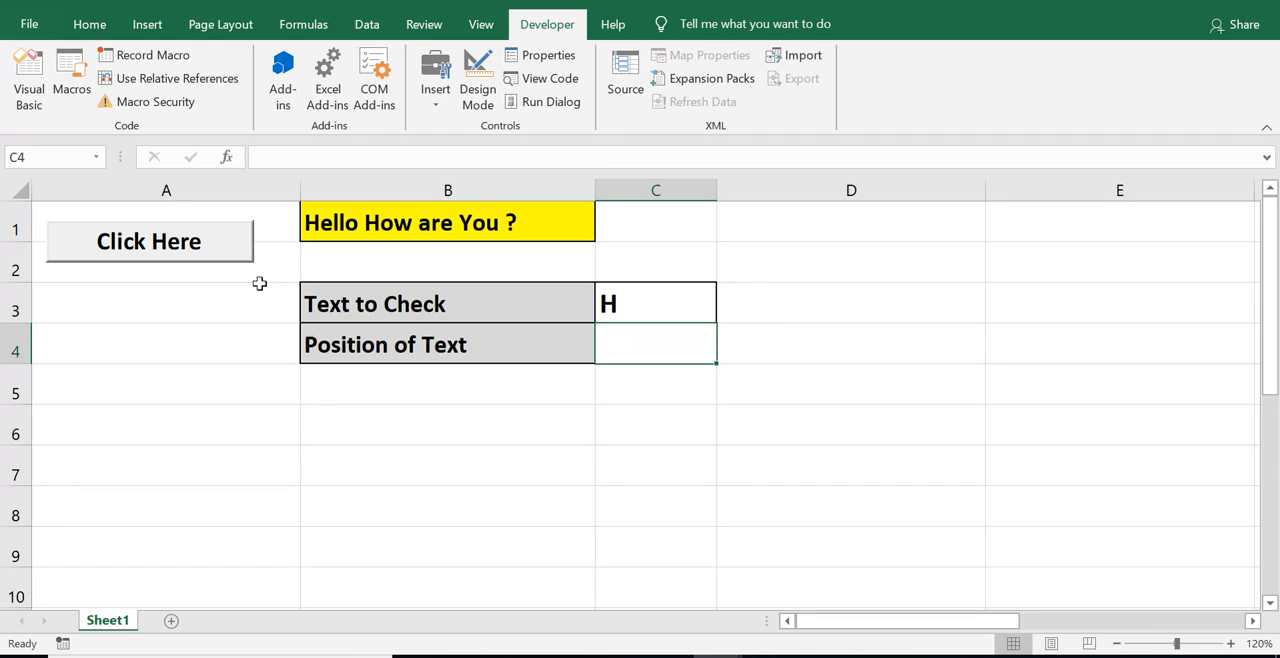
pyautogui.click(148, 240)
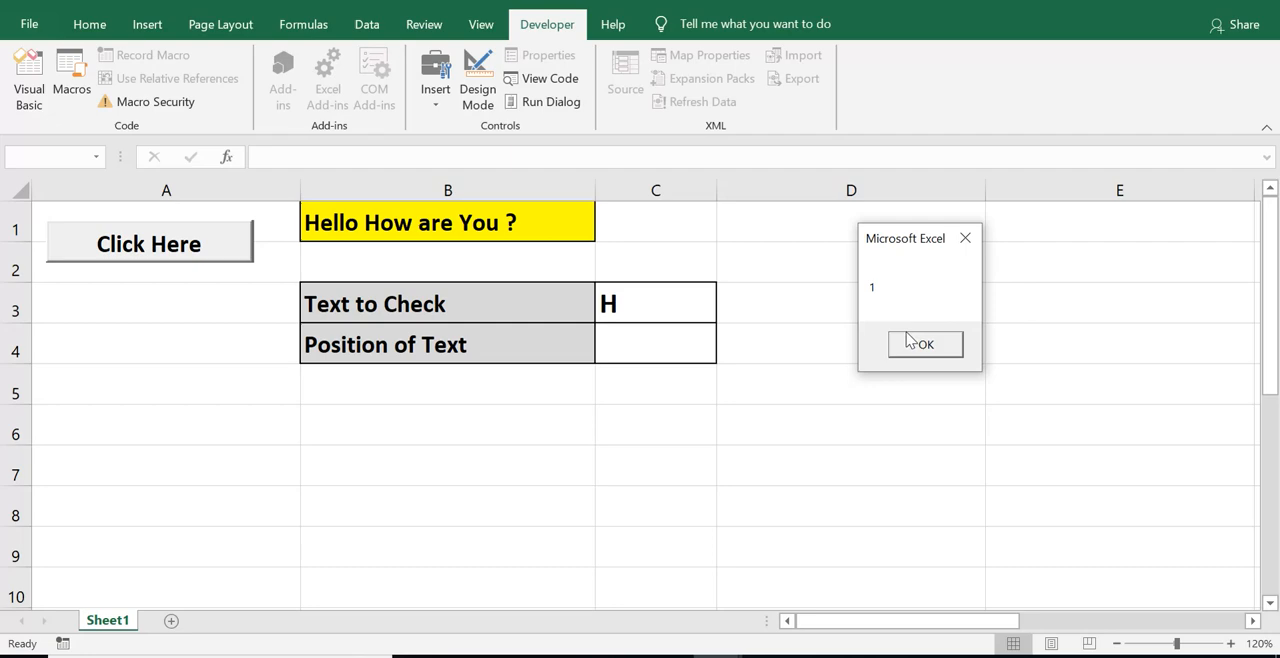
pyautogui.click(924, 344)
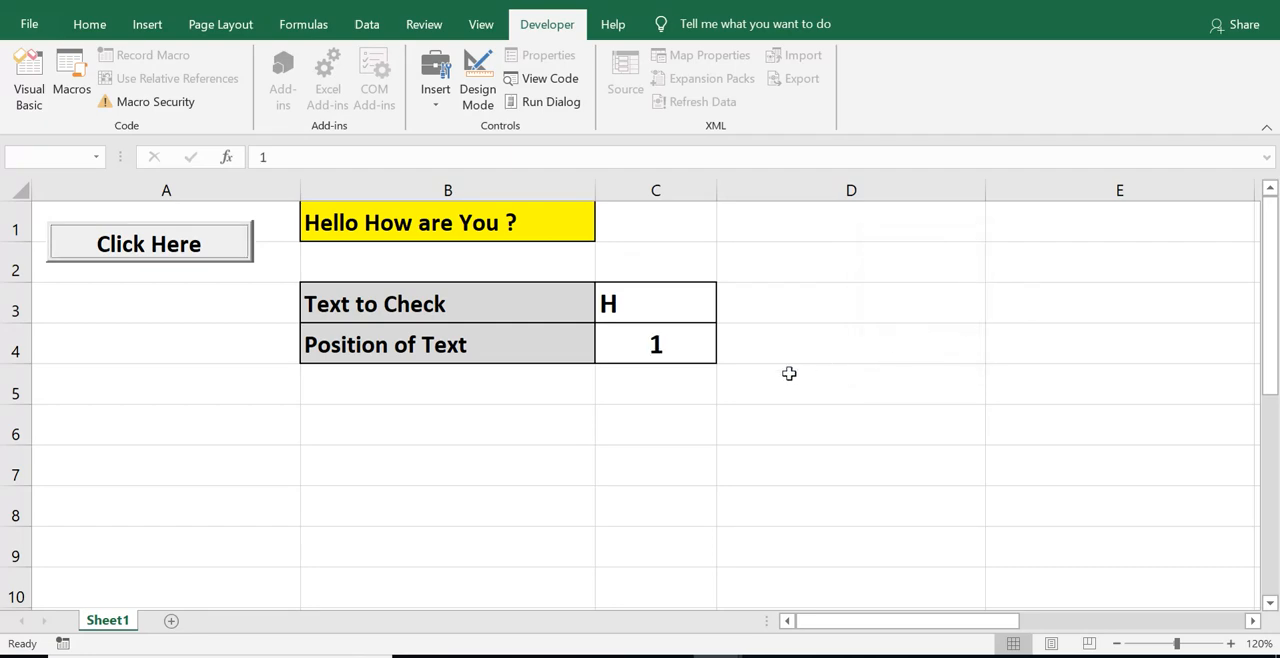
pyautogui.moveTo(648, 474)
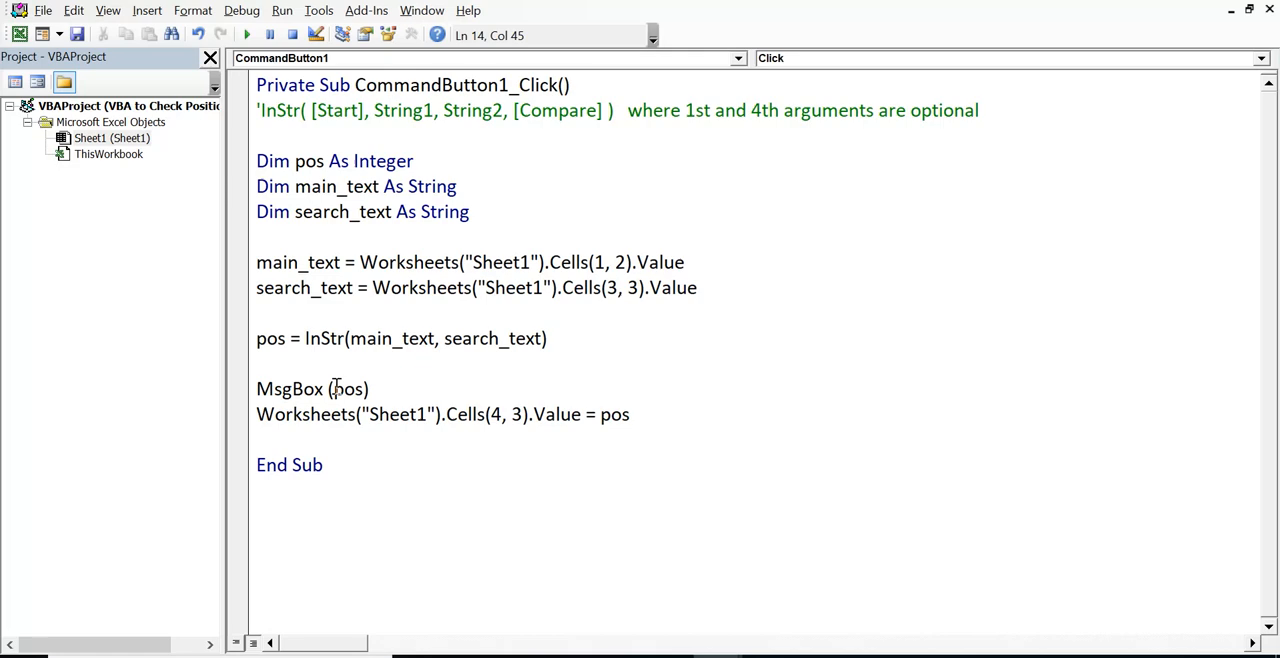
pyautogui.moveTo(536, 344)
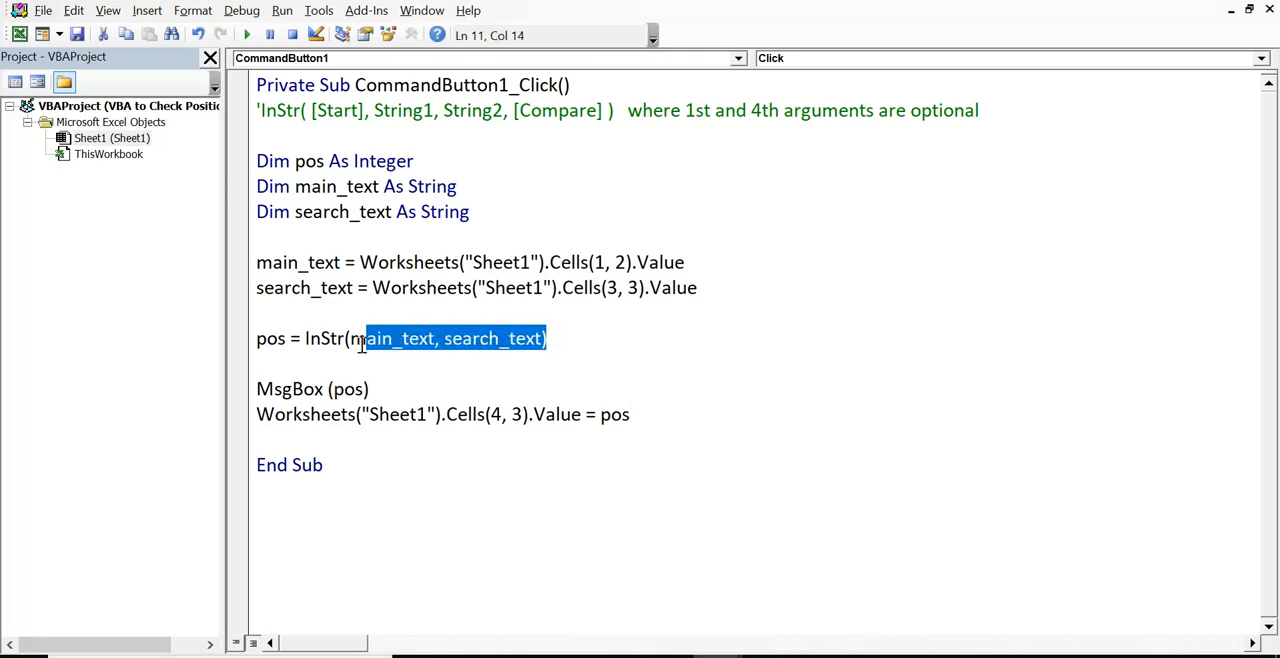
# - Add 3 as InStr's first argument so the search starts at character 3
pyautogui.click(368, 388)
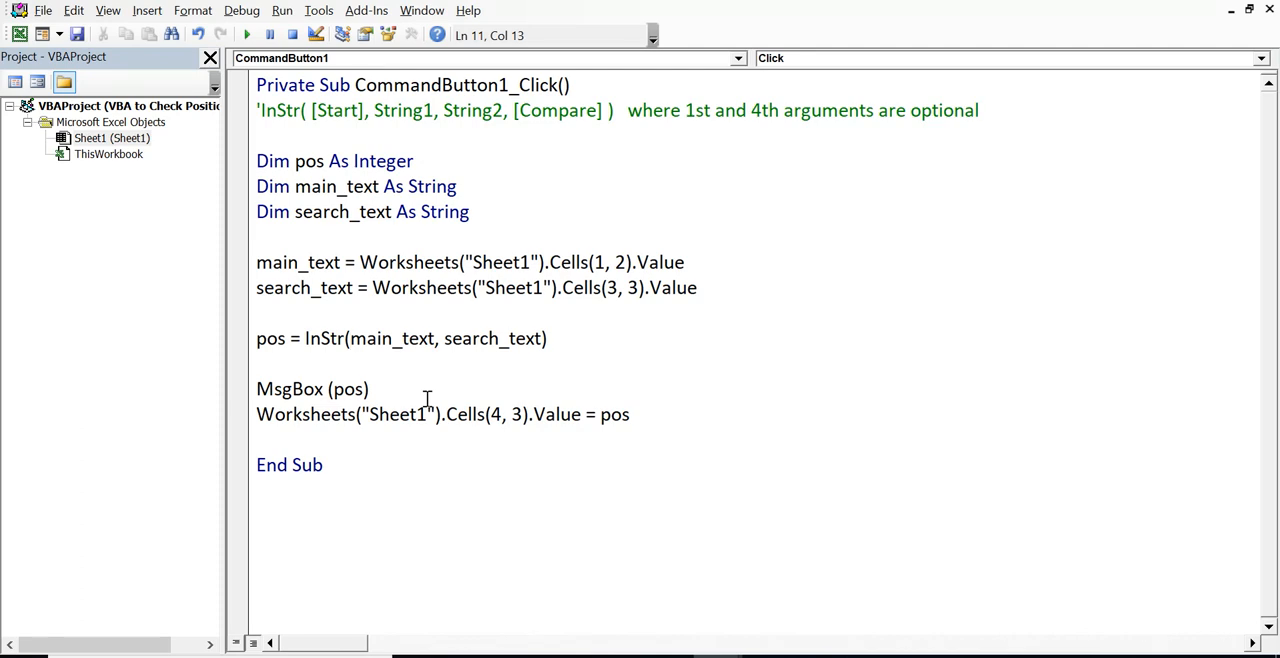
pyautogui.write('3')
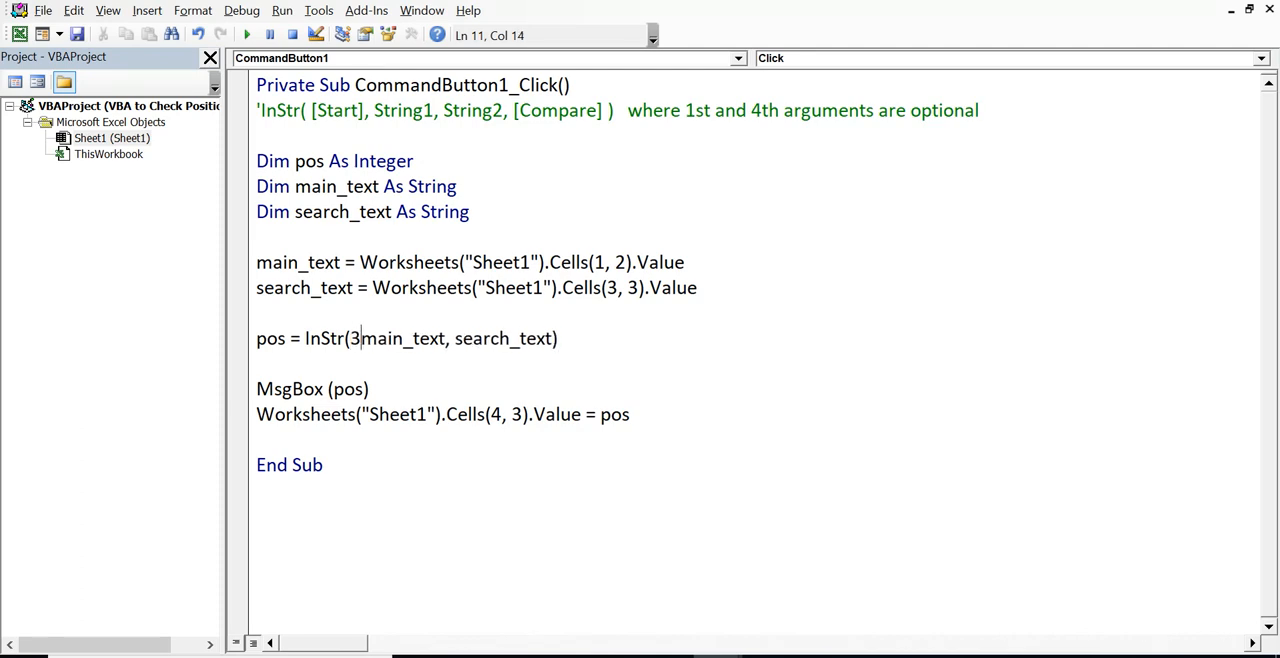
pyautogui.write(',')
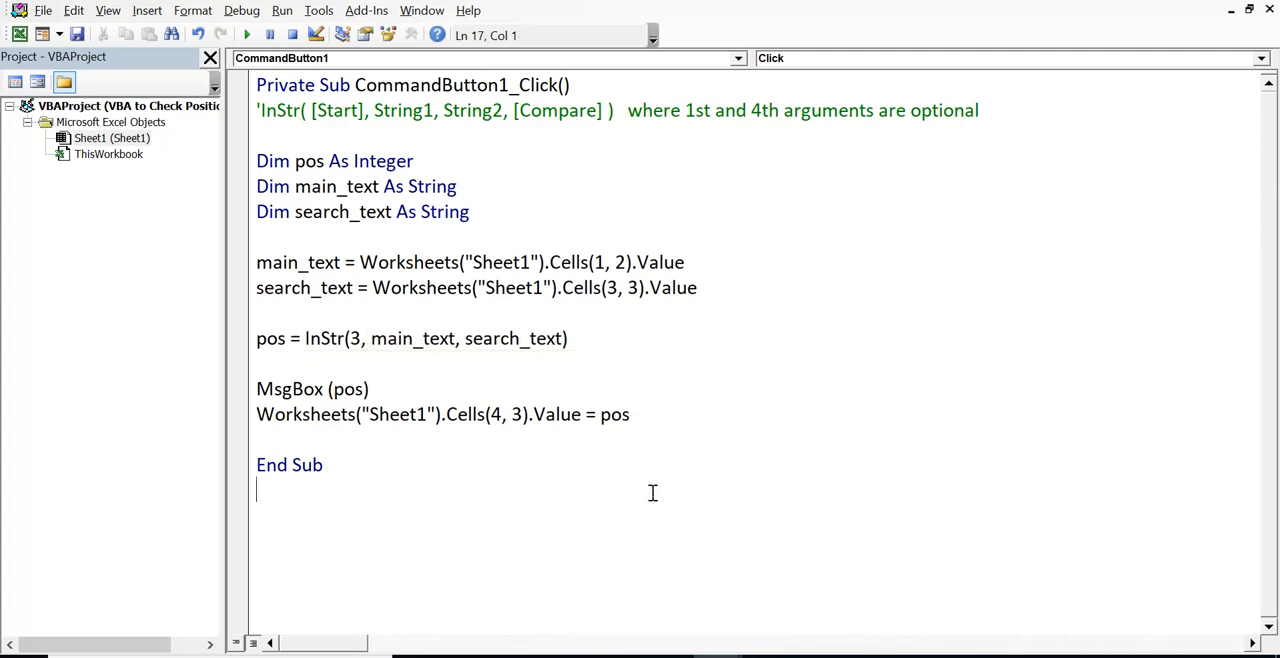
pyautogui.click(364, 338)
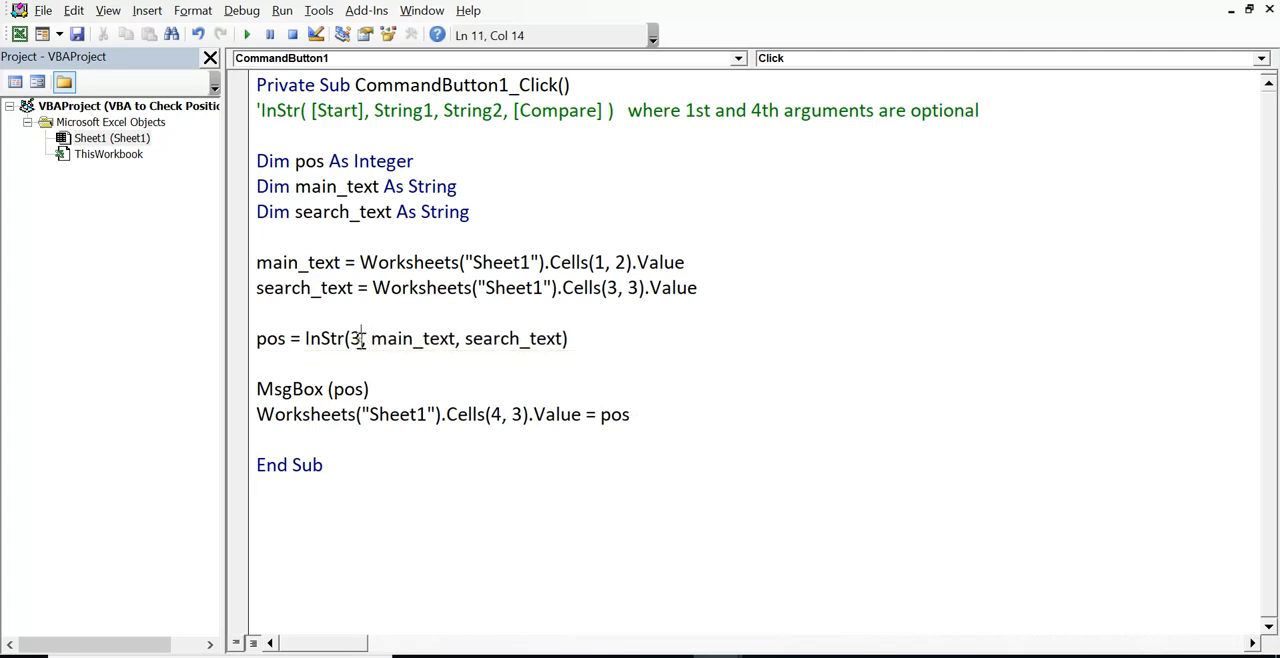
pyautogui.doubleClick(352, 338)
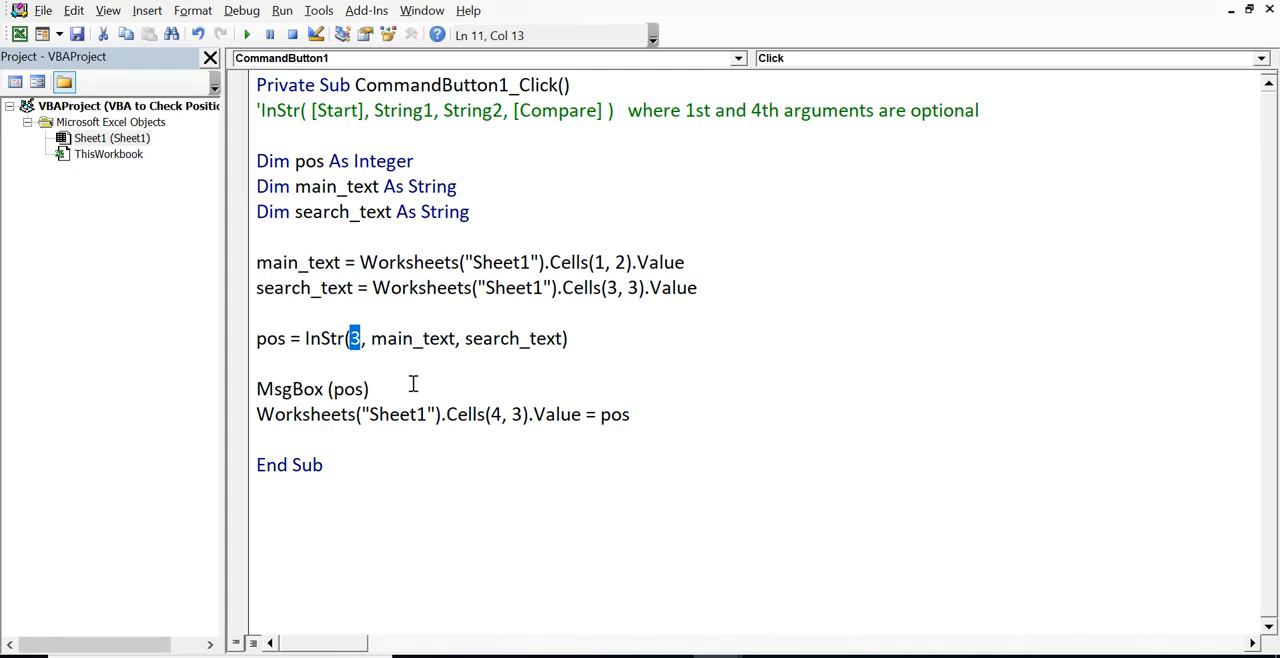
pyautogui.moveTo(548, 348)
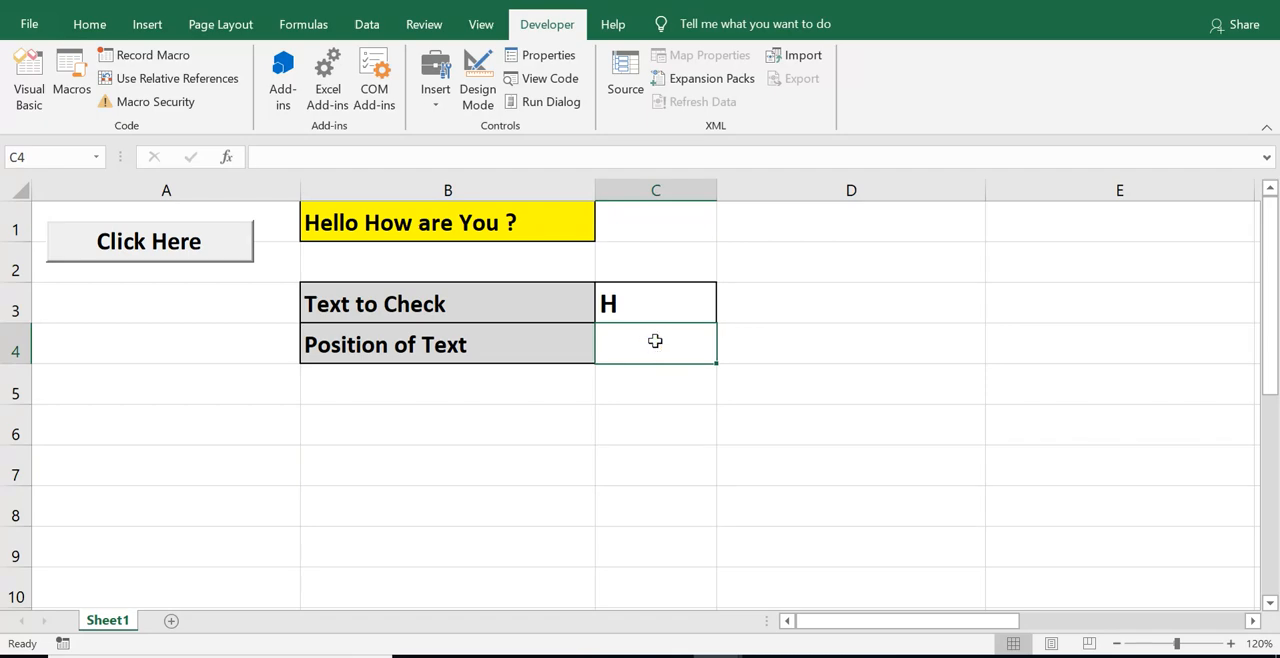
# - Rerun the macro with start position 3 so H is found at position 7
pyautogui.click(656, 304)
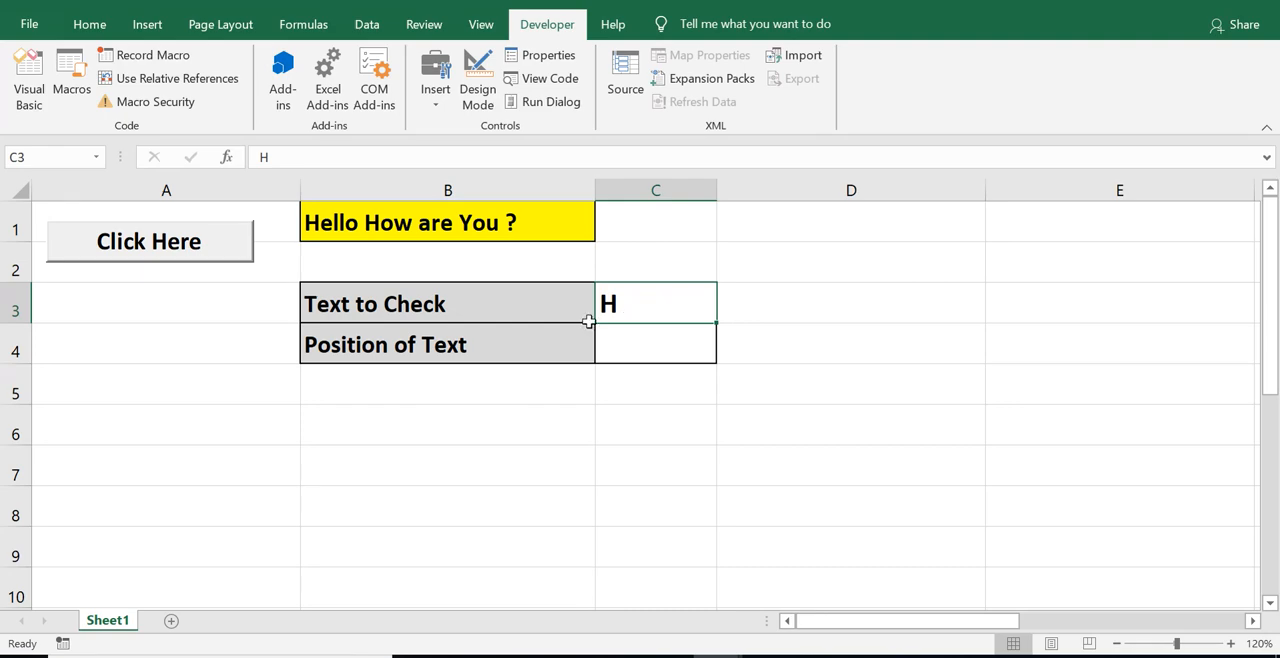
pyautogui.click(148, 240)
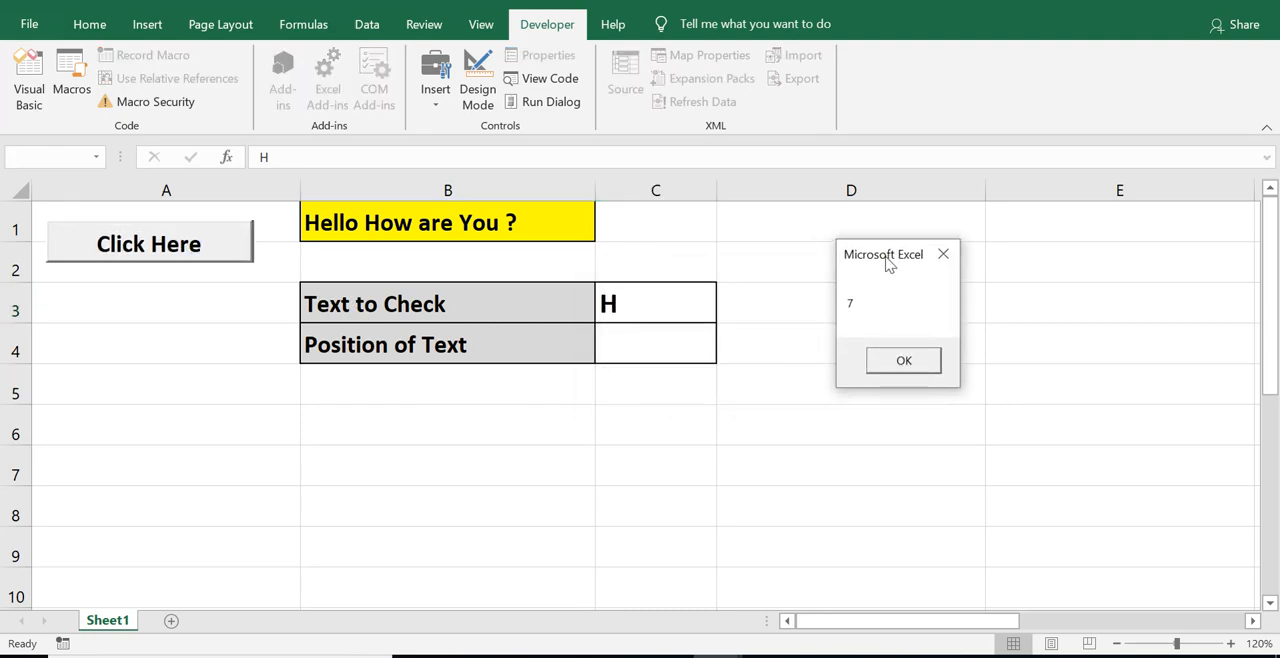
pyautogui.click(904, 360)
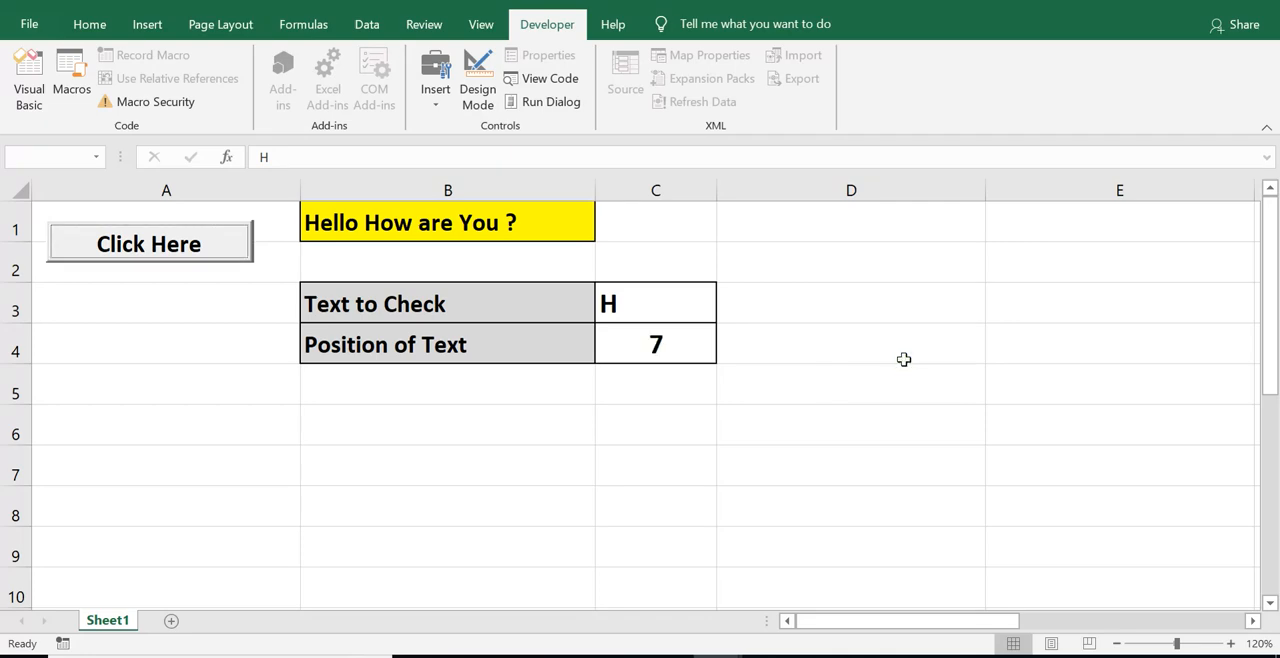
pyautogui.moveTo(728, 490)
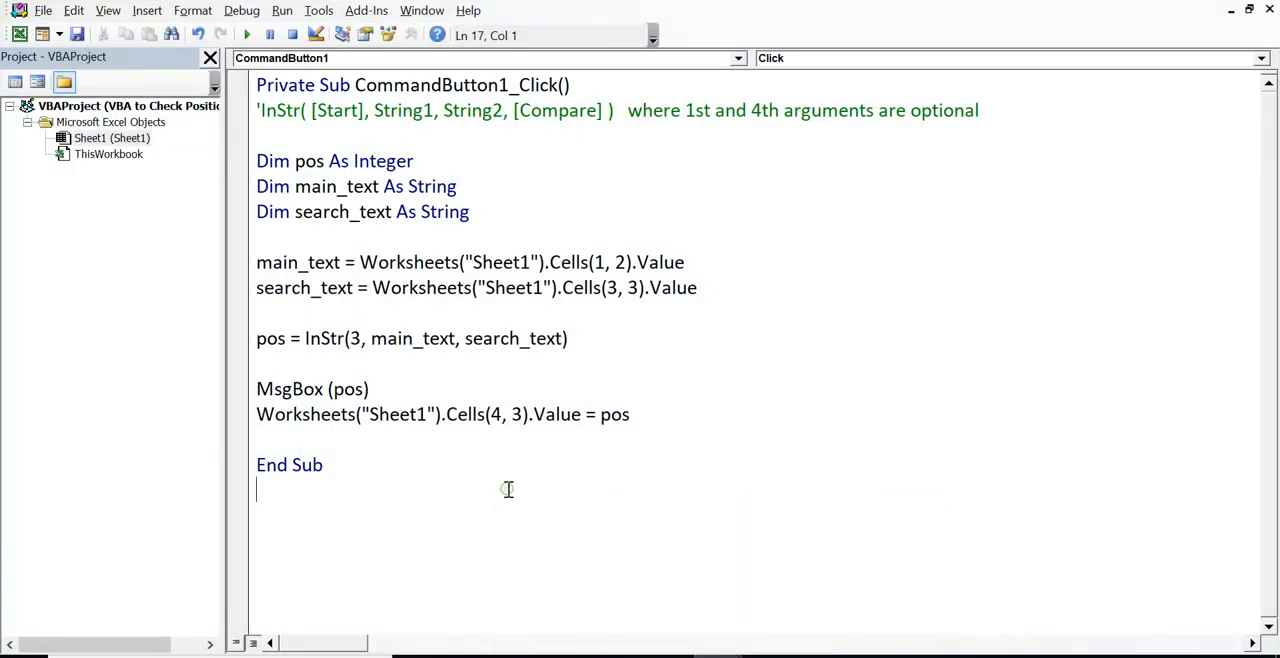
# - Review the finished CommandButton1_Click code with InStr starting at 3
pyautogui.click(340, 464)
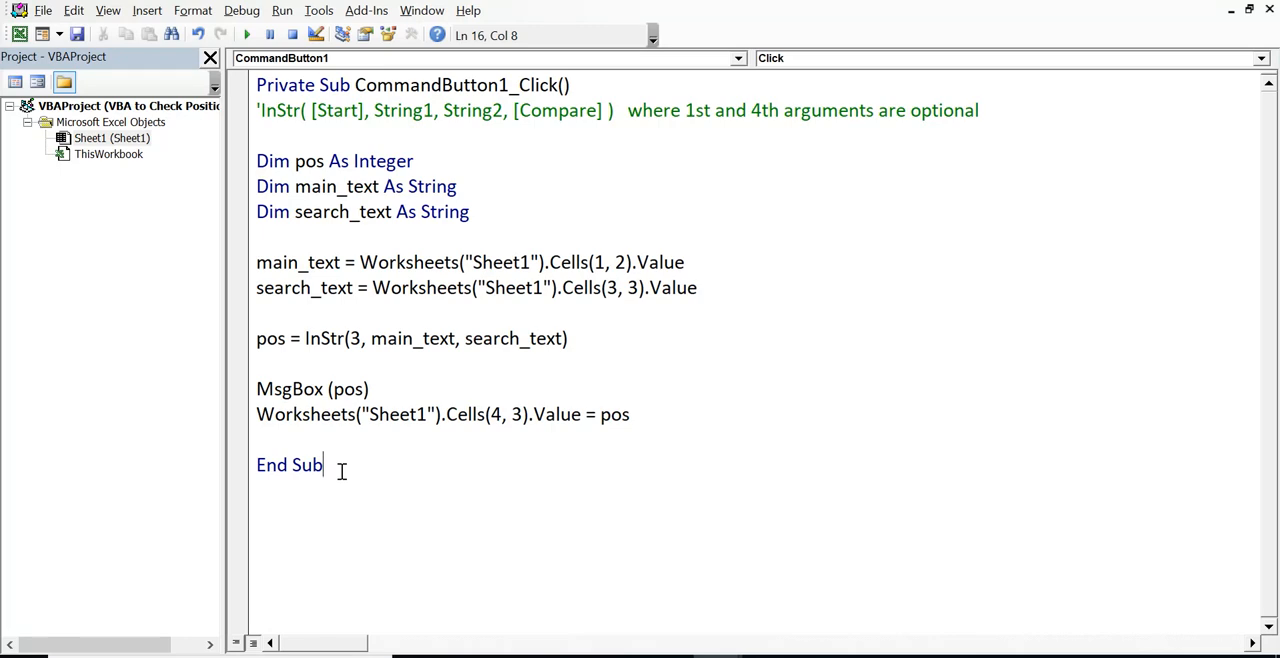
pyautogui.moveTo(96, 430)
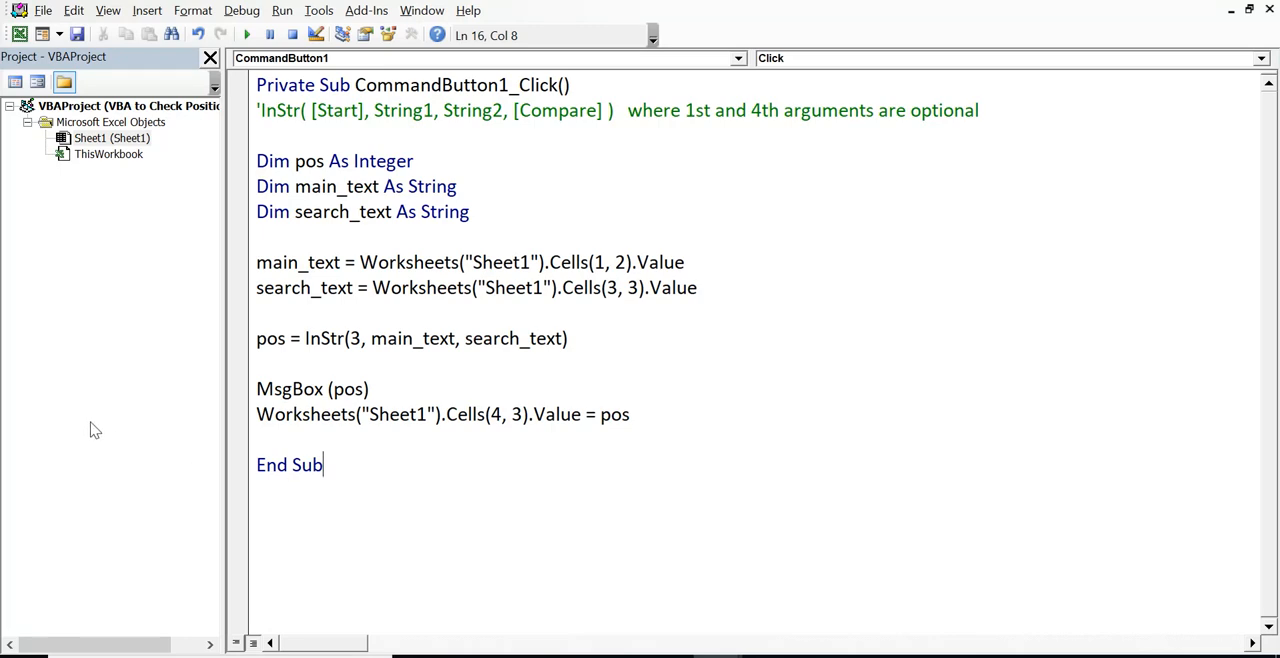
pyautogui.moveTo(558, 494)
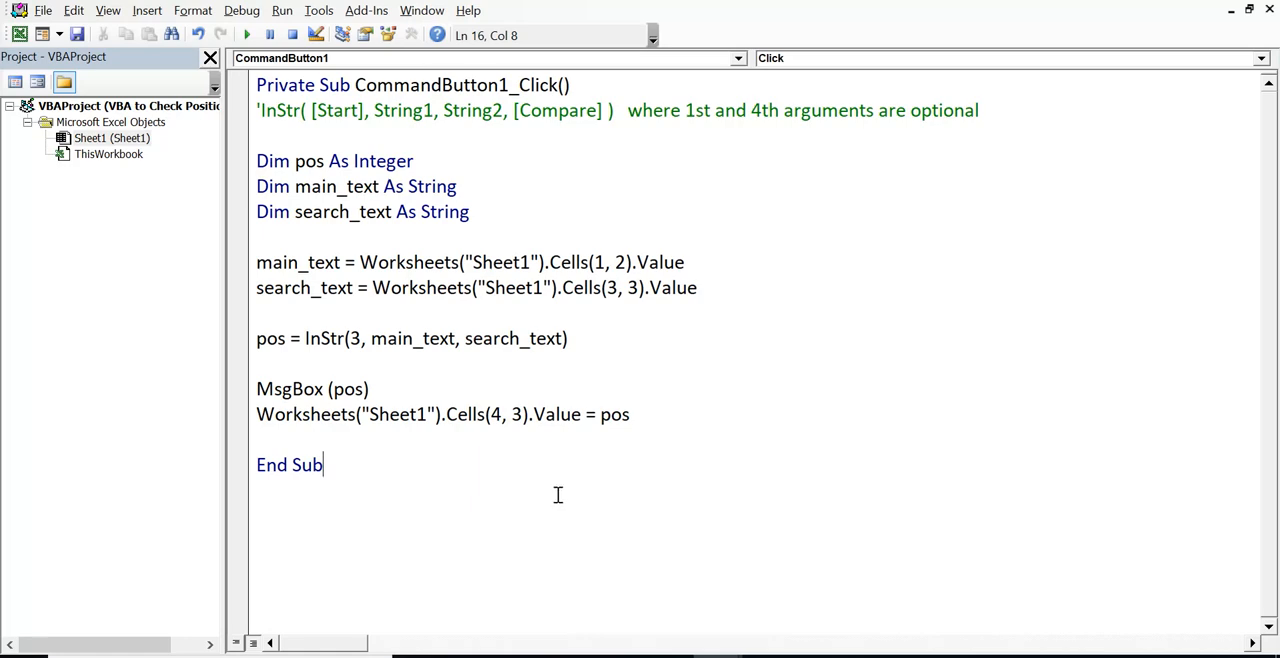